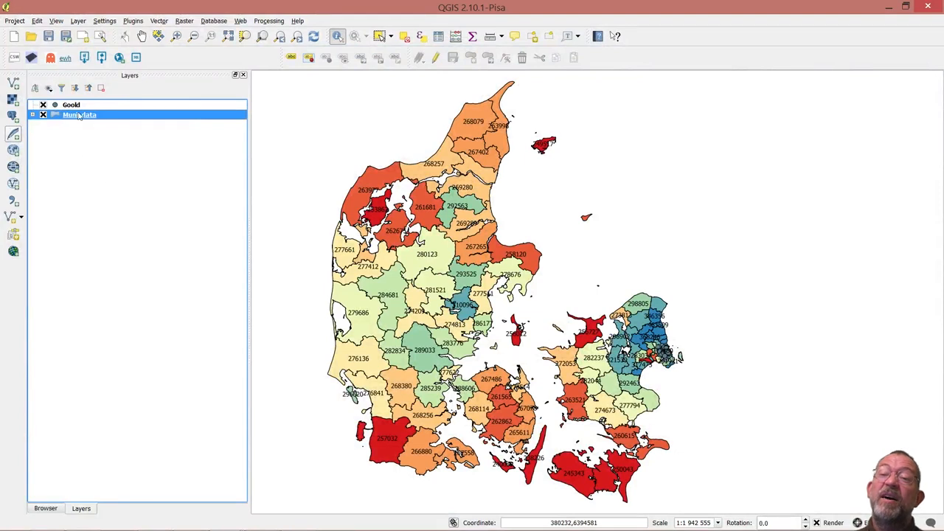
Bring up the Muni_data layer's context menu to reach Save As
{"action": "right_click", "coordinate": [79, 115]}
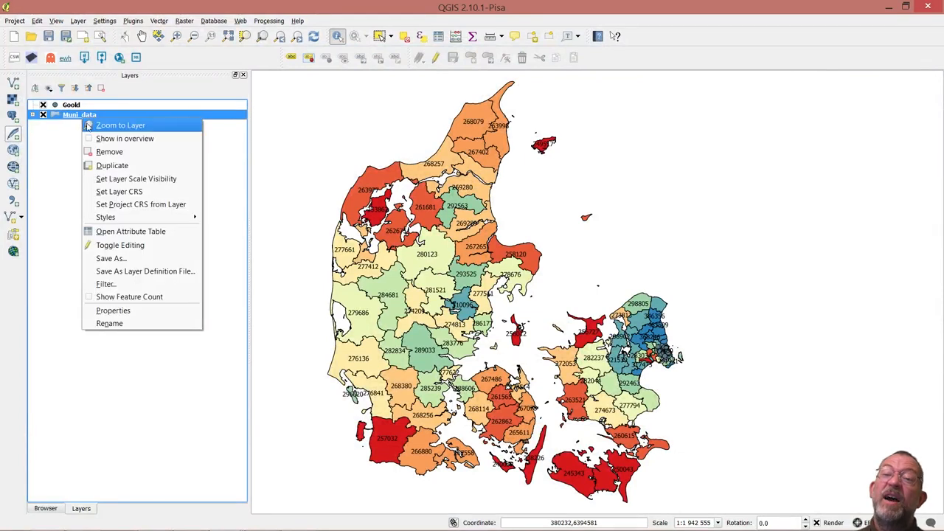
{"action": "mouse_move", "coordinate": [129, 231]}
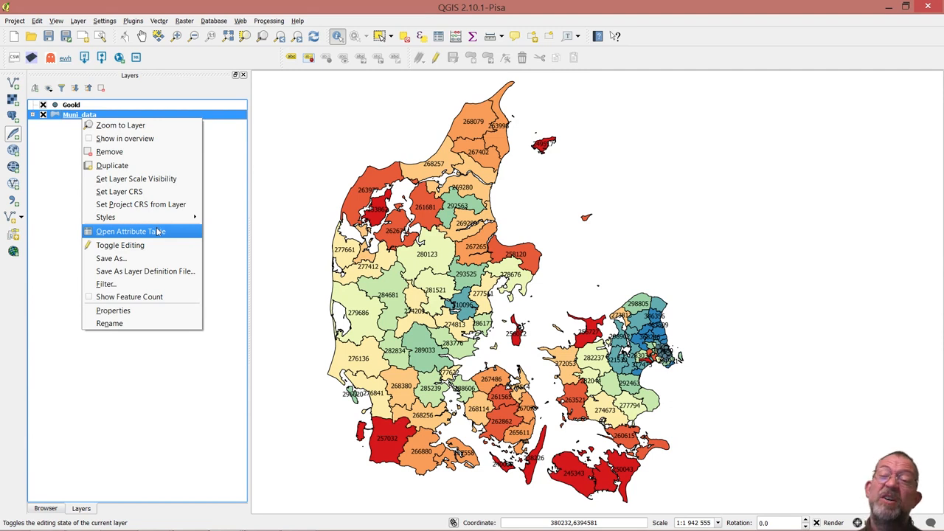
{"action": "mouse_move", "coordinate": [112, 165]}
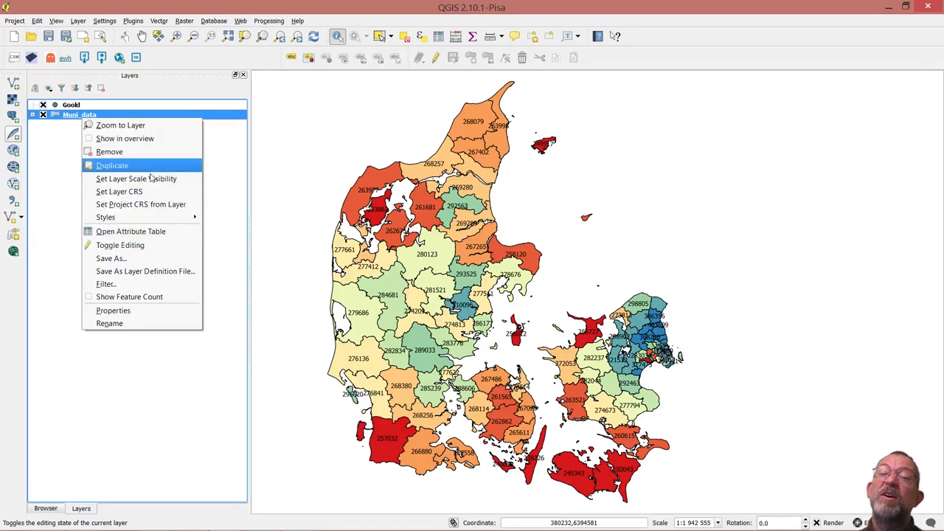
{"action": "mouse_move", "coordinate": [129, 160]}
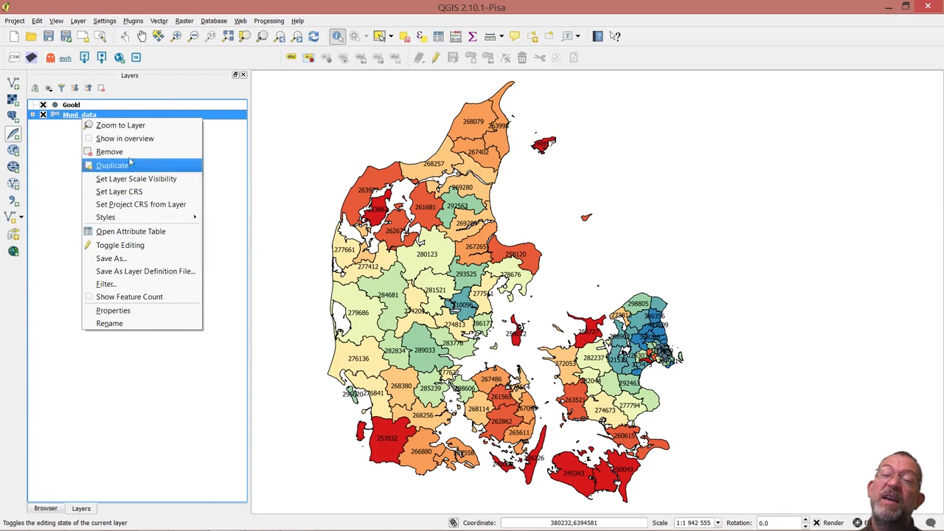
{"action": "mouse_move", "coordinate": [142, 204]}
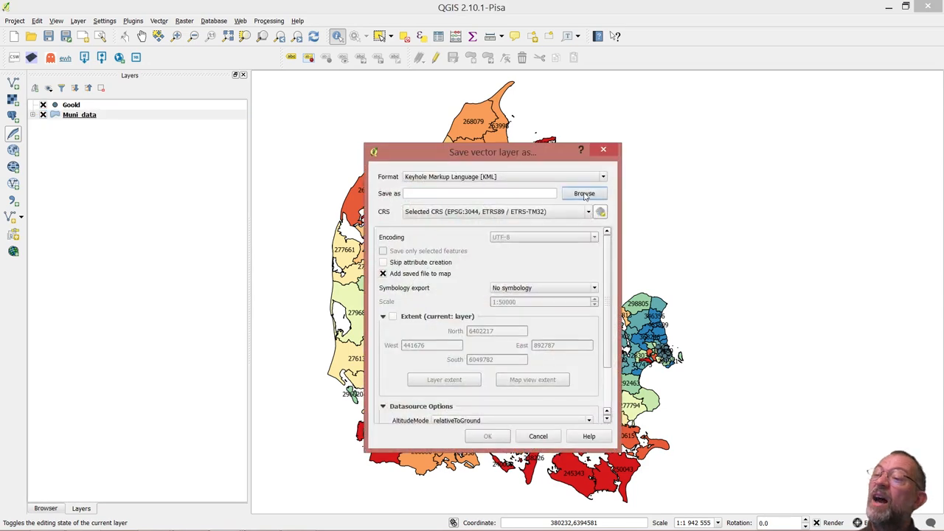
Verify muni_data.kml sits in the webmap\data folder, then switch to Chrome
{"action": "left_click", "coordinate": [584, 193]}
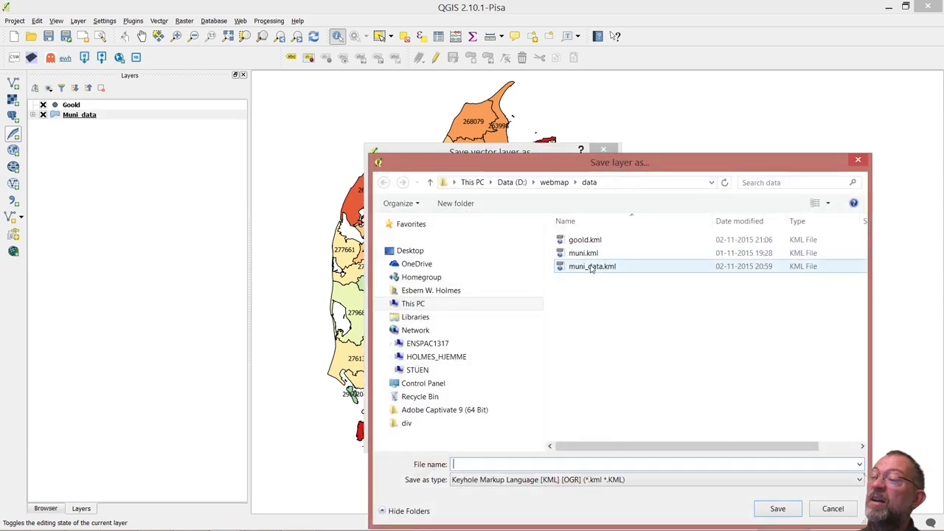
{"action": "mouse_move", "coordinate": [592, 266]}
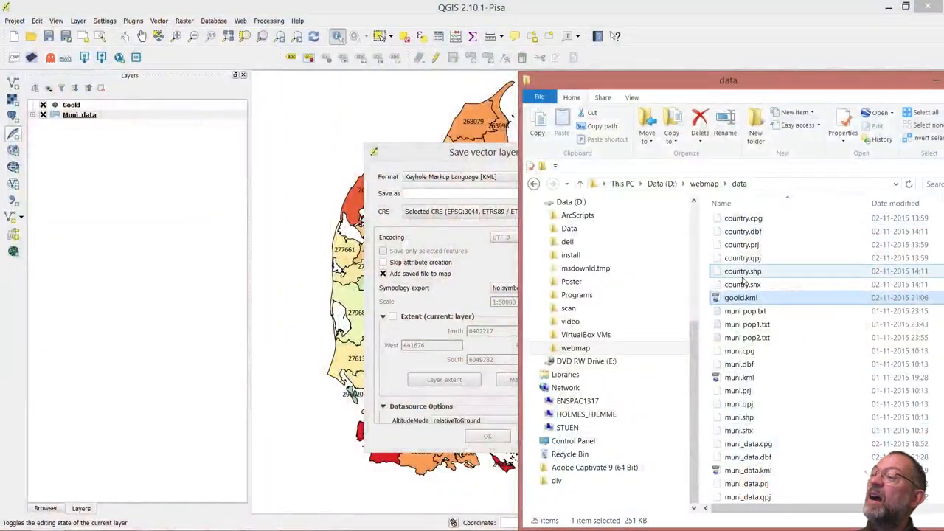
{"action": "left_click", "coordinate": [748, 469]}
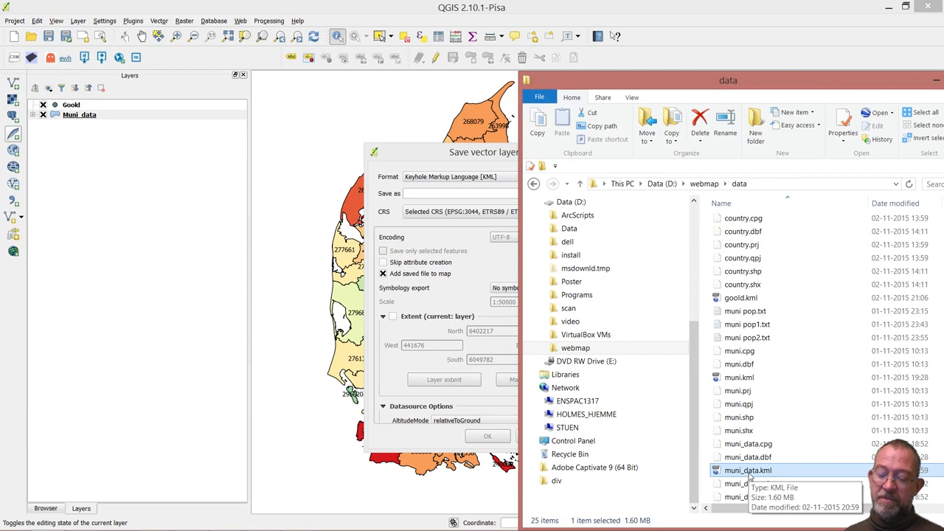
{"action": "key", "text": "alt+tab"}
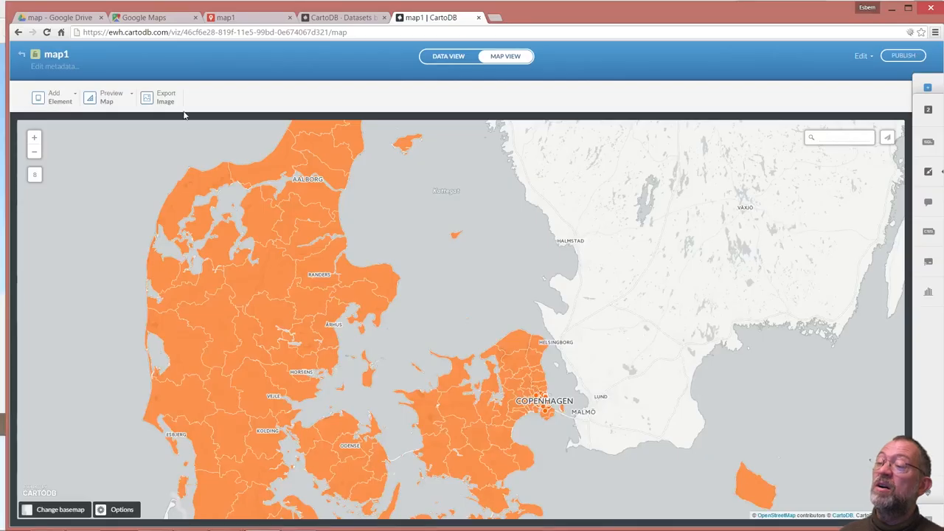
From the D4Gis folder in Google Drive, create a new Google Fusion Table
{"action": "left_click", "coordinate": [59, 17]}
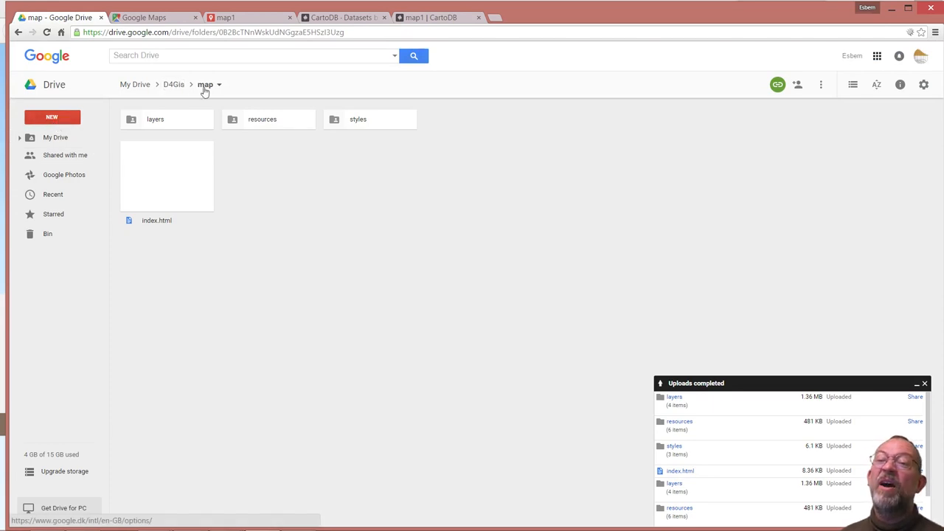
{"action": "left_click", "coordinate": [174, 84]}
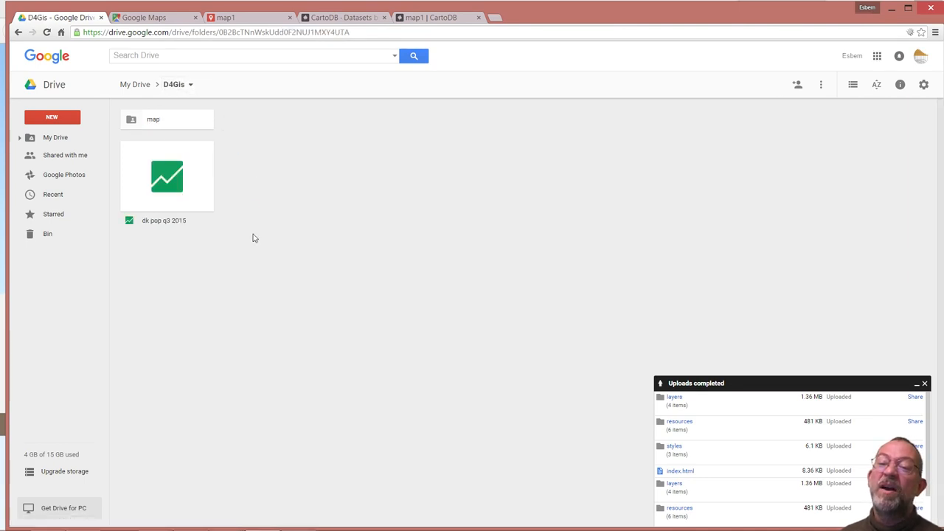
{"action": "mouse_move", "coordinate": [208, 199]}
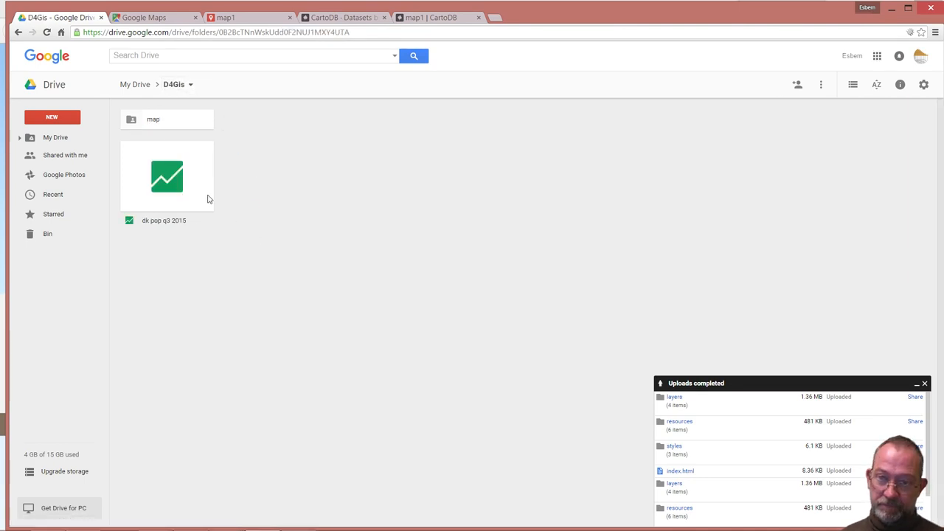
{"action": "mouse_move", "coordinate": [175, 224]}
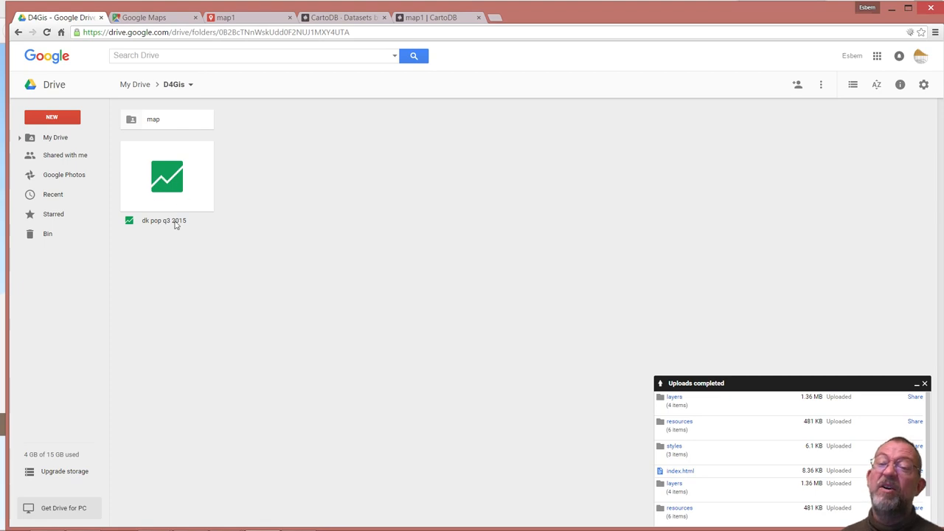
{"action": "mouse_move", "coordinate": [169, 197]}
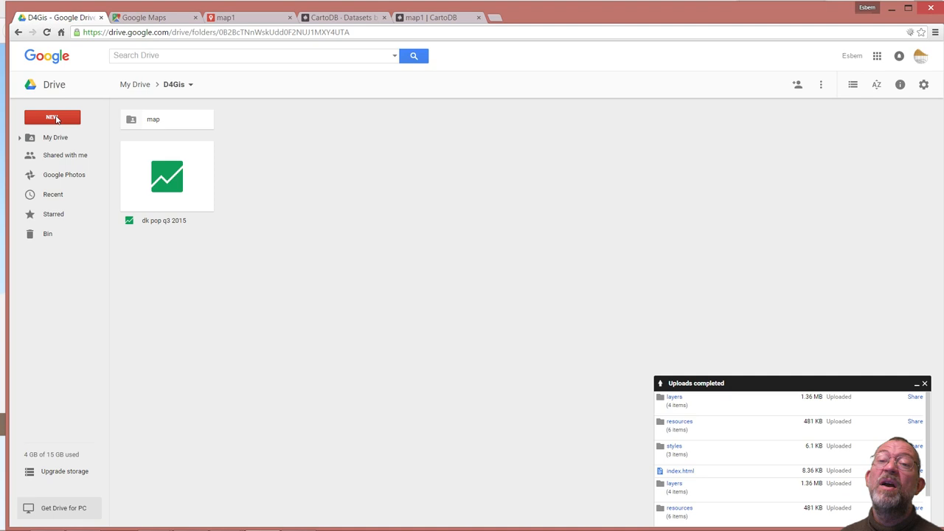
{"action": "left_click", "coordinate": [52, 118]}
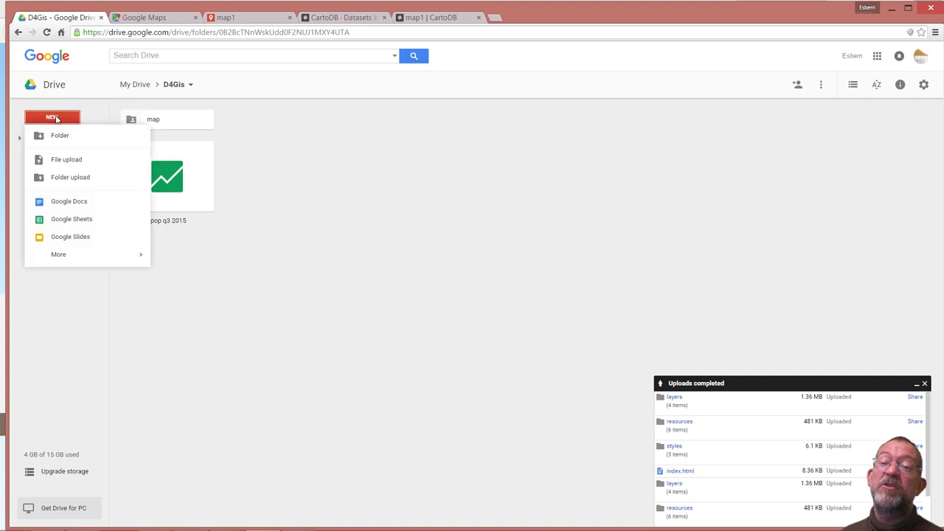
{"action": "left_click", "coordinate": [59, 253]}
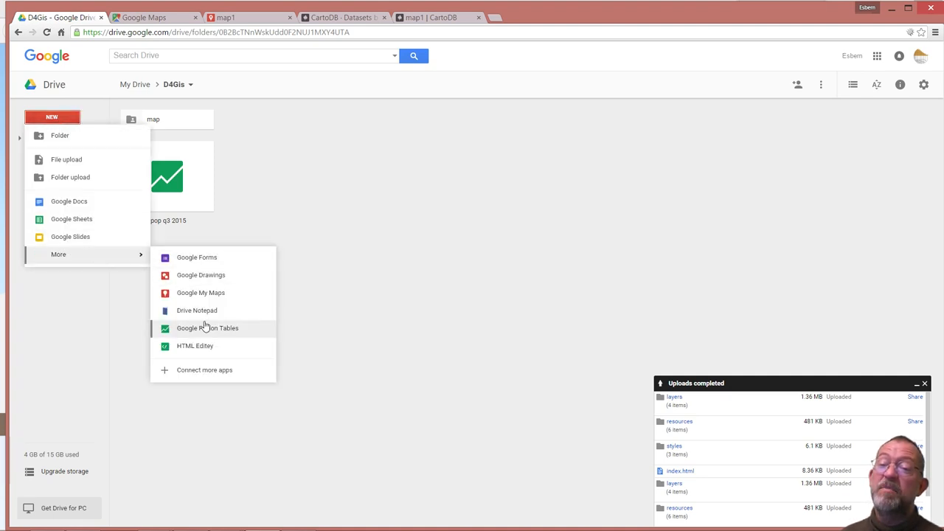
{"action": "mouse_move", "coordinate": [233, 332]}
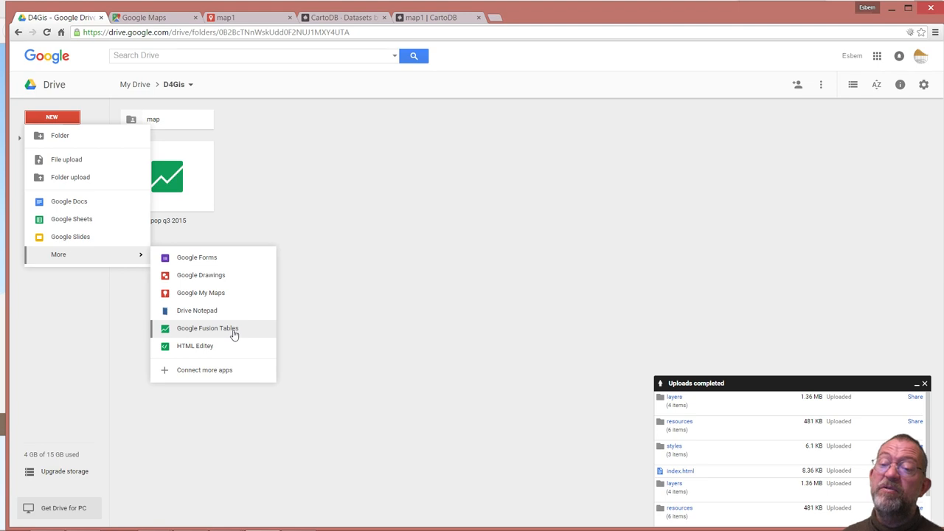
{"action": "mouse_move", "coordinate": [236, 335]}
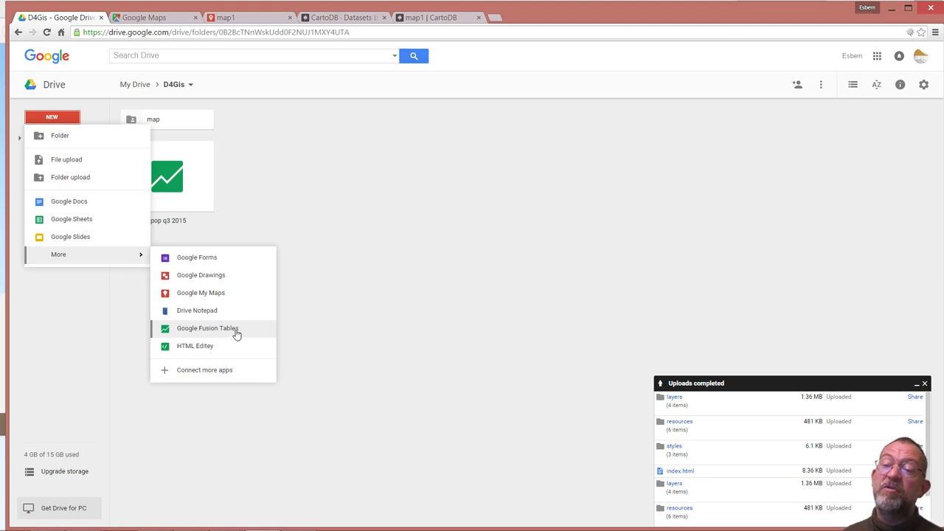
{"action": "mouse_move", "coordinate": [207, 369]}
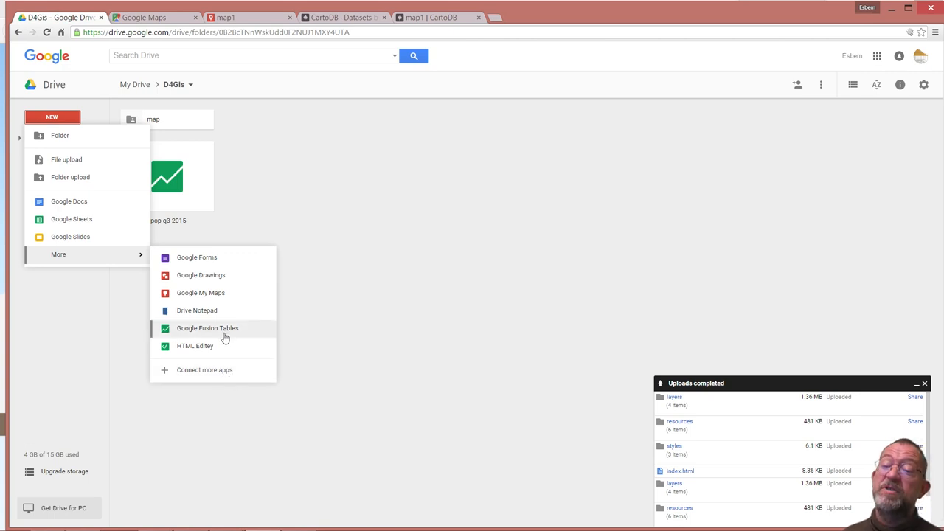
{"action": "left_click", "coordinate": [206, 327]}
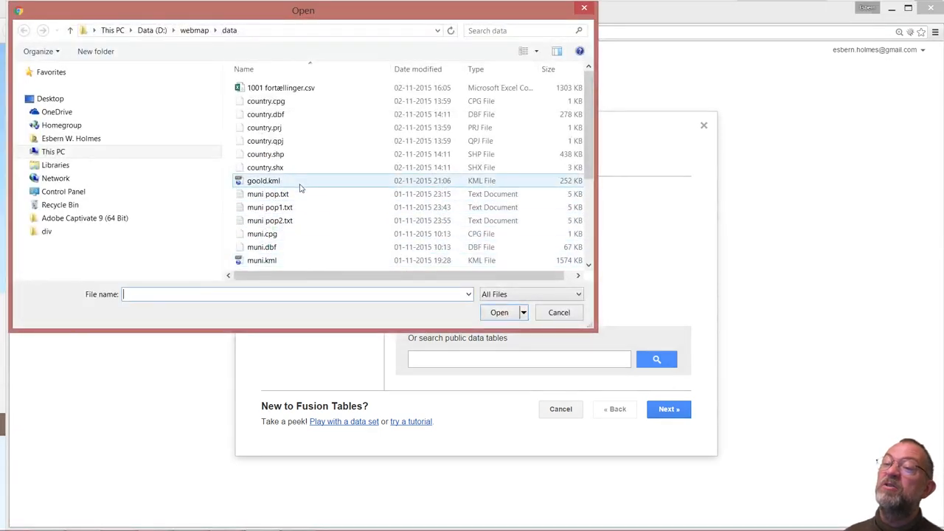
Choose muni_data.kml from the webmap data folder as the file to import
{"action": "left_click", "coordinate": [265, 142]}
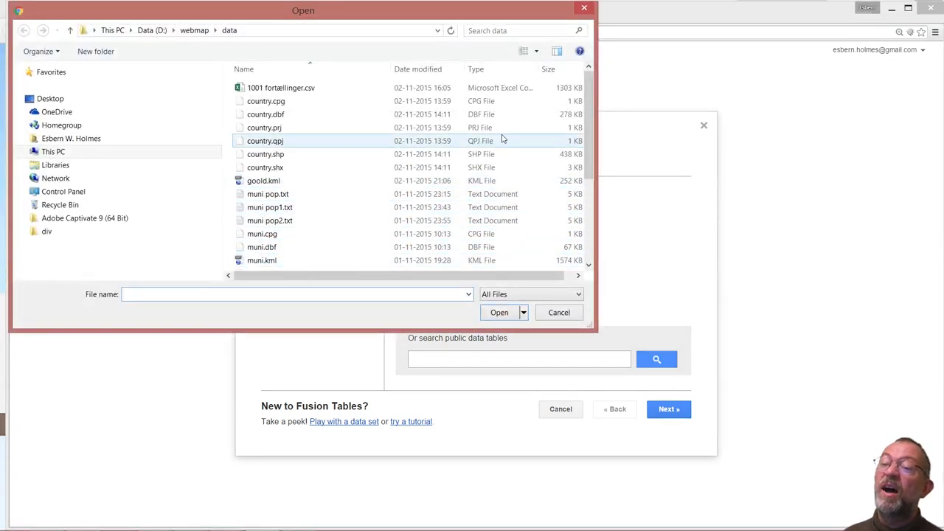
{"action": "scroll", "scroll_direction": "down", "scroll_amount": 3}
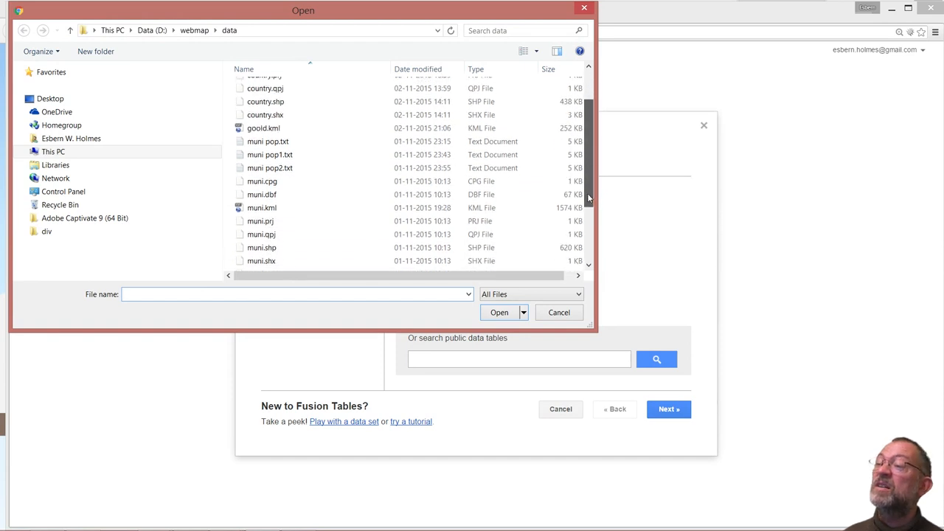
{"action": "scroll", "scroll_direction": "down", "scroll_amount": 3}
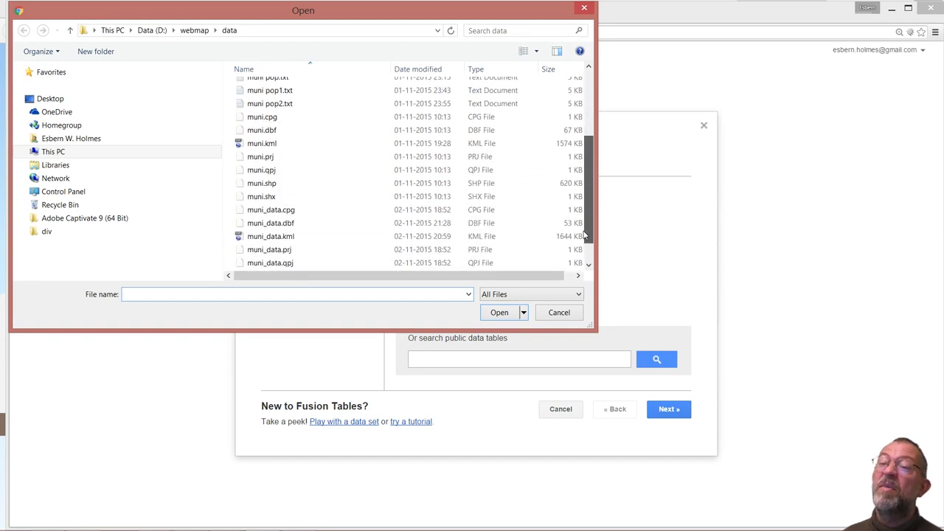
{"action": "left_click", "coordinate": [270, 224]}
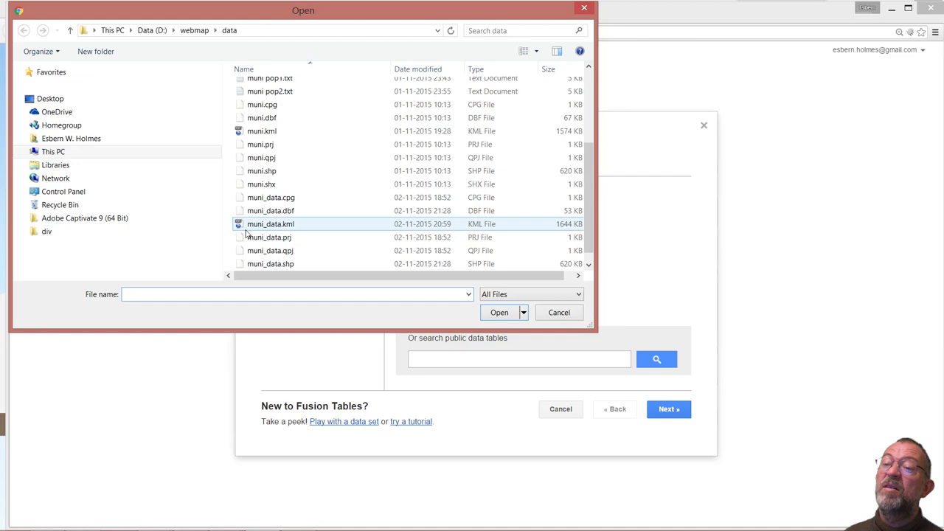
{"action": "left_click", "coordinate": [269, 224]}
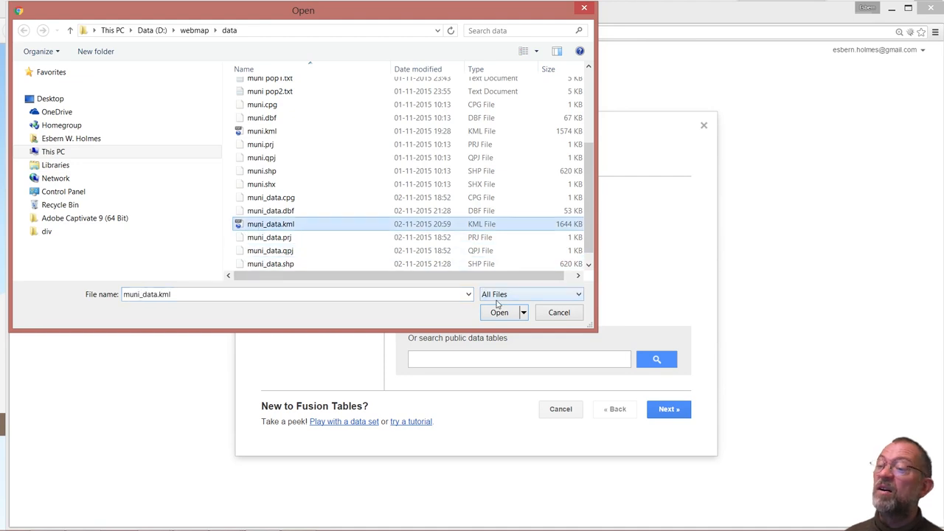
{"action": "mouse_move", "coordinate": [498, 313]}
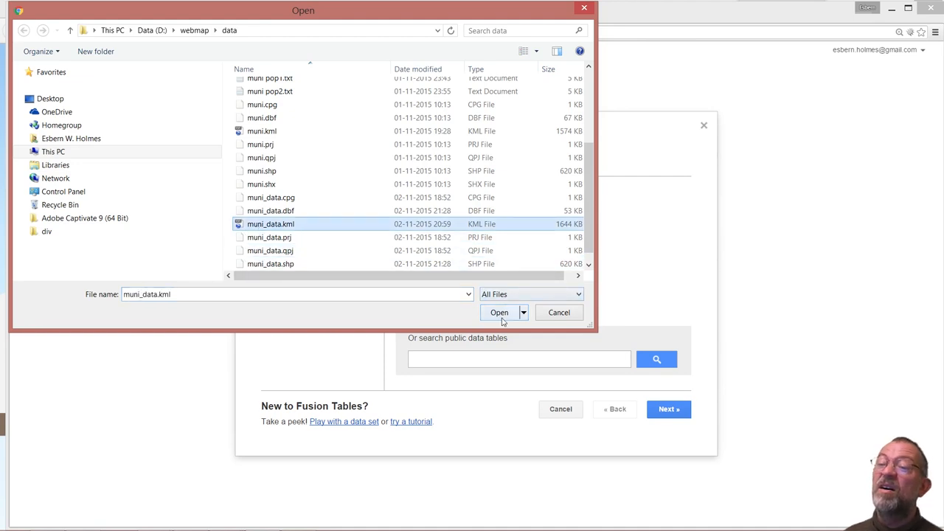
{"action": "left_click", "coordinate": [499, 312]}
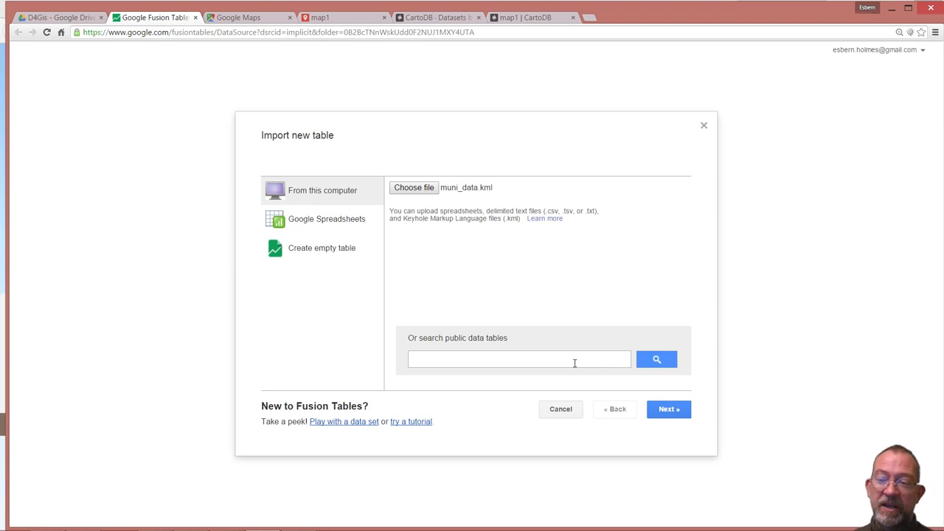
{"action": "mouse_move", "coordinate": [640, 377]}
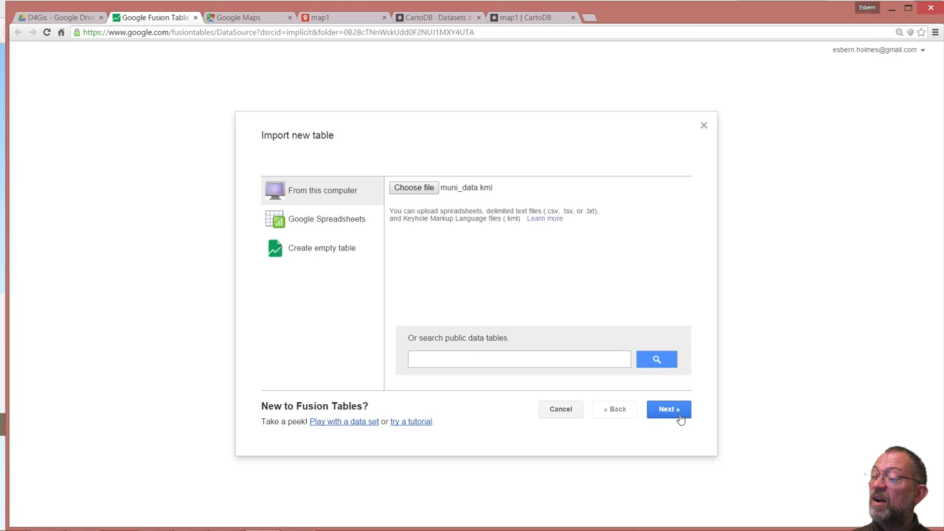
Continue to the preview of the uploaded municipality data
{"action": "left_click", "coordinate": [666, 409]}
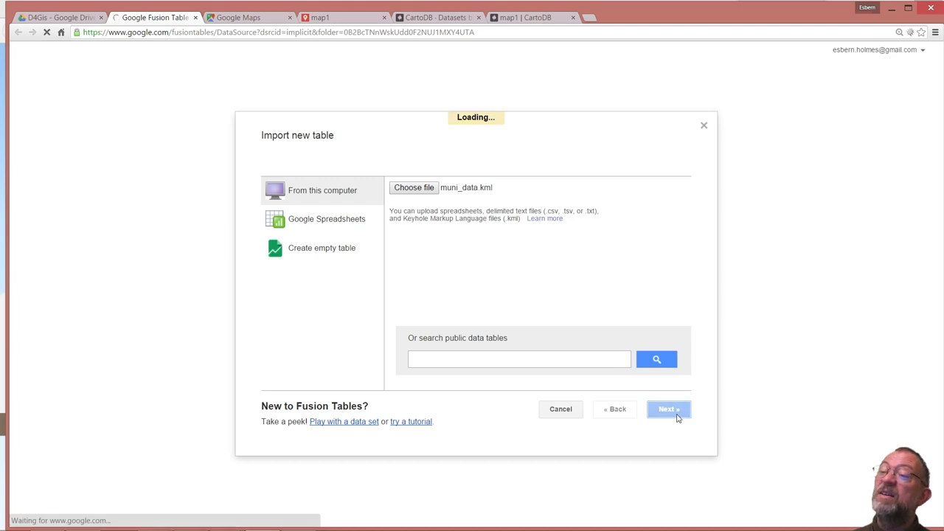
{"action": "left_click", "coordinate": [666, 410]}
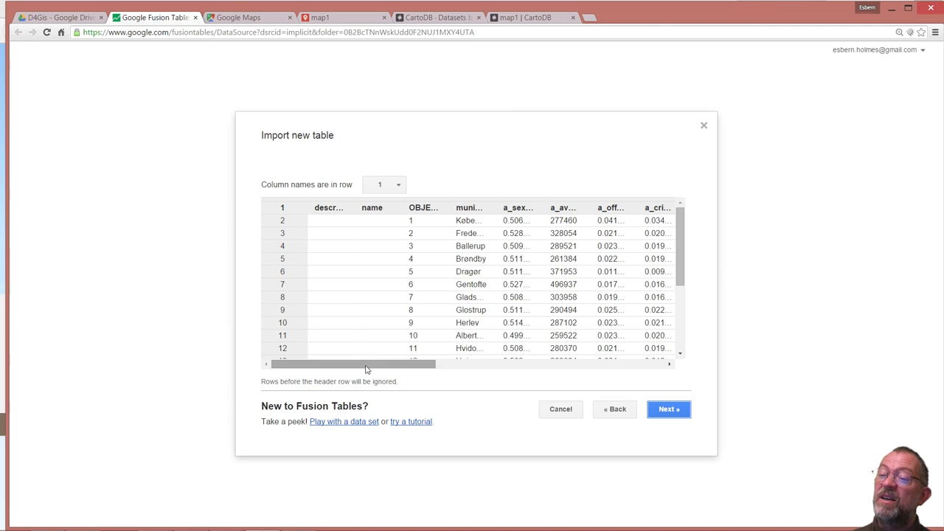
Accept the column preview and finish the import as a table named muni_data
{"action": "left_click_drag", "start_coordinate": [366, 363], "coordinate": [412, 362]}
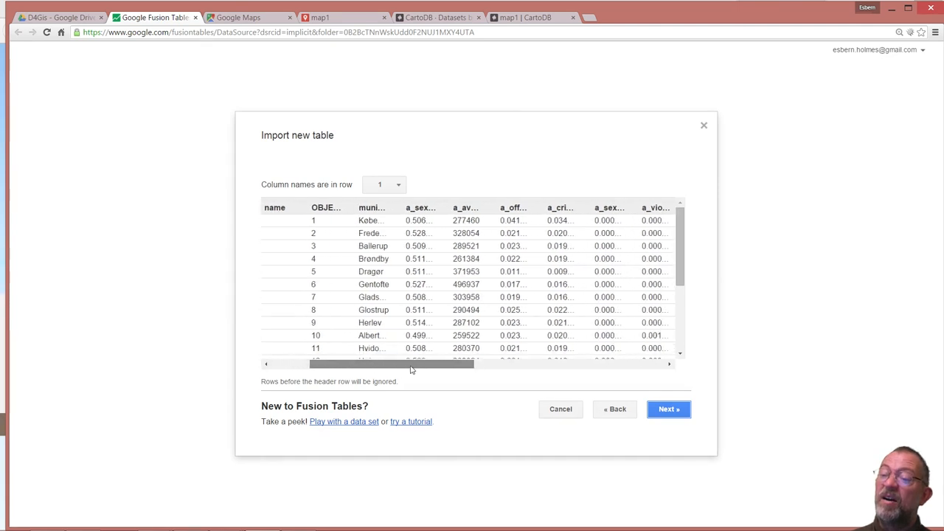
{"action": "left_click_drag", "start_coordinate": [390, 363], "coordinate": [583, 363]}
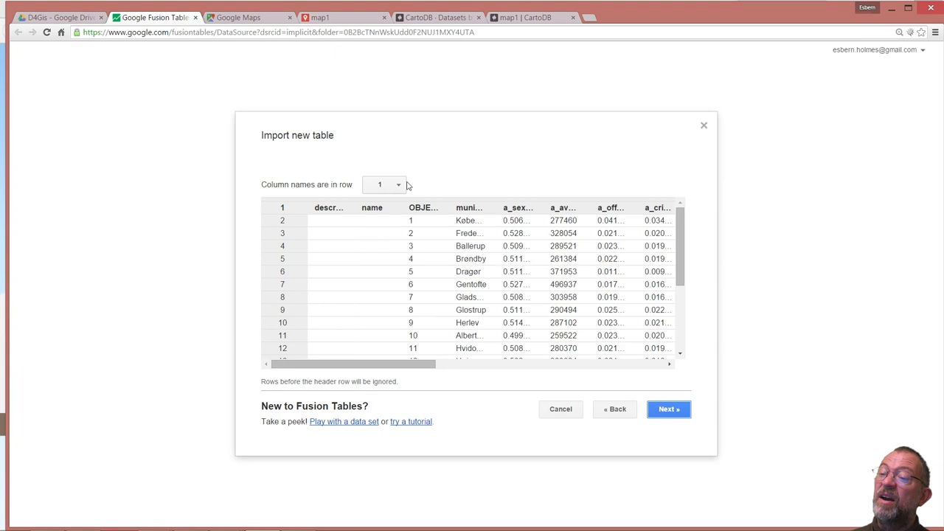
{"action": "mouse_move", "coordinate": [368, 191]}
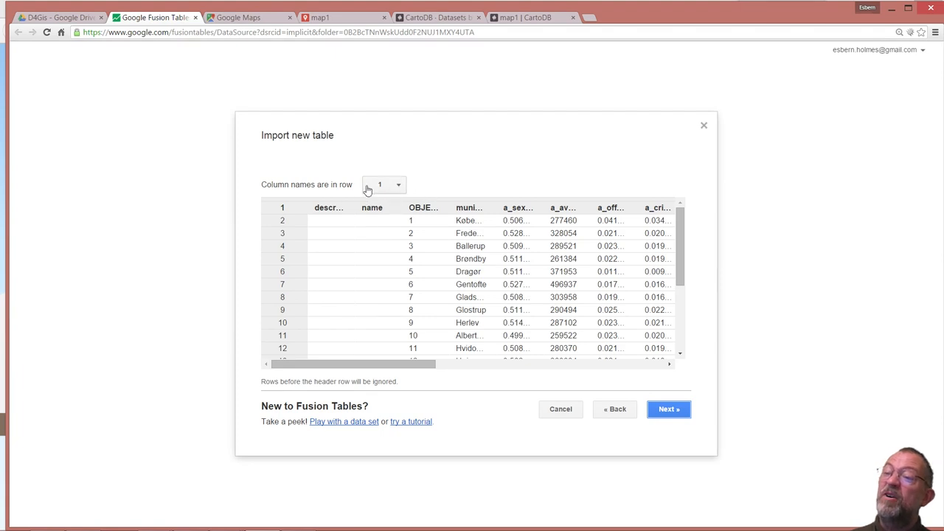
{"action": "mouse_move", "coordinate": [673, 250]}
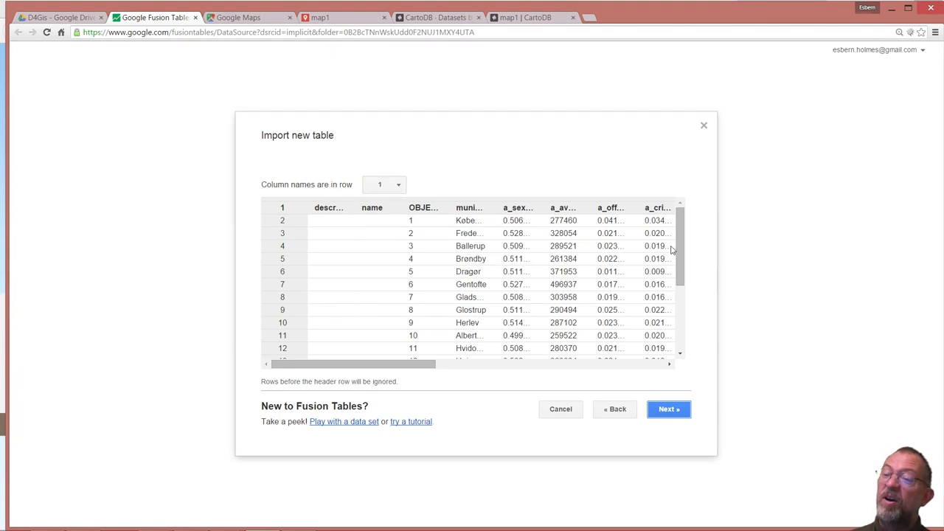
{"action": "left_click", "coordinate": [668, 408]}
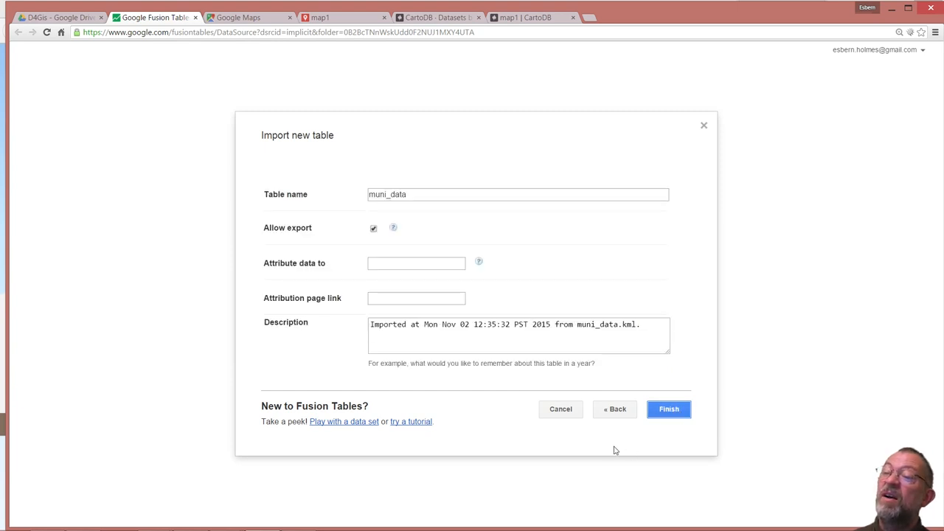
{"action": "left_click", "coordinate": [668, 409]}
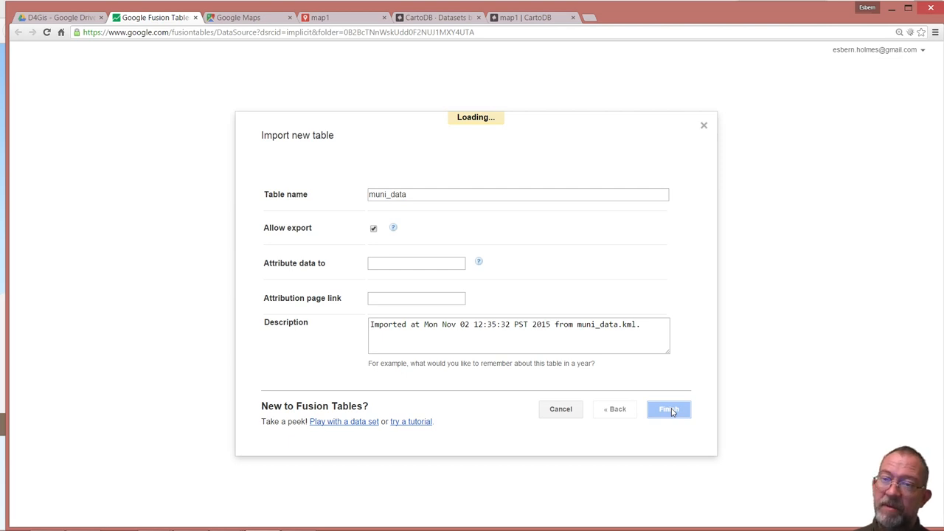
{"action": "left_click", "coordinate": [668, 410]}
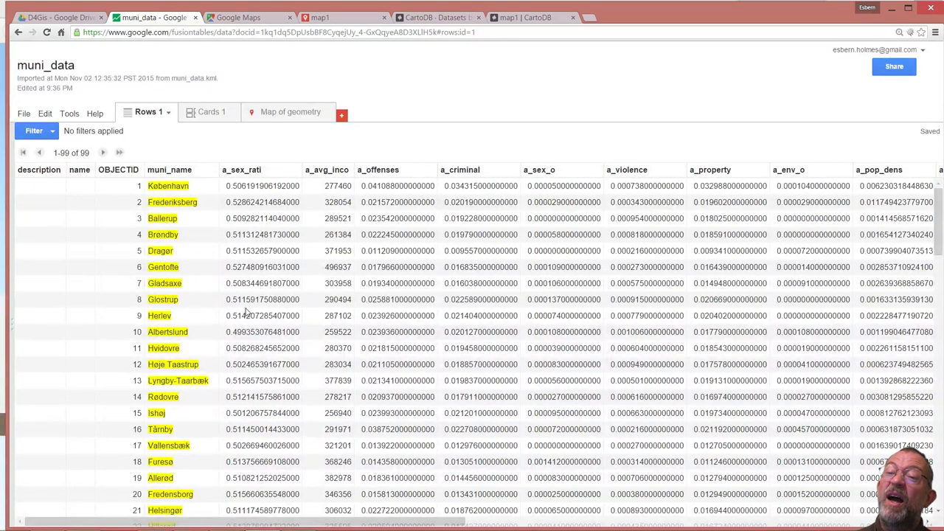
{"action": "mouse_move", "coordinate": [213, 241]}
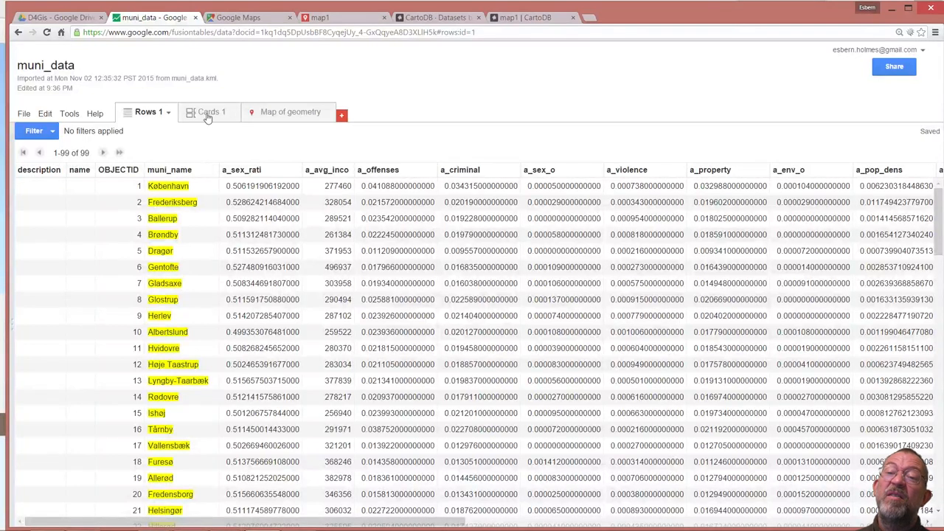
Show the 99 municipality polygons on the Map of geometry
{"action": "left_click", "coordinate": [289, 112]}
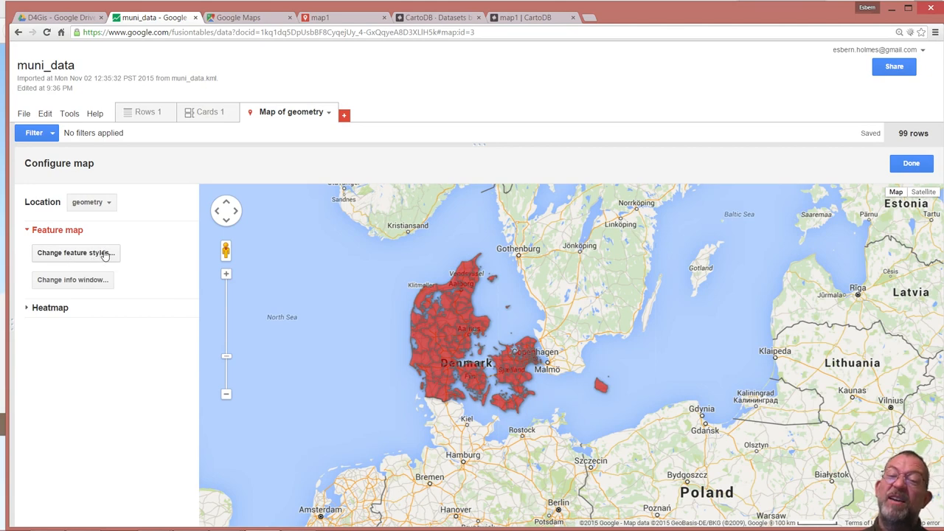
Style the polygon fill colour as buckets, divided into eight
{"action": "left_click", "coordinate": [74, 252]}
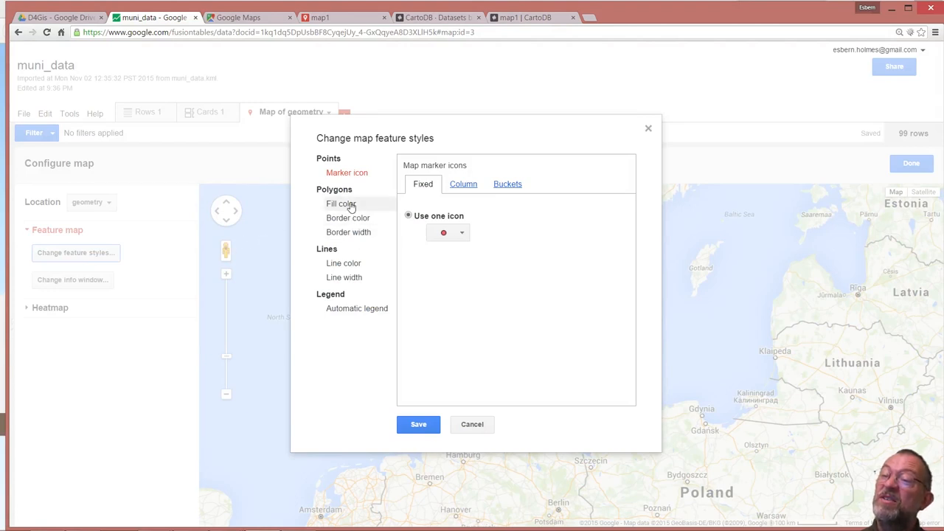
{"action": "left_click", "coordinate": [341, 204]}
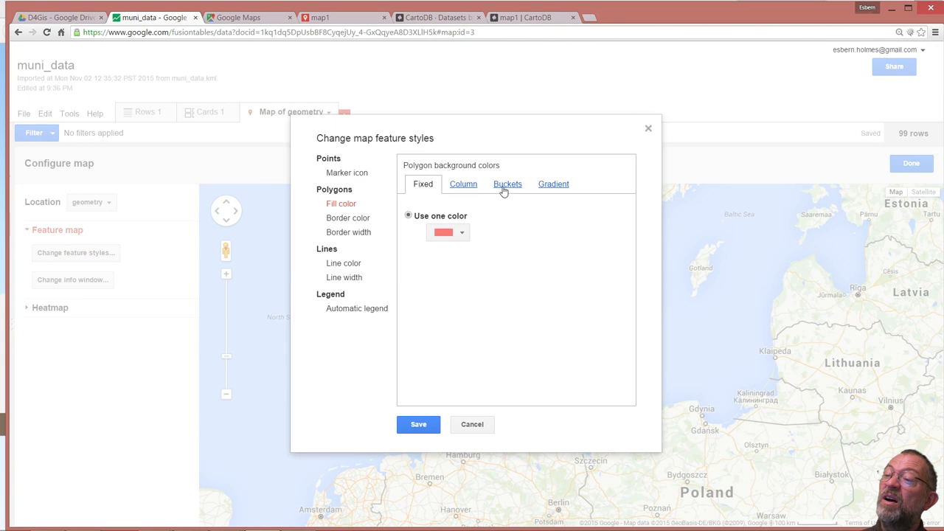
{"action": "left_click", "coordinate": [508, 183]}
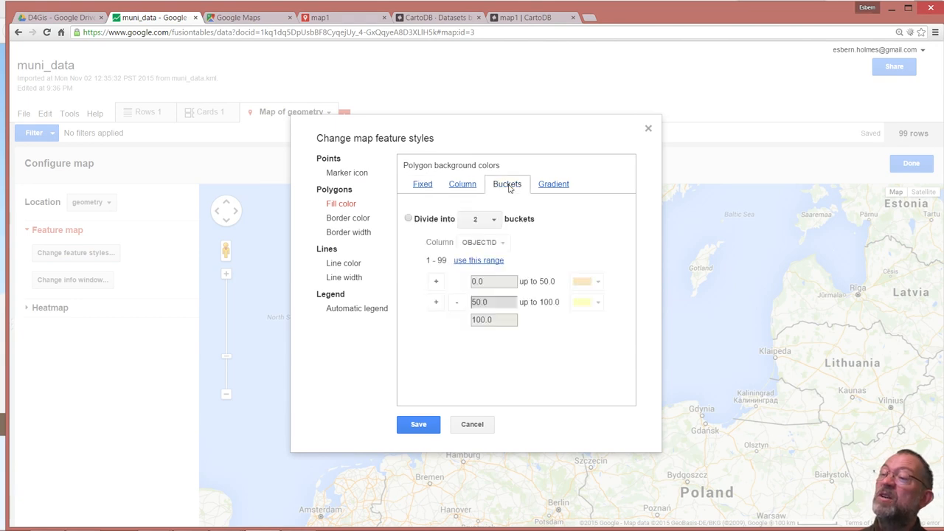
{"action": "left_click", "coordinate": [480, 218]}
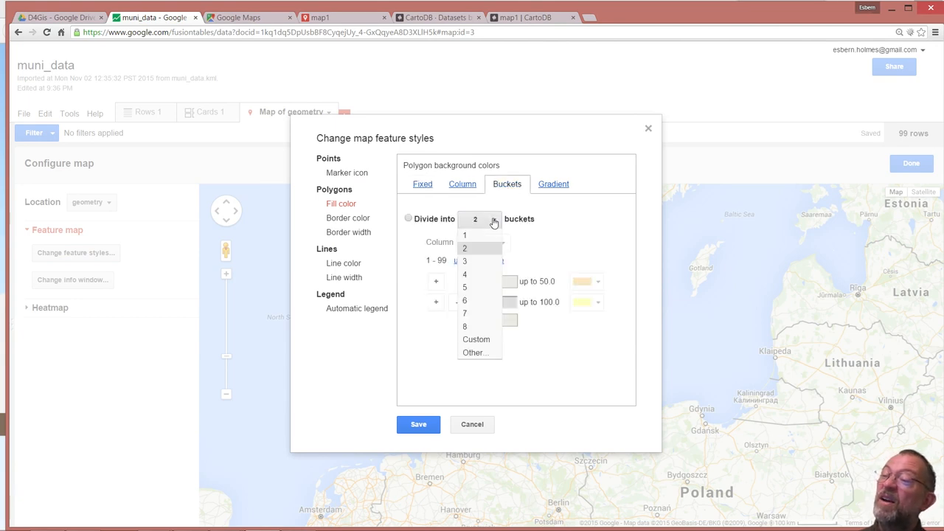
{"action": "left_click", "coordinate": [465, 326]}
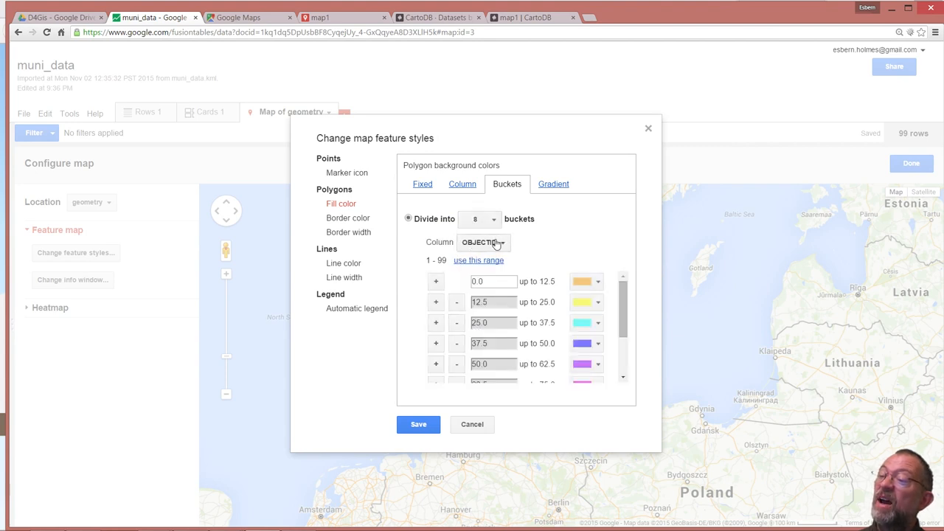
Base the buckets on a_avg_inco over its full value range and save the styling
{"action": "left_click", "coordinate": [484, 242]}
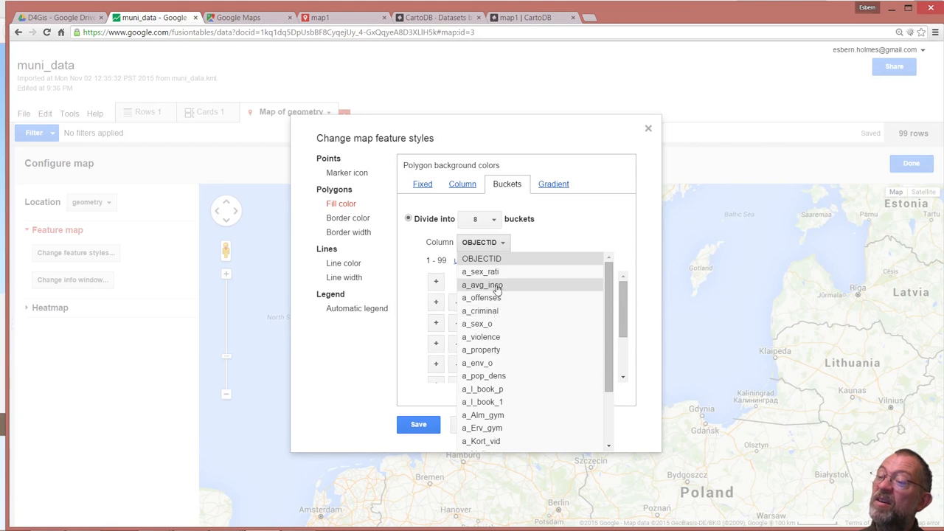
{"action": "left_click", "coordinate": [481, 285]}
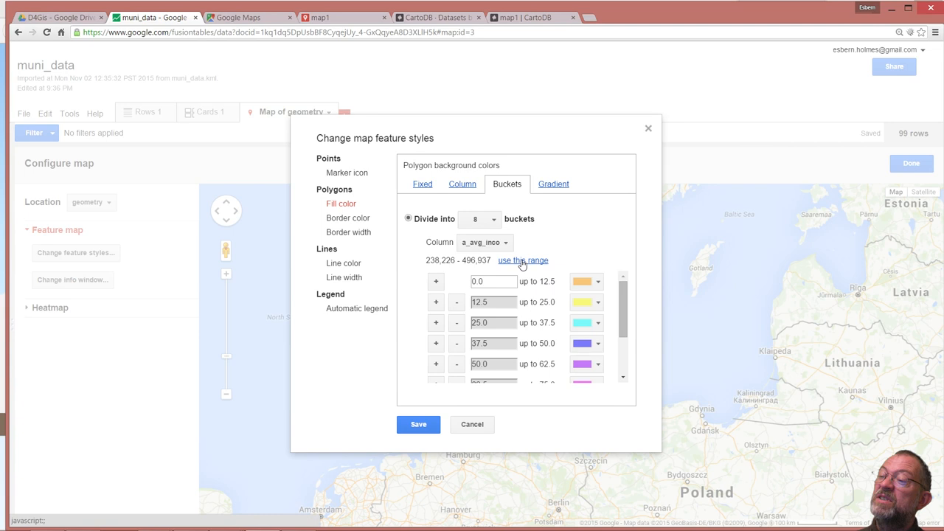
{"action": "left_click", "coordinate": [522, 260]}
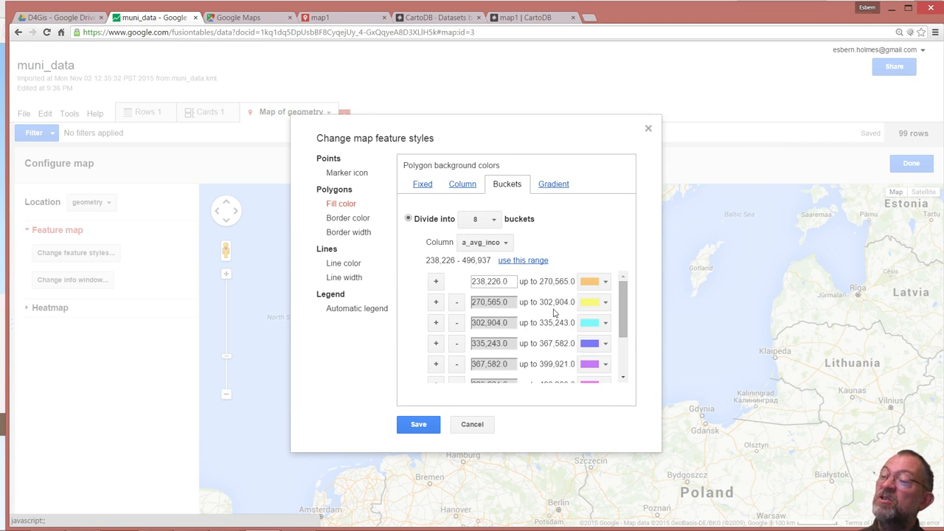
{"action": "scroll", "scroll_direction": "down", "scroll_amount": 3}
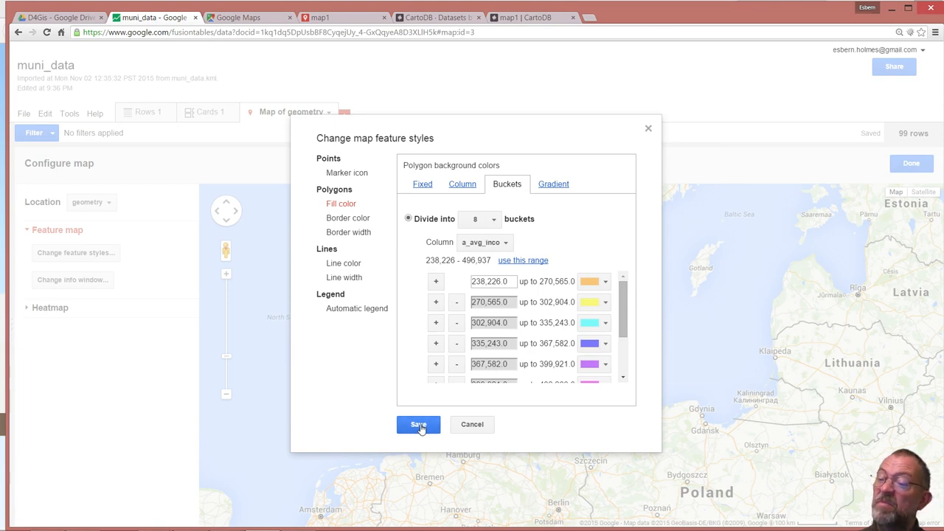
{"action": "left_click", "coordinate": [418, 424]}
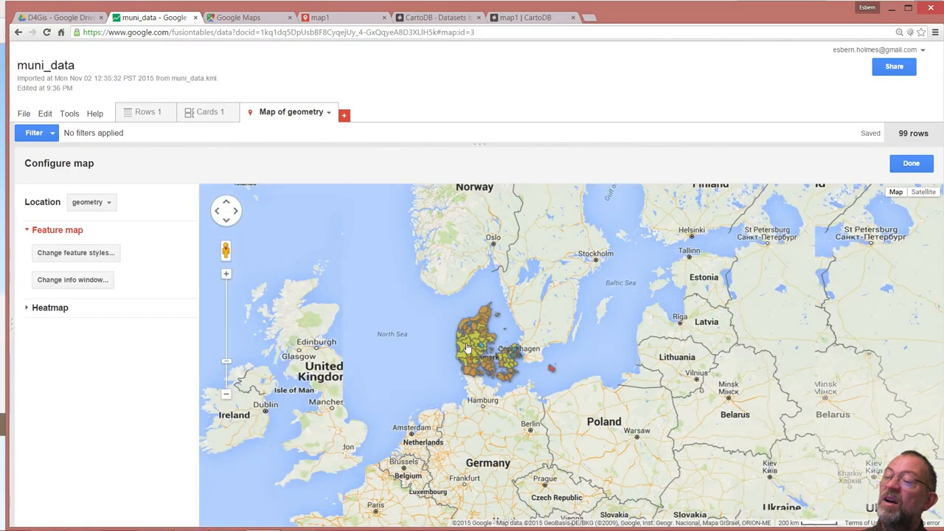
{"action": "left_click", "coordinate": [469, 342]}
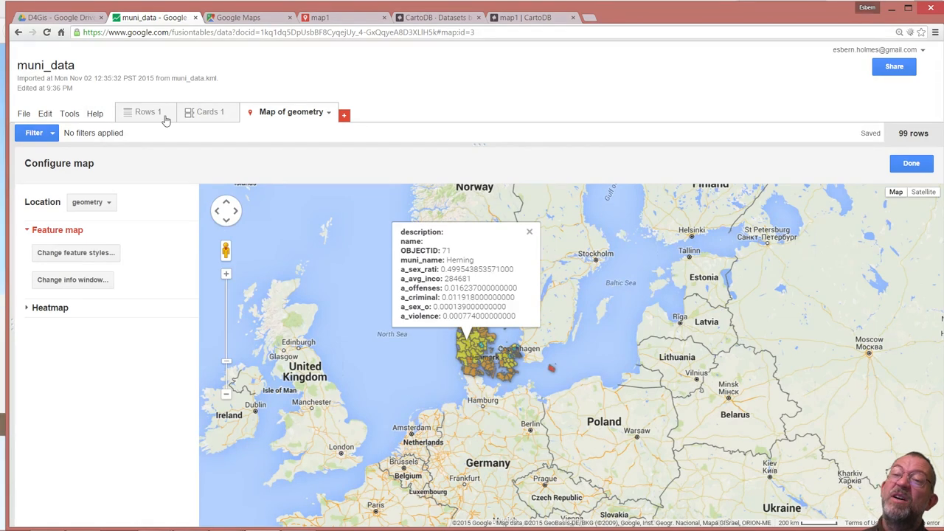
{"action": "left_click", "coordinate": [146, 112]}
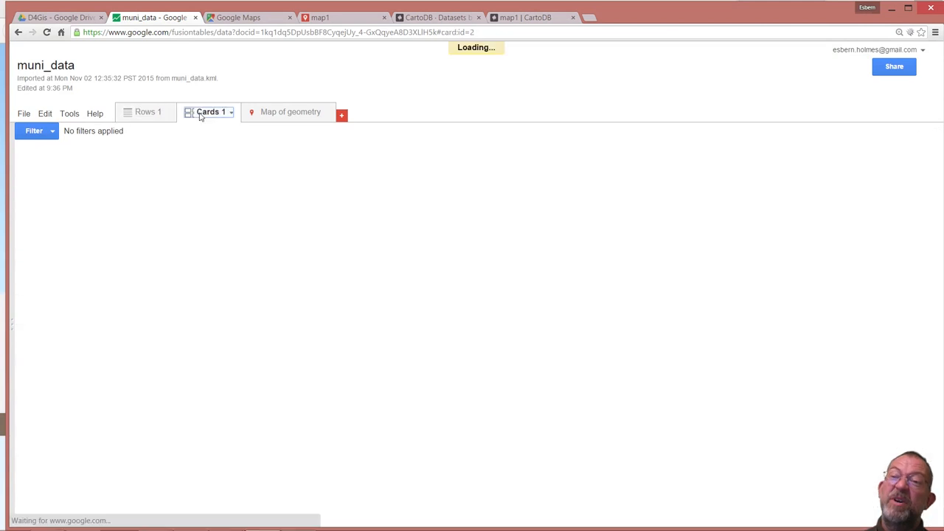
{"action": "left_click", "coordinate": [208, 112]}
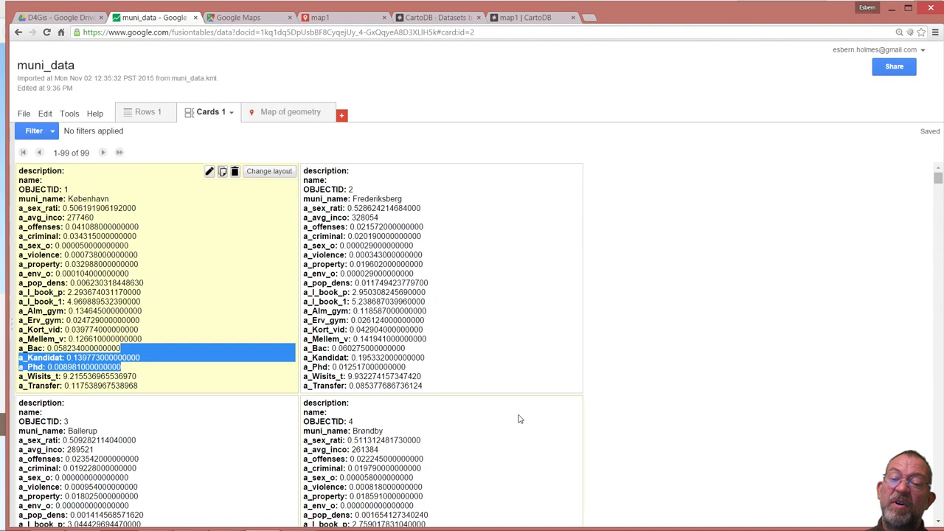
{"action": "scroll", "scroll_direction": "down", "scroll_amount": 3}
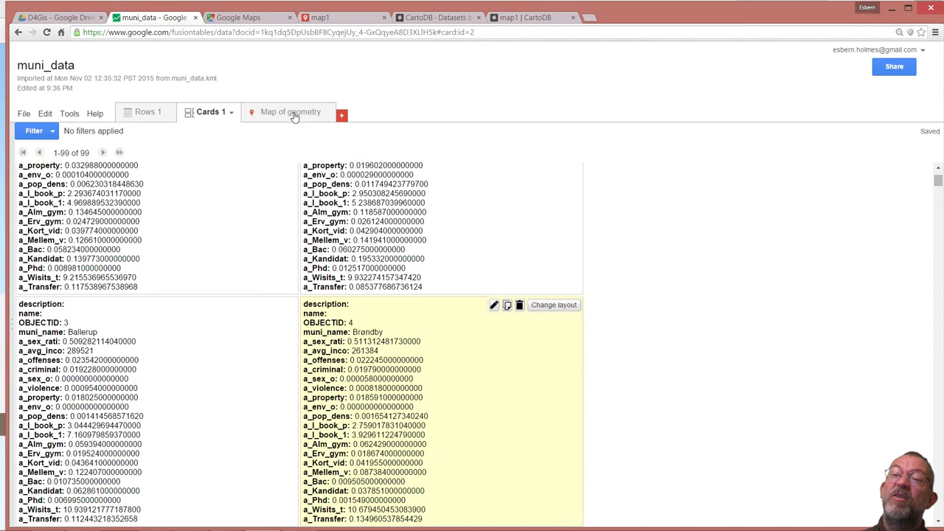
{"action": "left_click", "coordinate": [289, 112]}
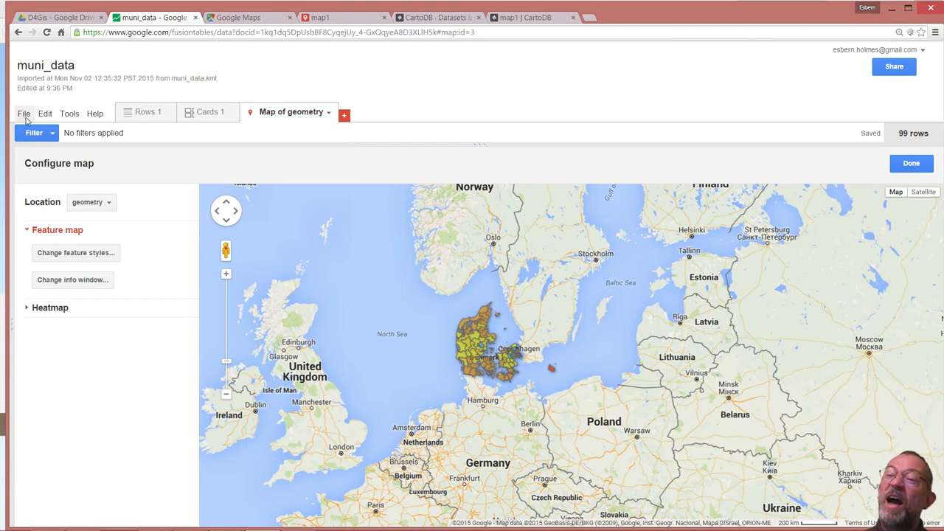
Bring up the muni_data table's File actions
{"action": "left_click", "coordinate": [23, 113]}
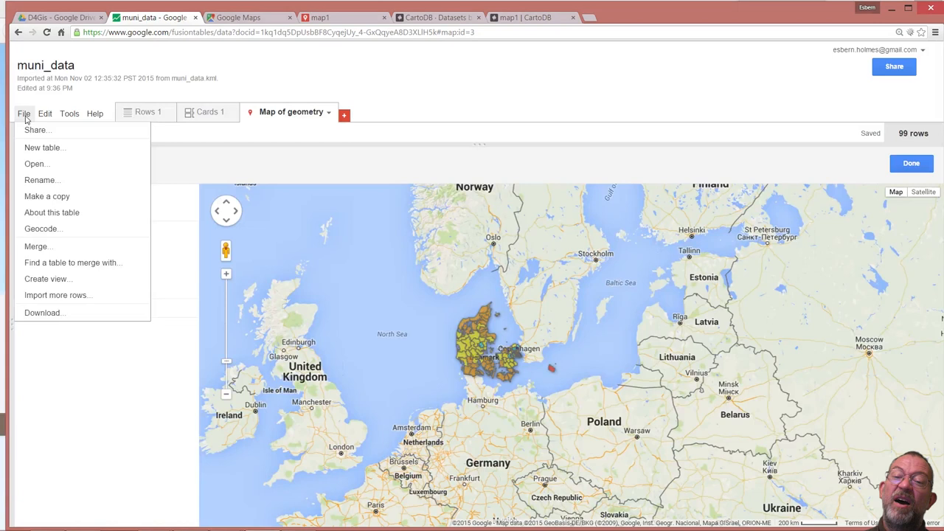
{"action": "mouse_move", "coordinate": [37, 247]}
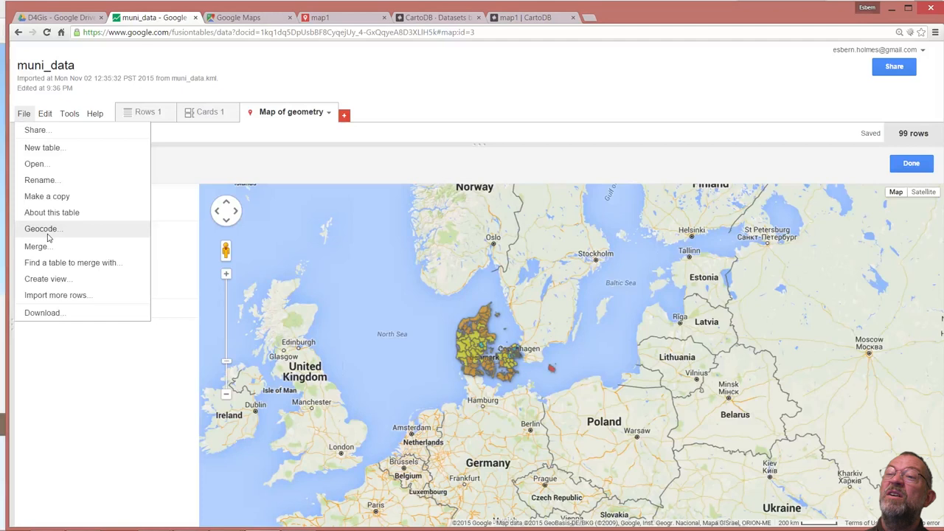
{"action": "mouse_move", "coordinate": [273, 180]}
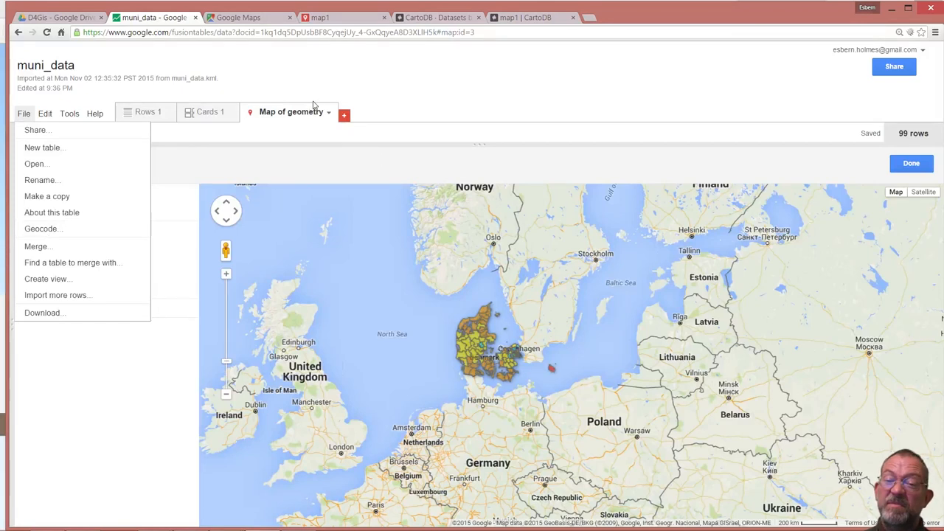
{"action": "mouse_move", "coordinate": [68, 278]}
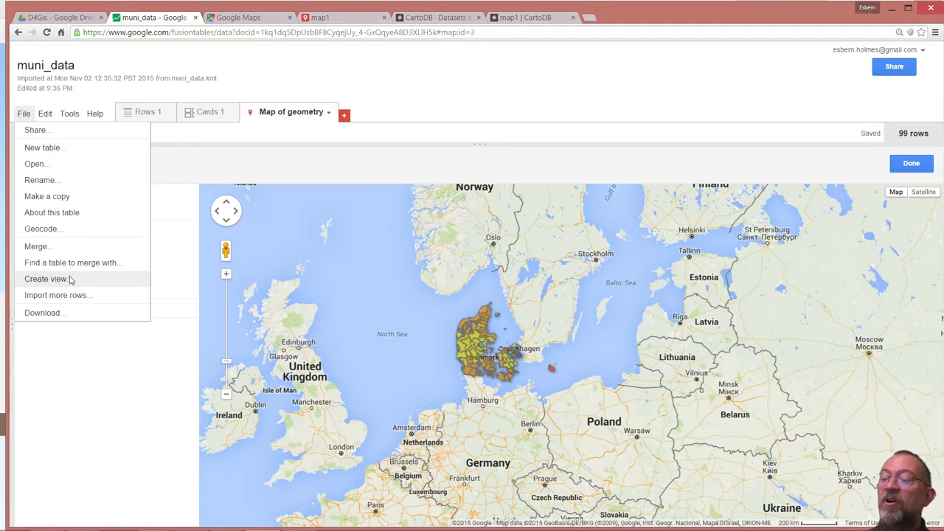
{"action": "mouse_move", "coordinate": [219, 161]}
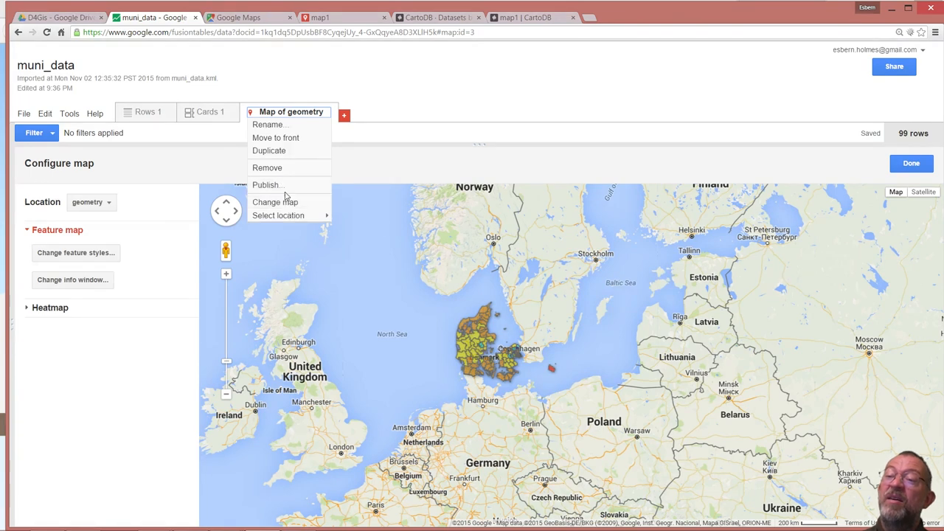
From Publish, change the table's visibility to On – Public on the web
{"action": "left_click", "coordinate": [266, 184]}
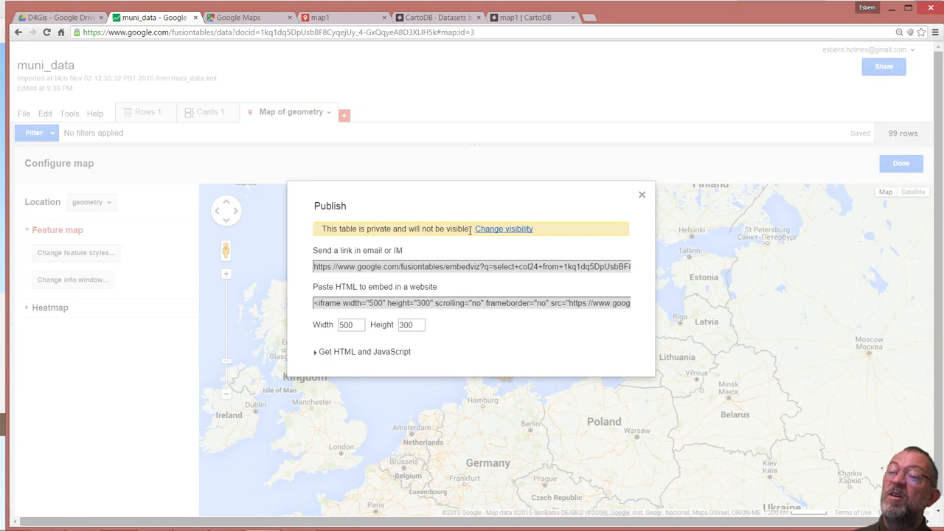
{"action": "mouse_move", "coordinate": [392, 230]}
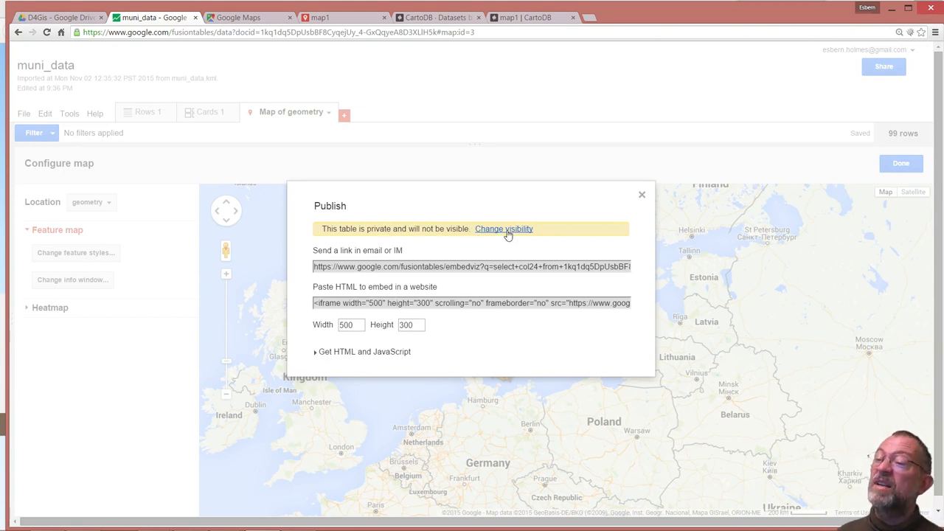
{"action": "left_click", "coordinate": [505, 228]}
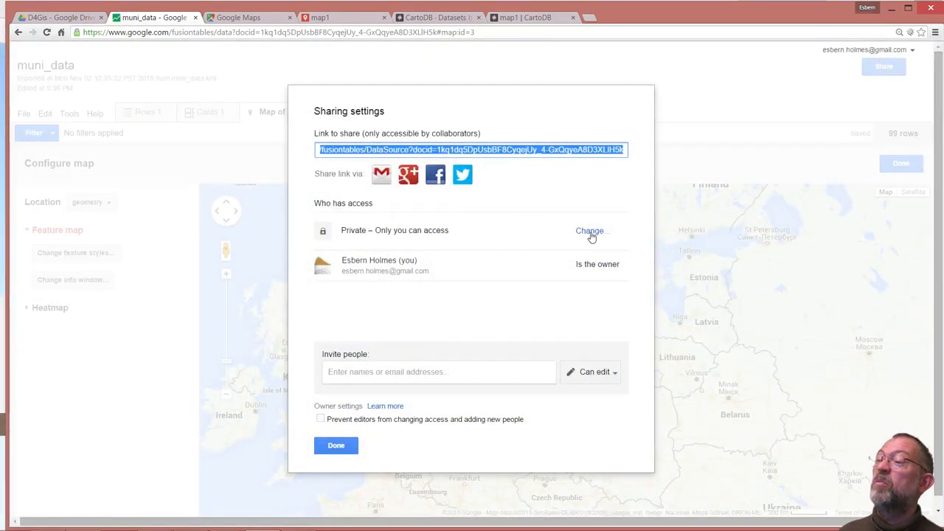
{"action": "left_click", "coordinate": [590, 230]}
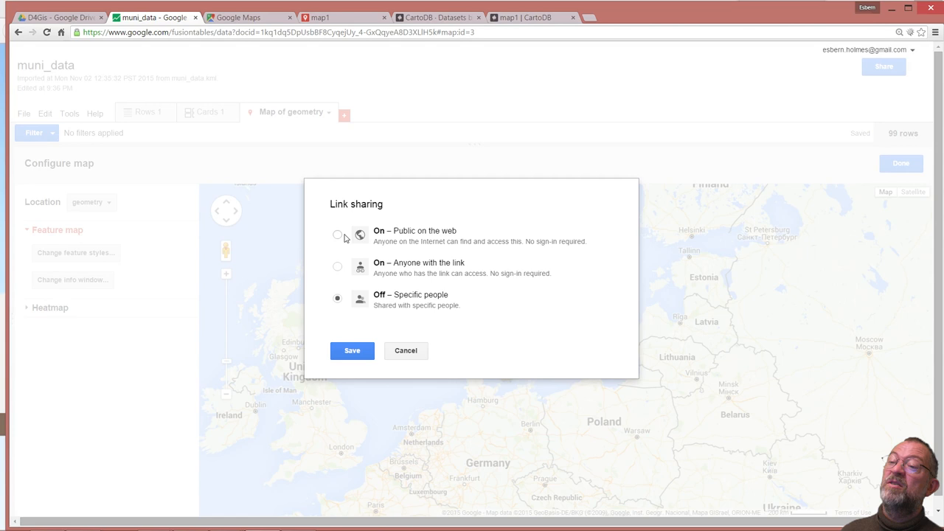
{"action": "left_click", "coordinate": [336, 233]}
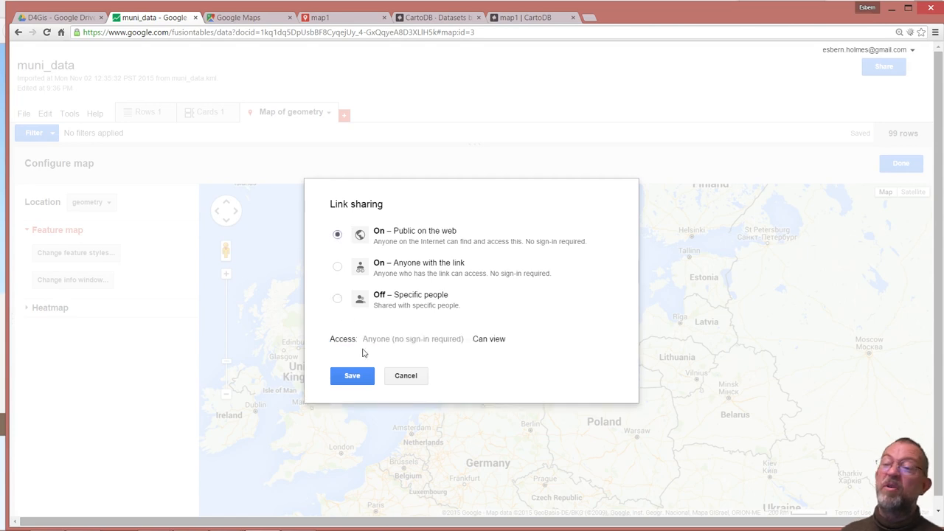
{"action": "left_click", "coordinate": [351, 376]}
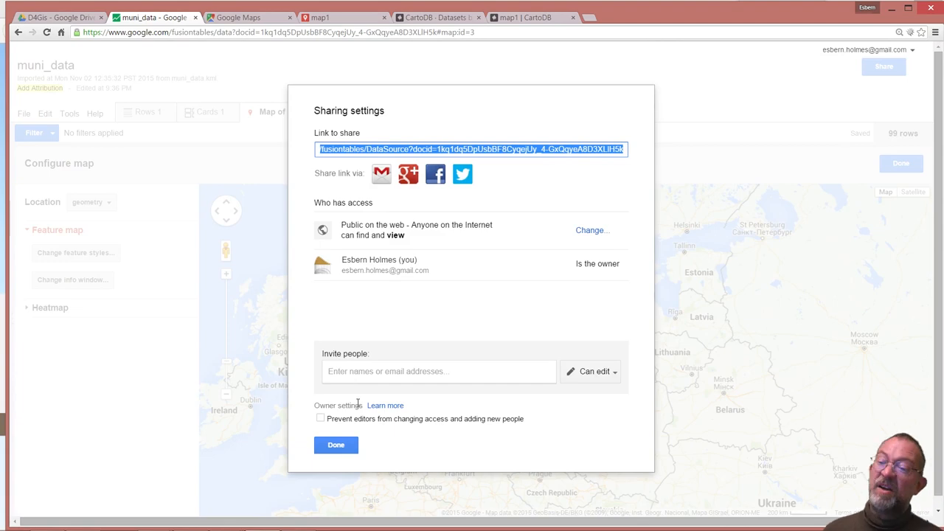
{"action": "left_click", "coordinate": [336, 445]}
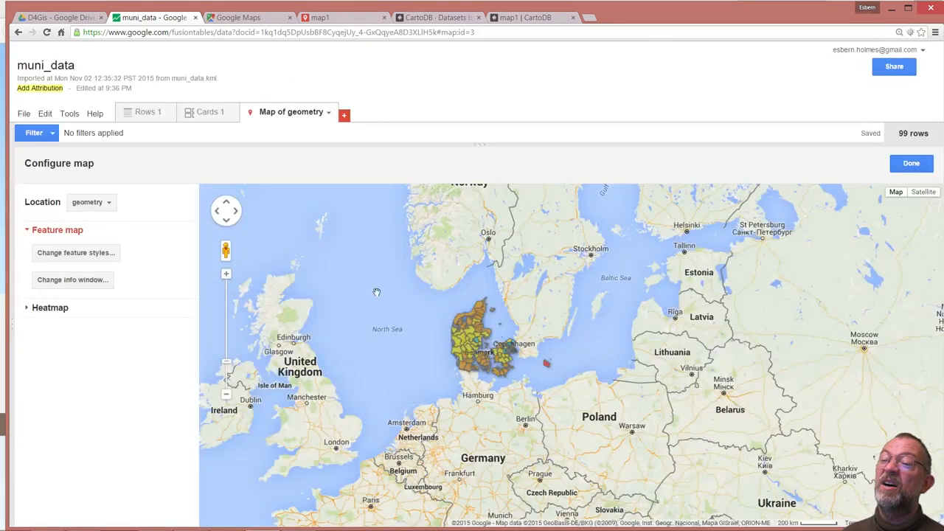
{"action": "mouse_move", "coordinate": [329, 122]}
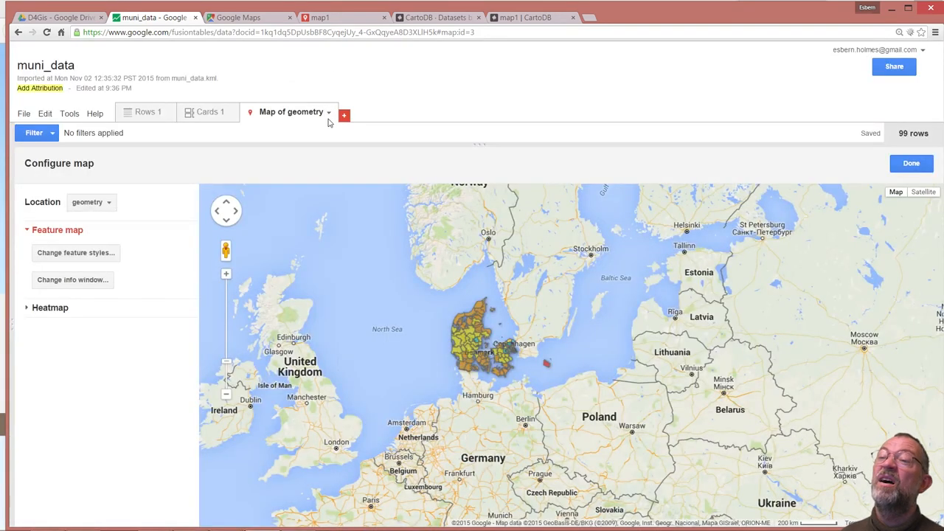
{"action": "mouse_move", "coordinate": [333, 115]}
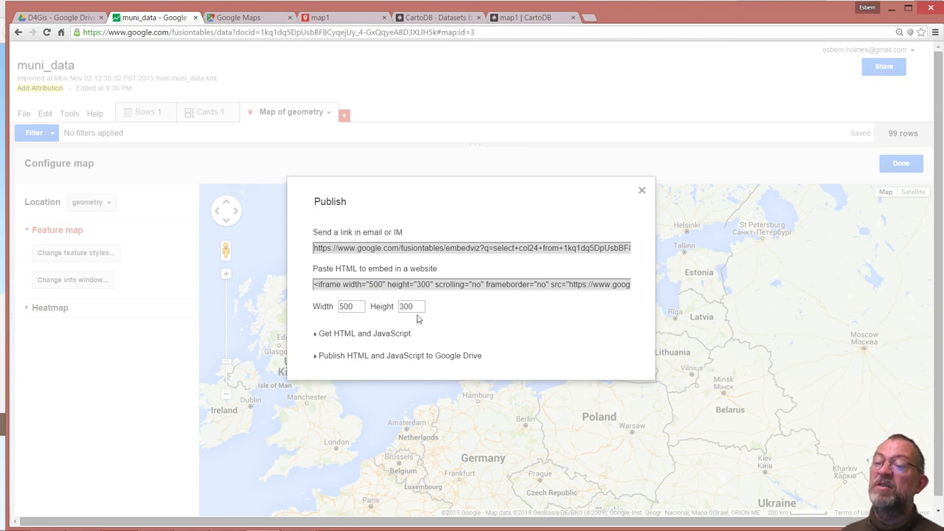
{"action": "mouse_move", "coordinate": [350, 355]}
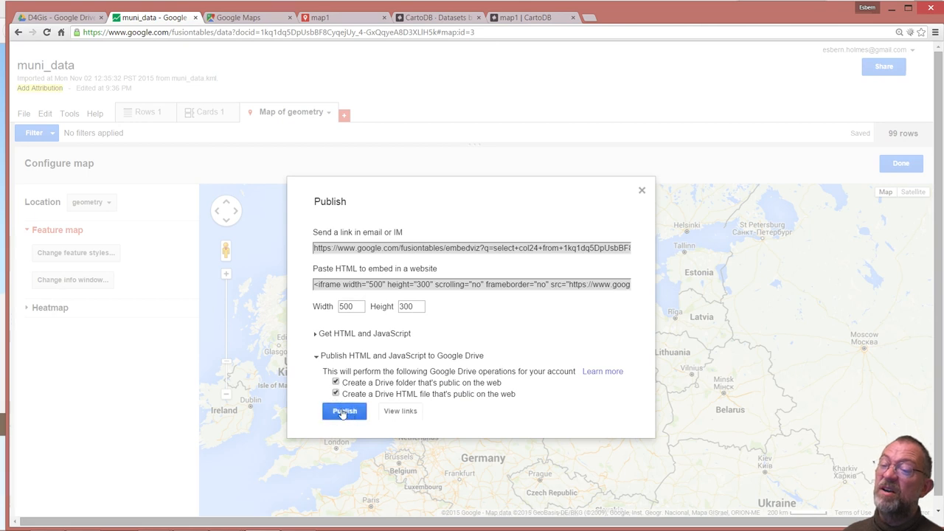
Publish the map as HTML and JavaScript to Google Drive and view the web page
{"action": "left_click", "coordinate": [344, 410]}
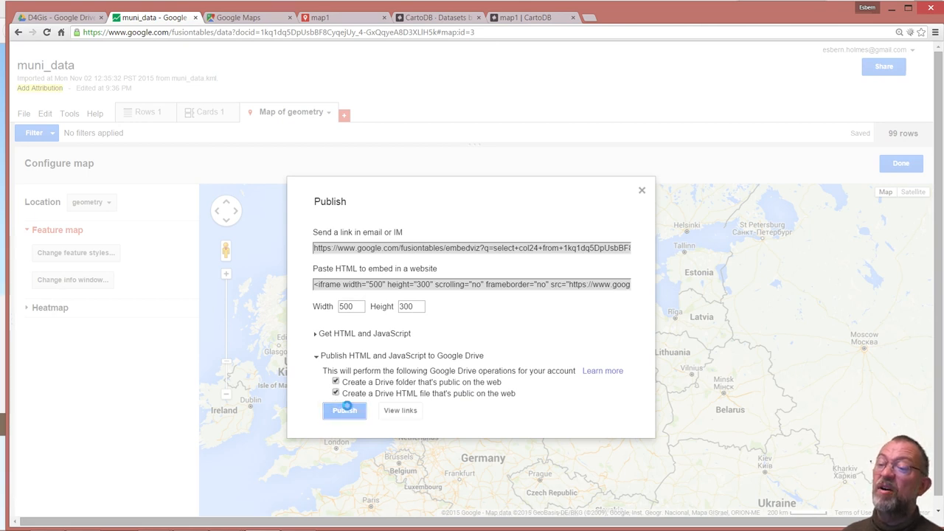
{"action": "left_click", "coordinate": [345, 410]}
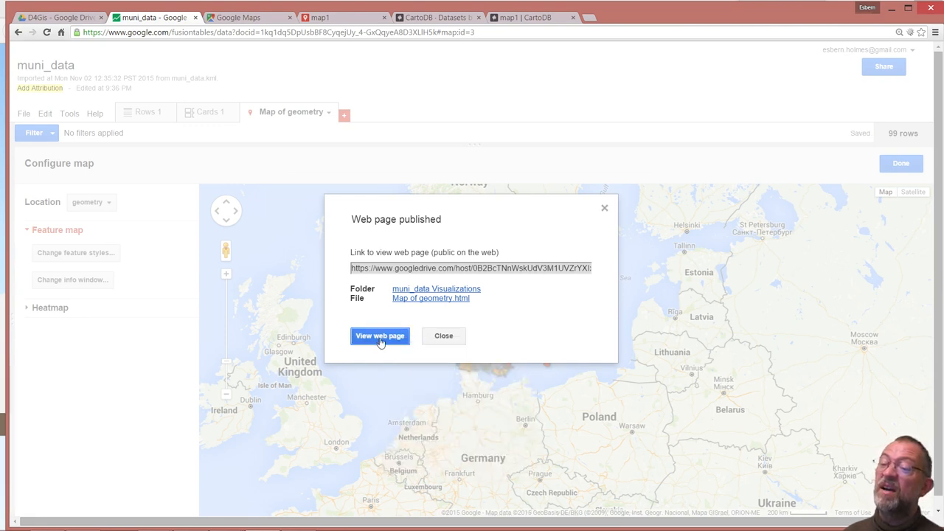
{"action": "left_click", "coordinate": [379, 337]}
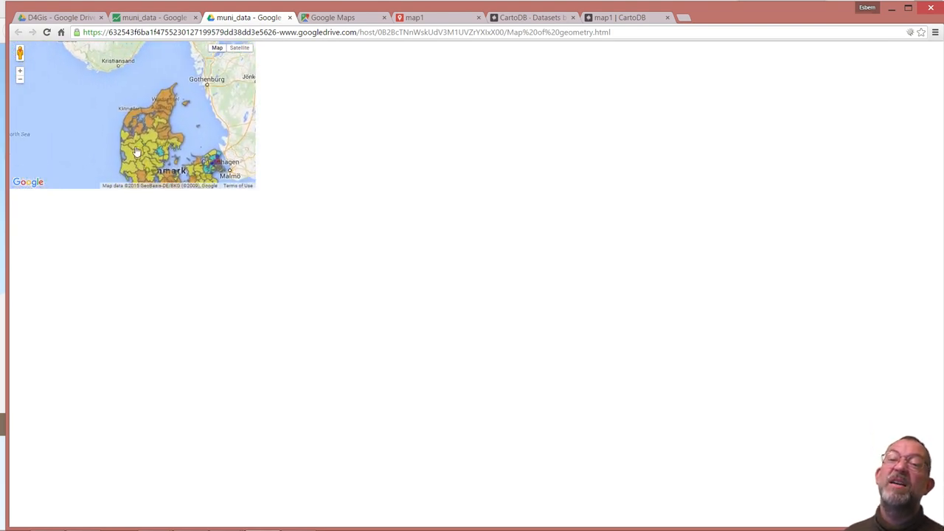
Dismiss the published notice and select the map's iframe HTML embed code for copying
{"action": "left_click", "coordinate": [136, 152]}
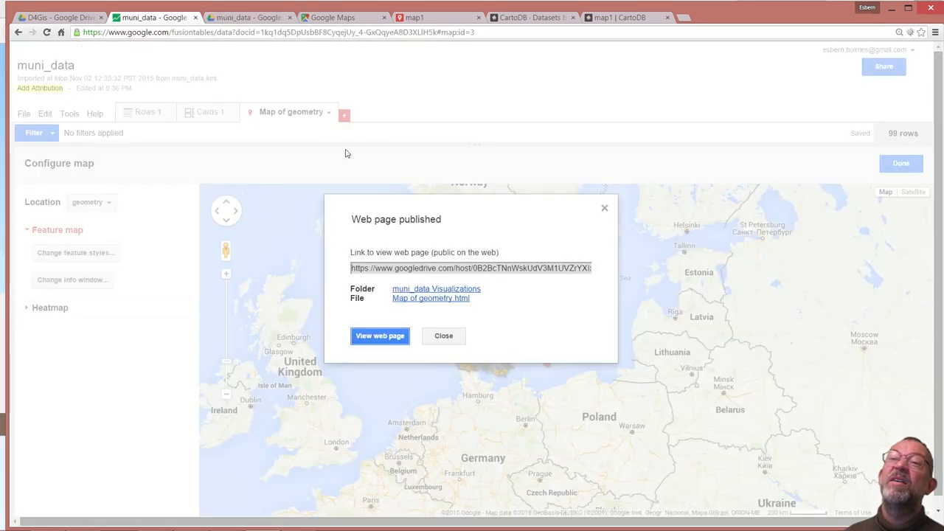
{"action": "mouse_move", "coordinate": [442, 336]}
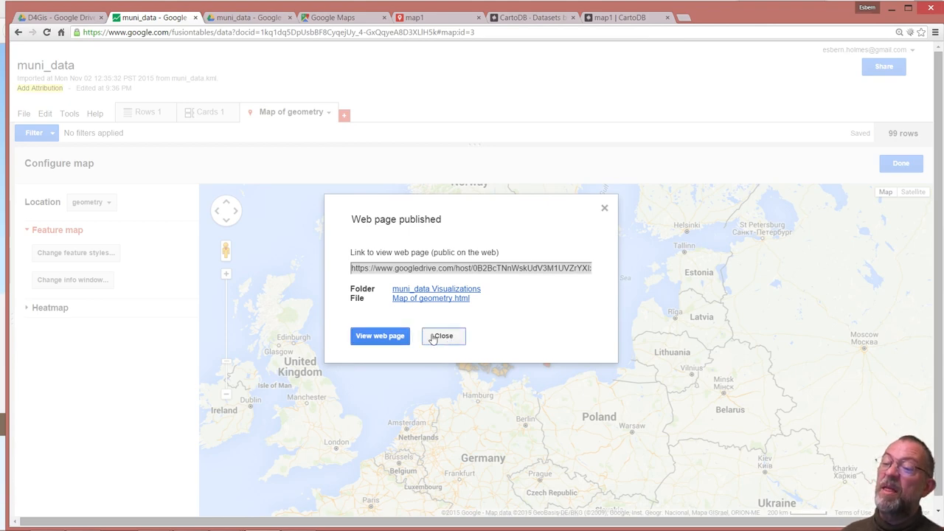
{"action": "left_click", "coordinate": [442, 337]}
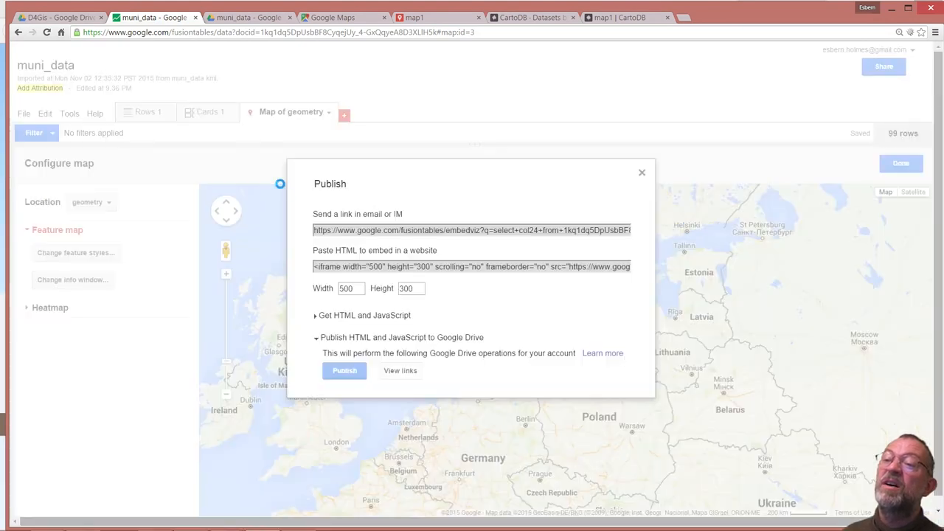
{"action": "left_click", "coordinate": [318, 336]}
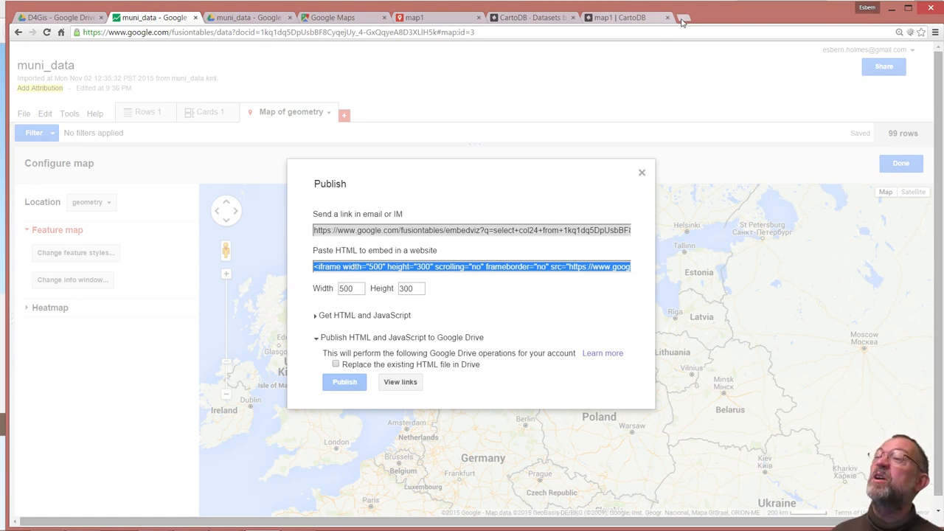
{"action": "mouse_move", "coordinate": [691, 20]}
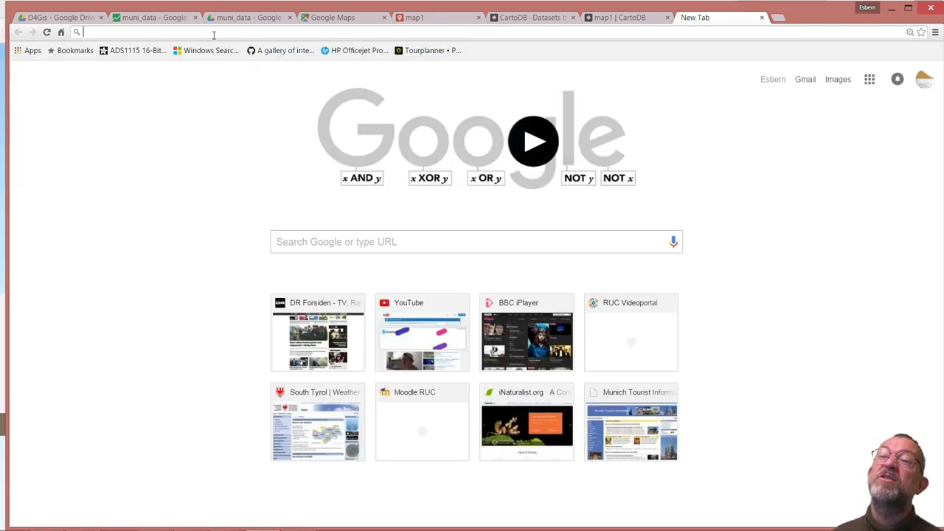
Go to the Maproom site and log in through university single sign-on
{"action": "type", "text": "maproom.ruc.dk/content/start-page"}
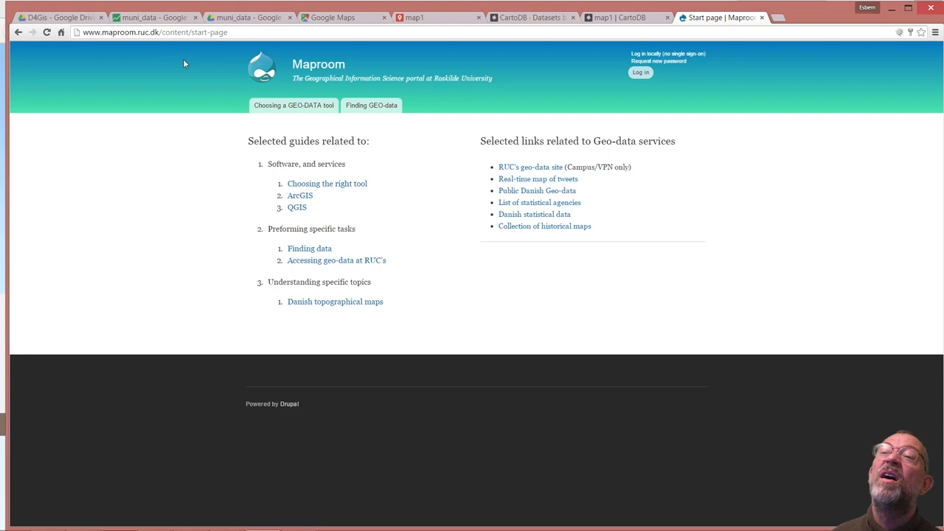
{"action": "mouse_move", "coordinate": [640, 73]}
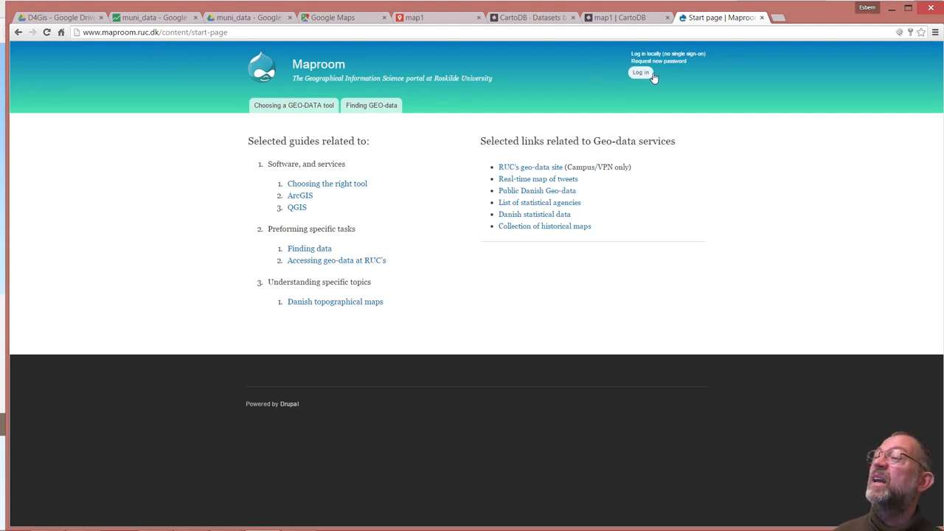
{"action": "mouse_move", "coordinate": [640, 77]}
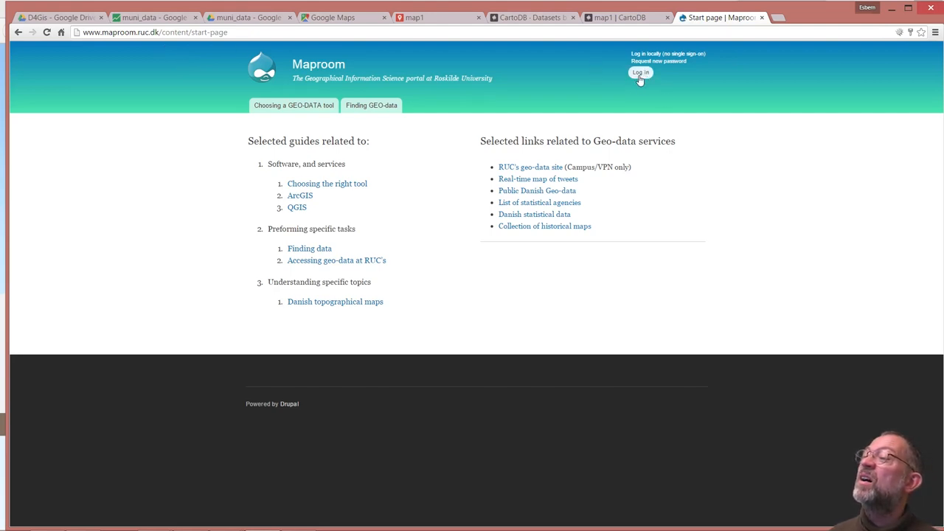
{"action": "left_click", "coordinate": [640, 73]}
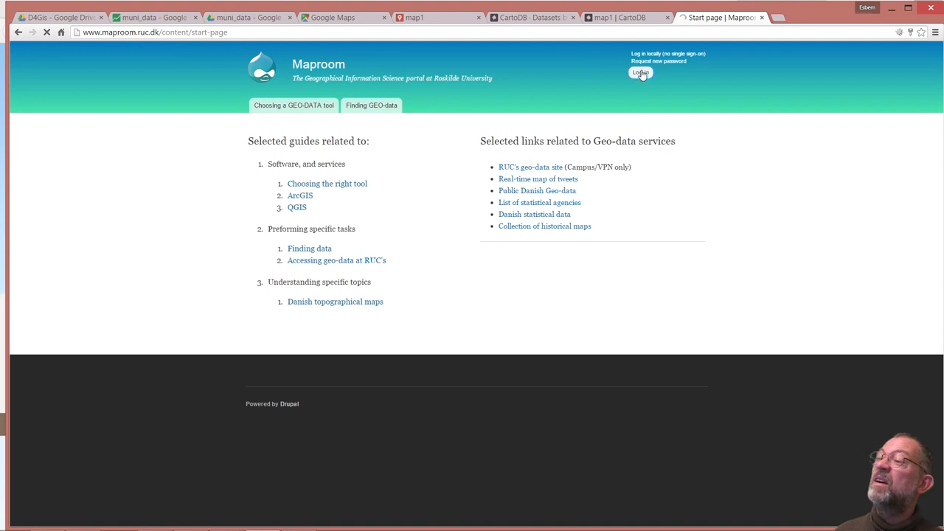
{"action": "left_click", "coordinate": [640, 73]}
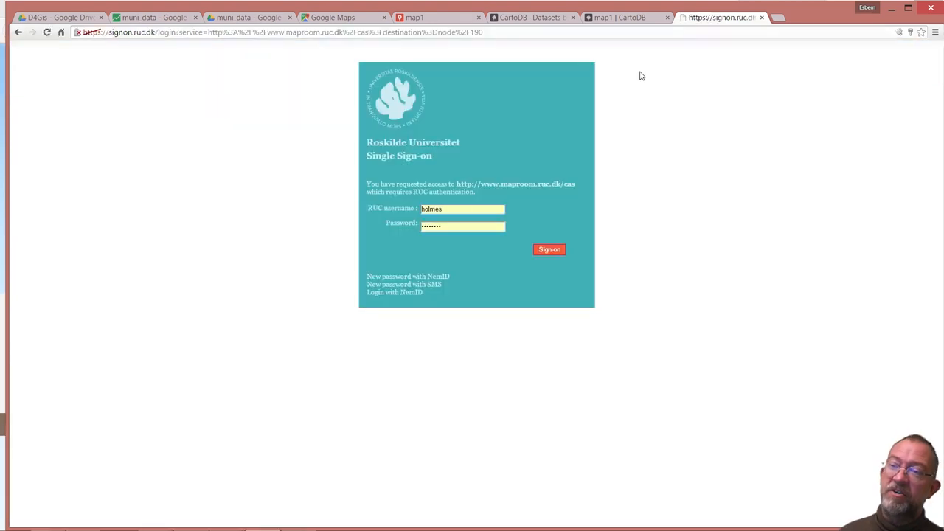
{"action": "left_click", "coordinate": [549, 249]}
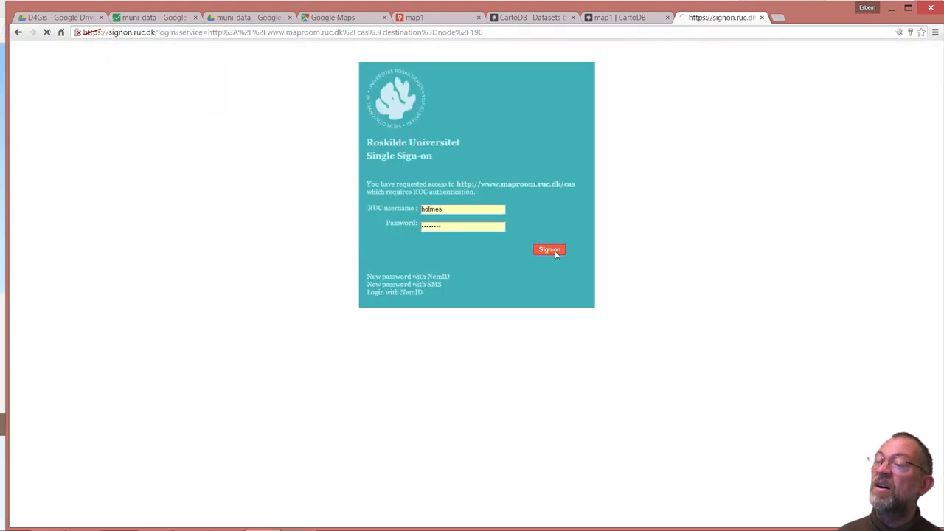
{"action": "left_click", "coordinate": [549, 250]}
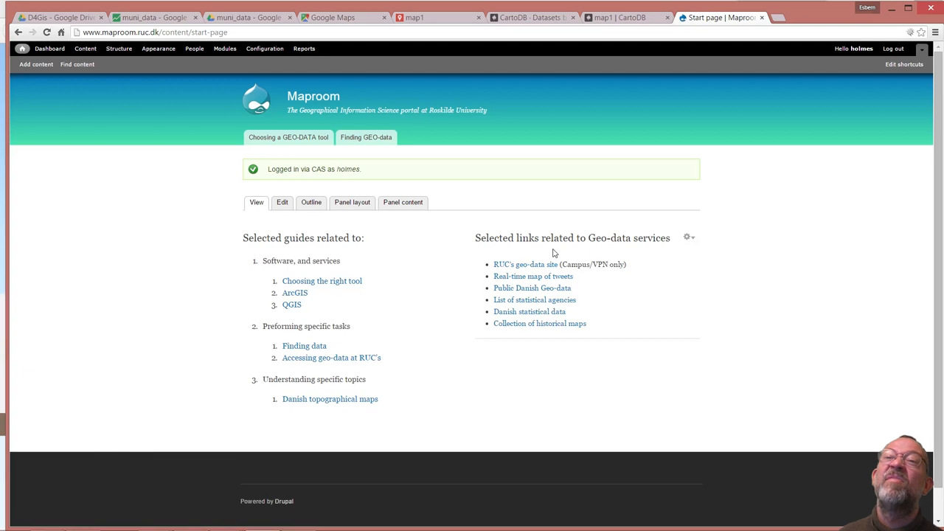
{"action": "mouse_move", "coordinate": [389, 167]}
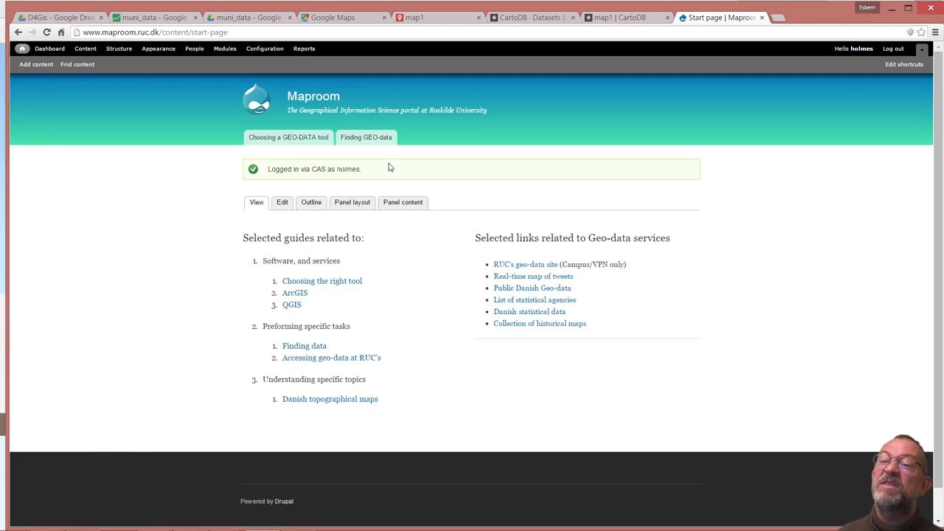
{"action": "mouse_move", "coordinate": [139, 157]}
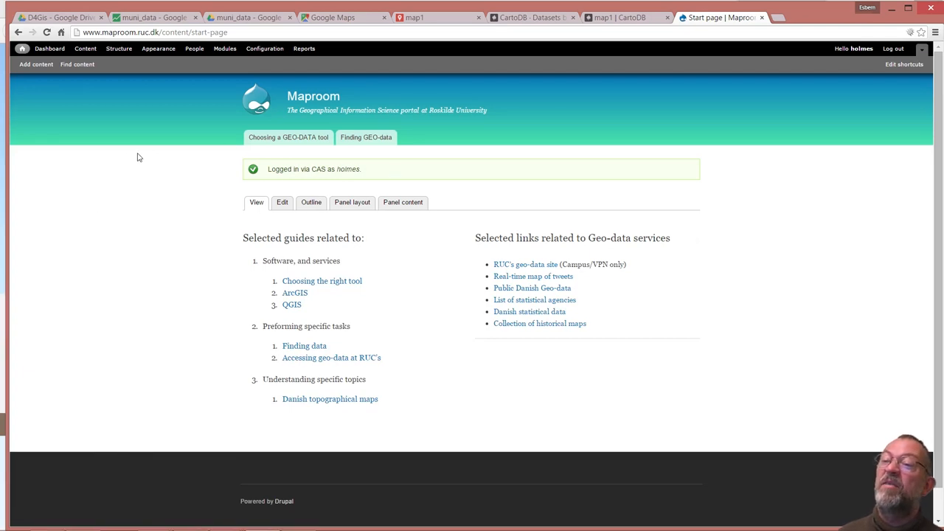
Add a new OnlineMap content page titled 'Map from fusen tables'
{"action": "left_click", "coordinate": [35, 65]}
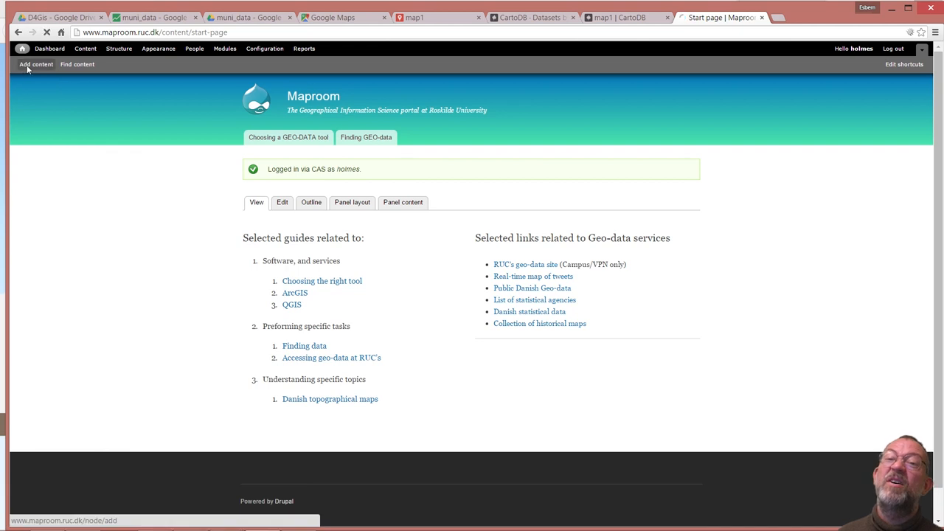
{"action": "left_click", "coordinate": [35, 65]}
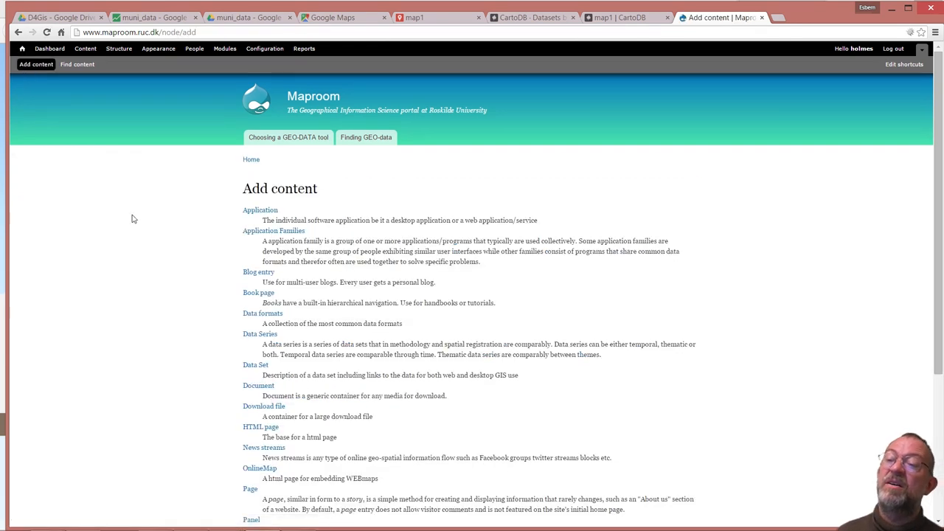
{"action": "mouse_move", "coordinate": [218, 395]}
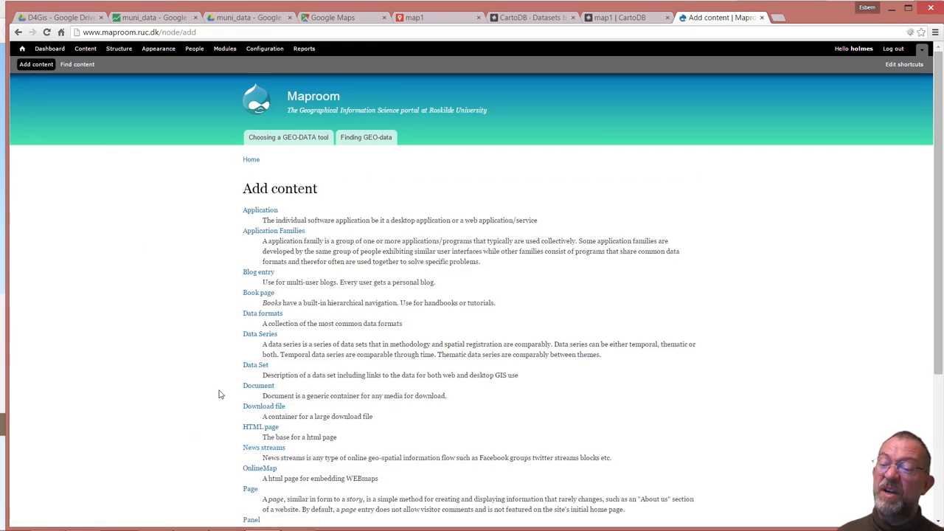
{"action": "scroll", "scroll_direction": "down", "scroll_amount": 3}
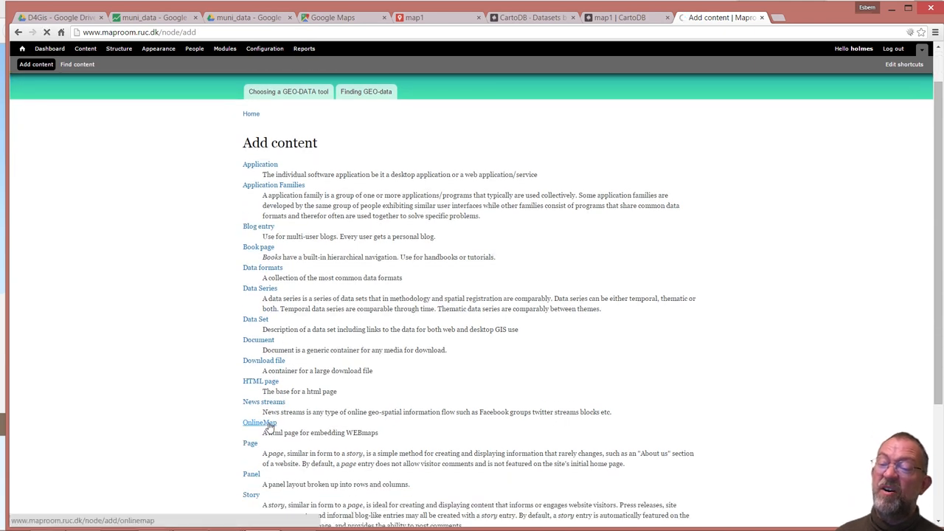
{"action": "left_click", "coordinate": [260, 422]}
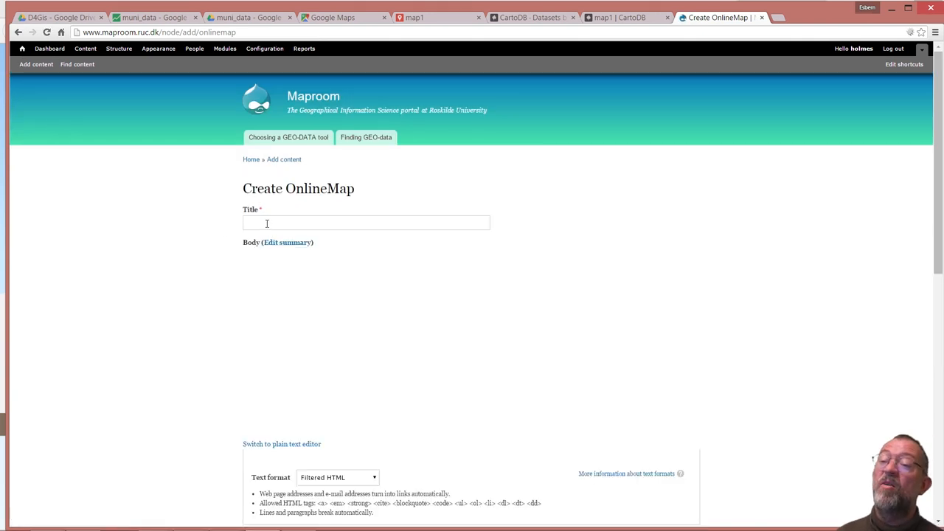
{"action": "type", "text": "Ma"}
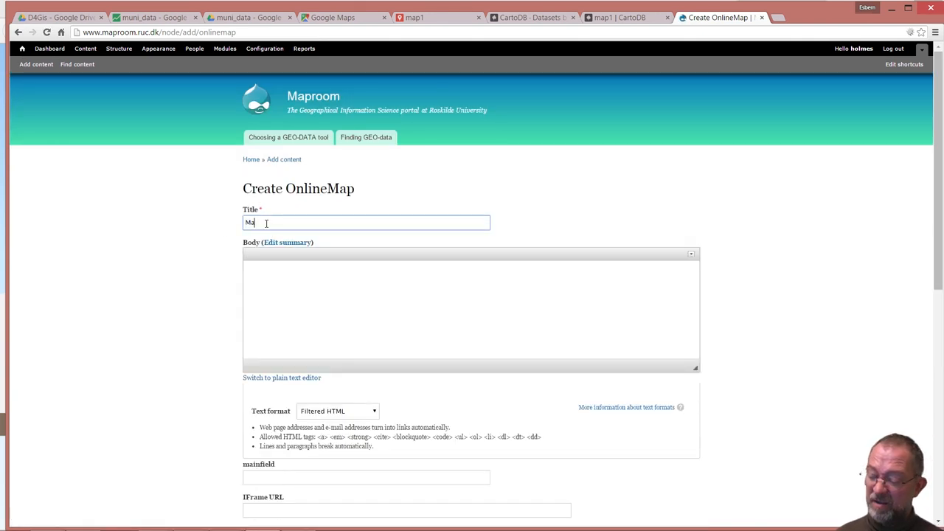
{"action": "type", "text": "Map from"}
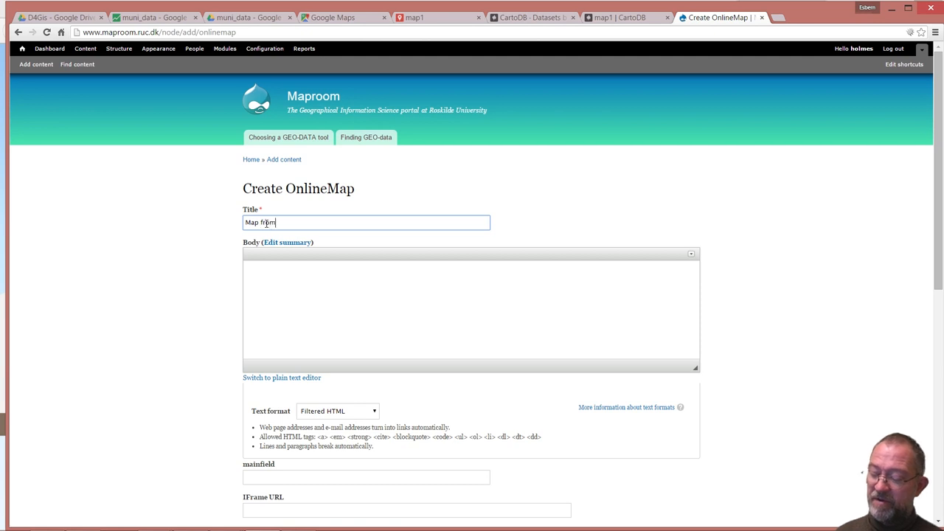
{"action": "type", "text": "fusen"}
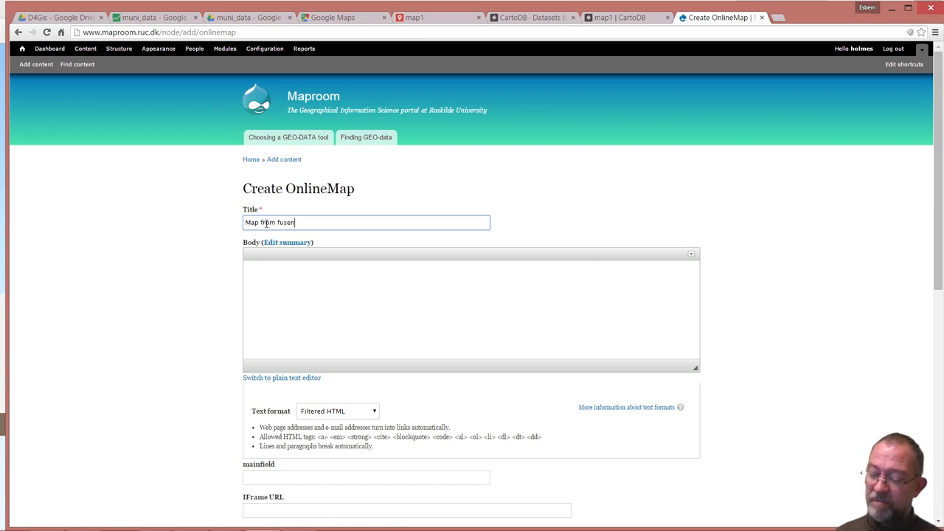
{"action": "type", "text": "tables"}
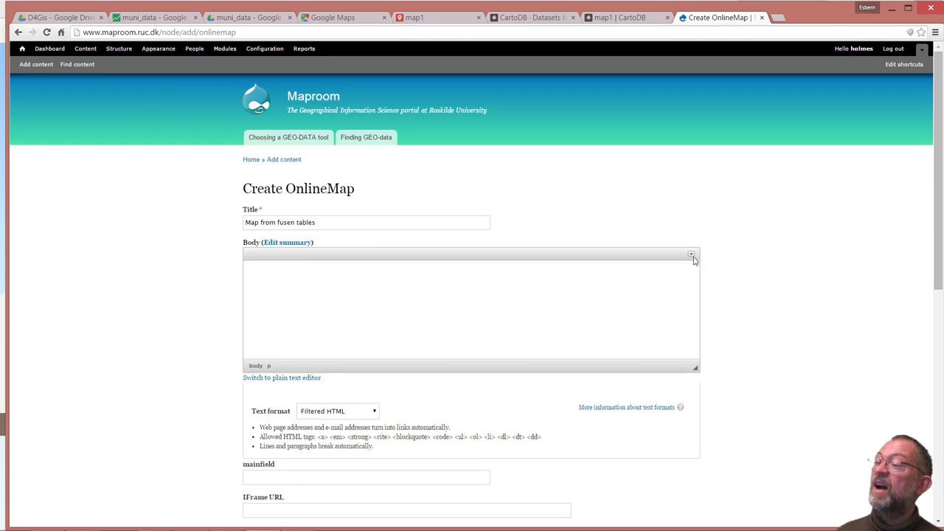
Put the Fusion Tables iframe in the body as HTML source with Noconversion HTML format
{"action": "left_click", "coordinate": [690, 254]}
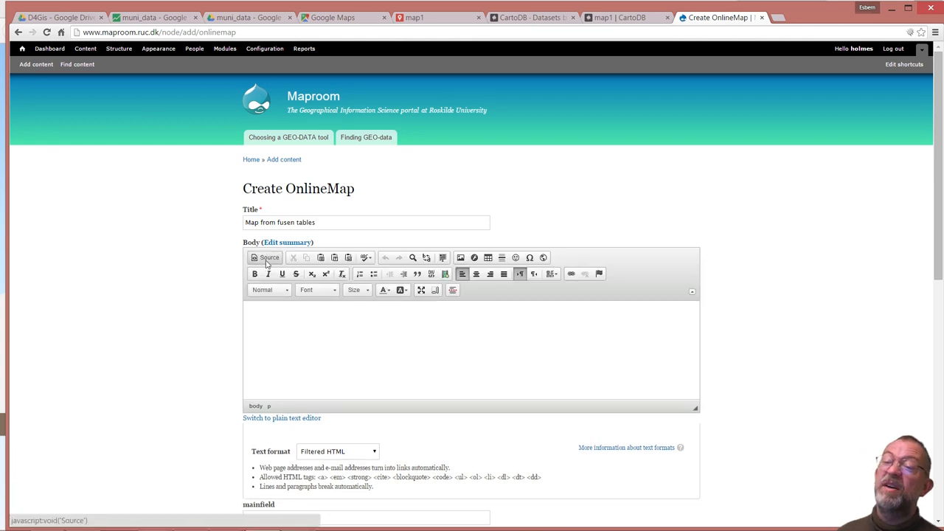
{"action": "left_click", "coordinate": [265, 256]}
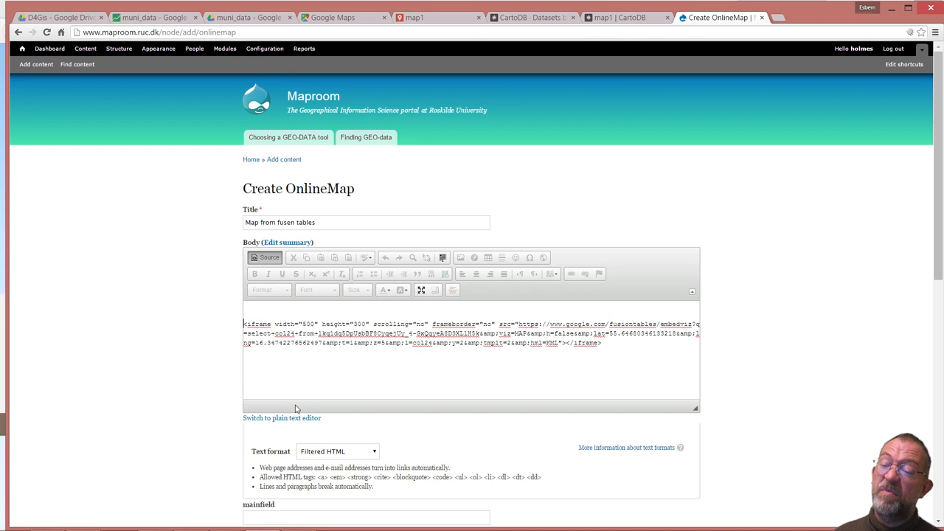
{"action": "left_click", "coordinate": [337, 451]}
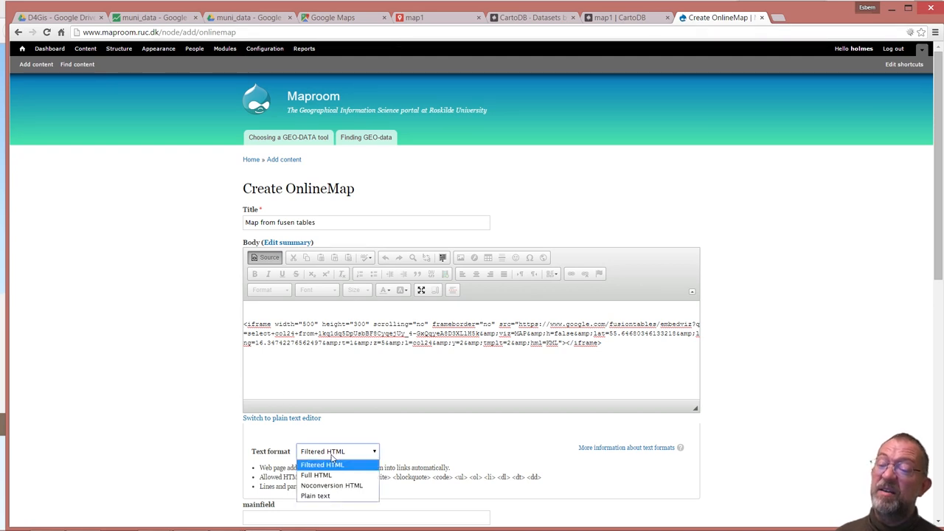
{"action": "left_click", "coordinate": [331, 485]}
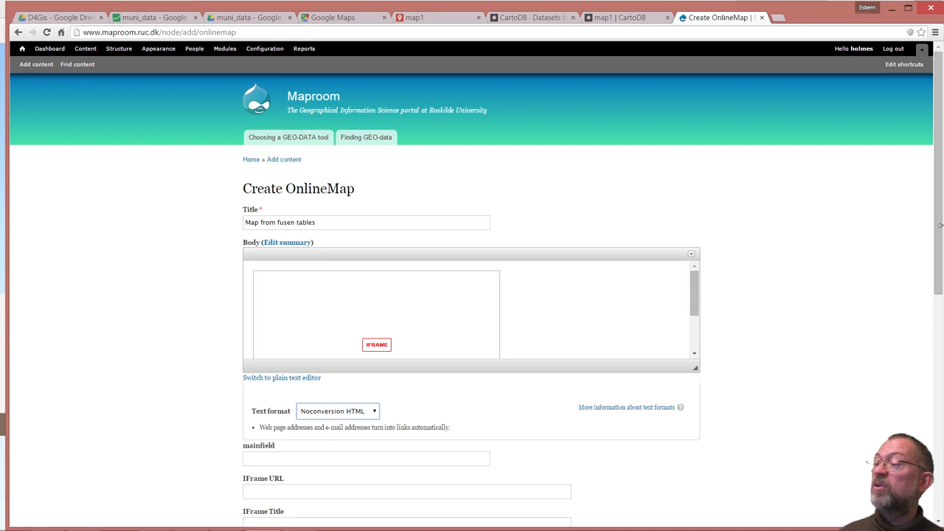
{"action": "scroll", "scroll_direction": "down", "scroll_amount": 3}
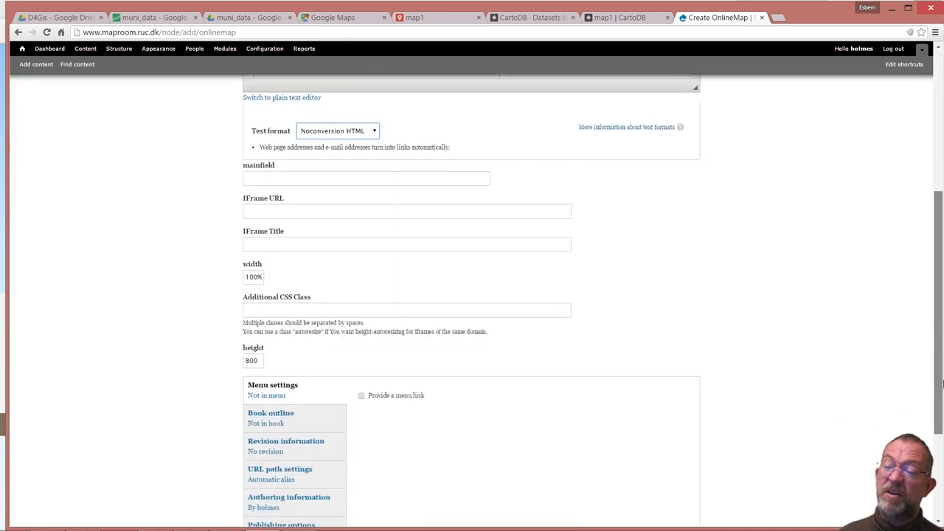
{"action": "scroll", "scroll_direction": "down", "scroll_amount": 3}
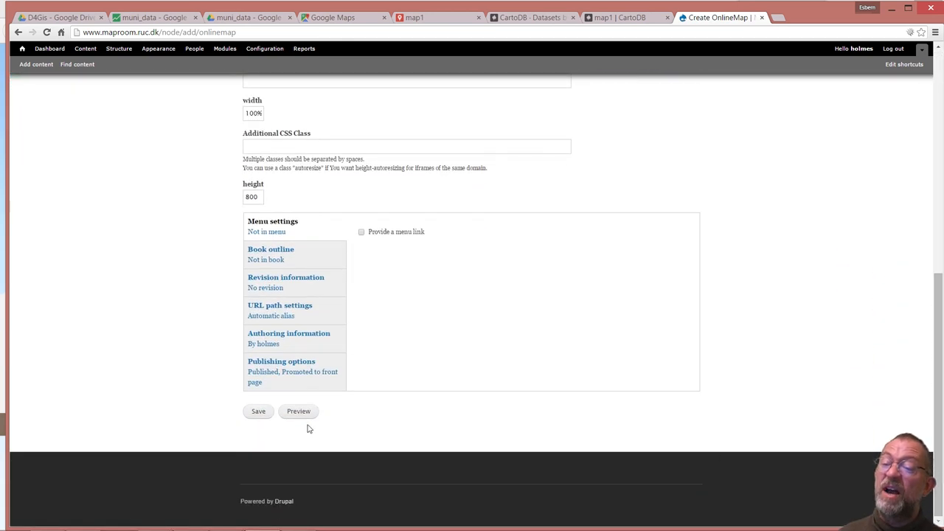
Save the page and check a municipality's info window on the embedded map
{"action": "left_click", "coordinate": [258, 410]}
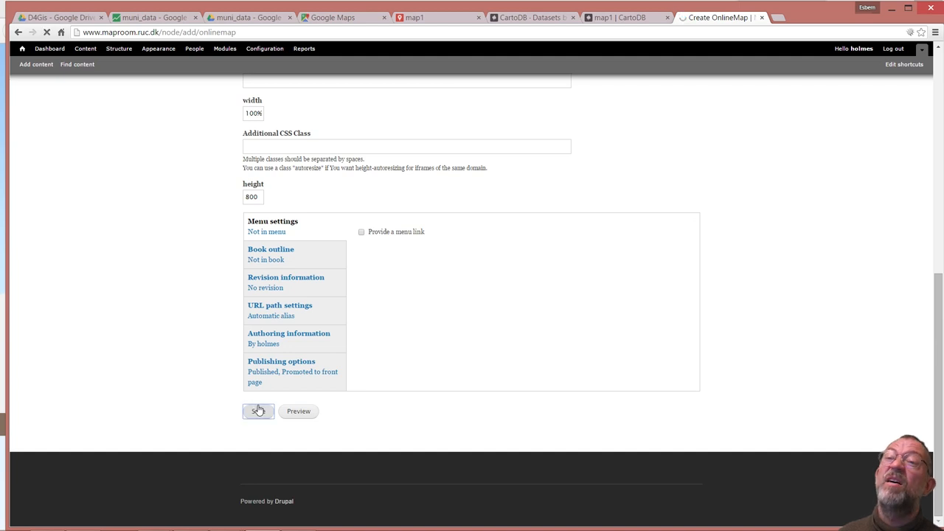
{"action": "left_click", "coordinate": [258, 409]}
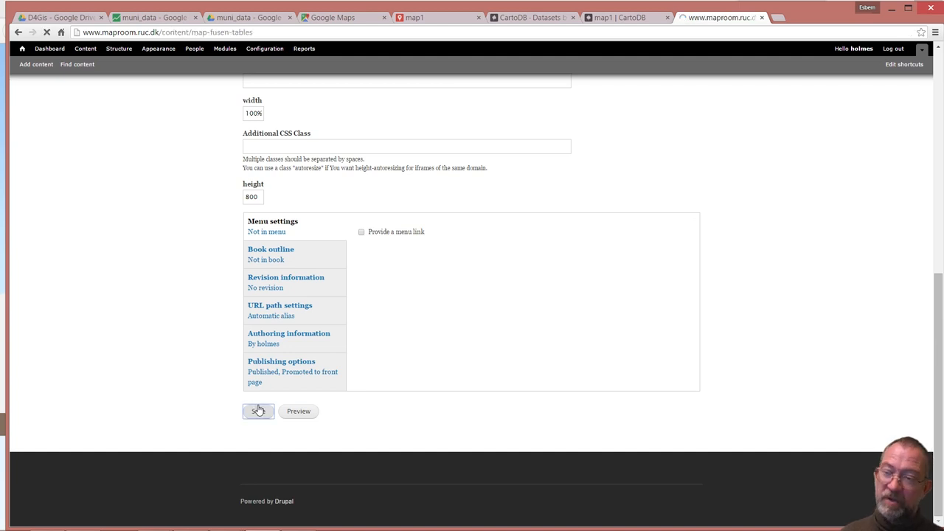
{"action": "left_click", "coordinate": [257, 410]}
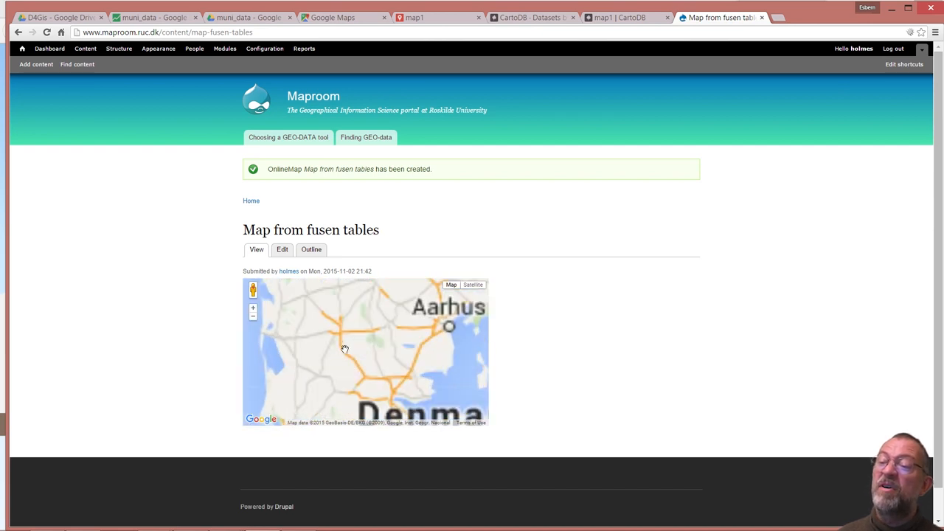
{"action": "left_click_drag", "start_coordinate": [342, 349], "coordinate": [443, 354]}
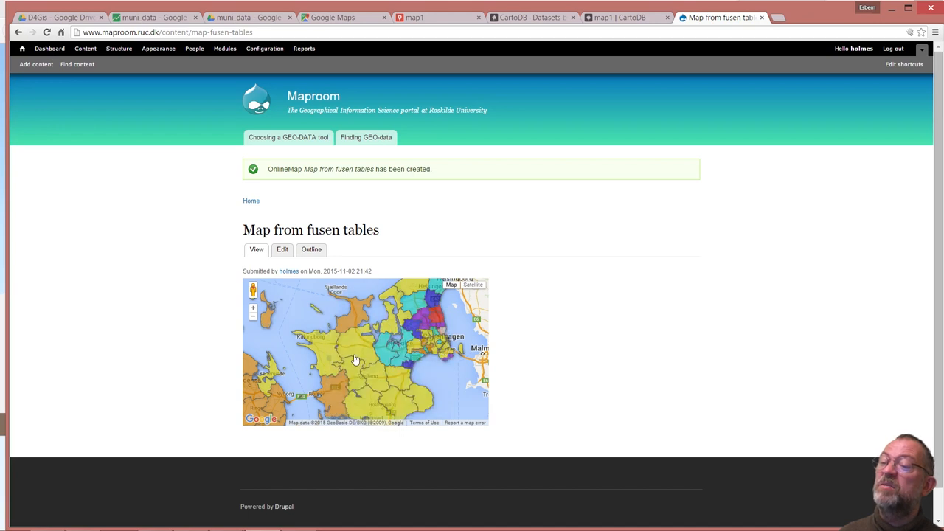
{"action": "left_click", "coordinate": [354, 358]}
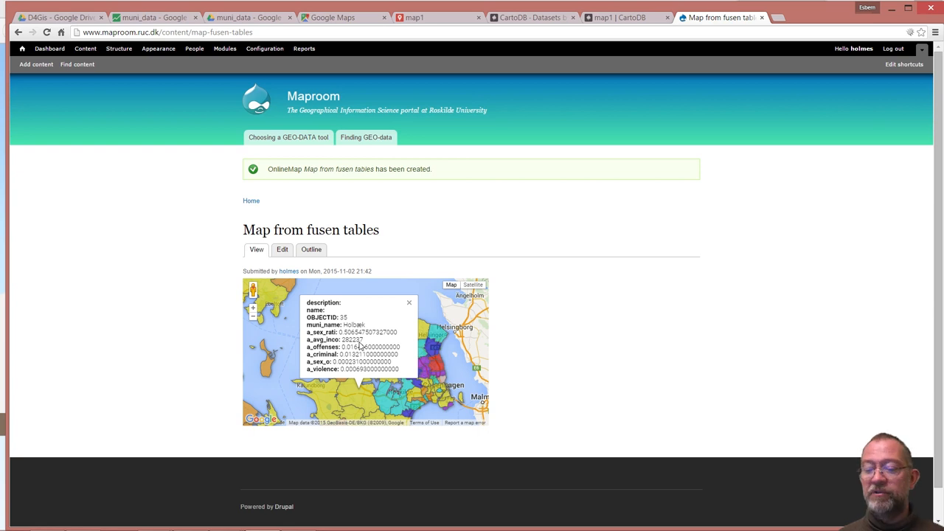
{"action": "mouse_move", "coordinate": [357, 333]}
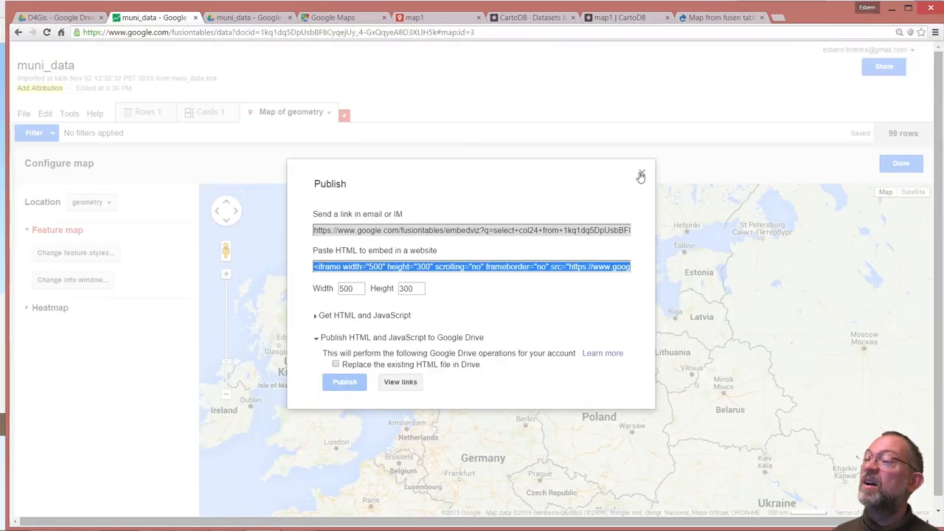
Add a new chart view of the table as a horizontal bar chart
{"action": "left_click", "coordinate": [640, 175]}
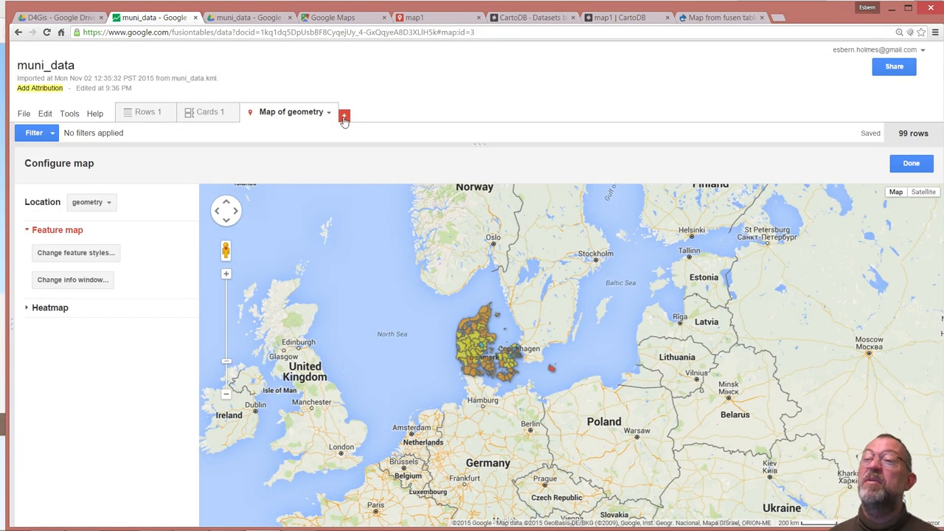
{"action": "left_click", "coordinate": [344, 115]}
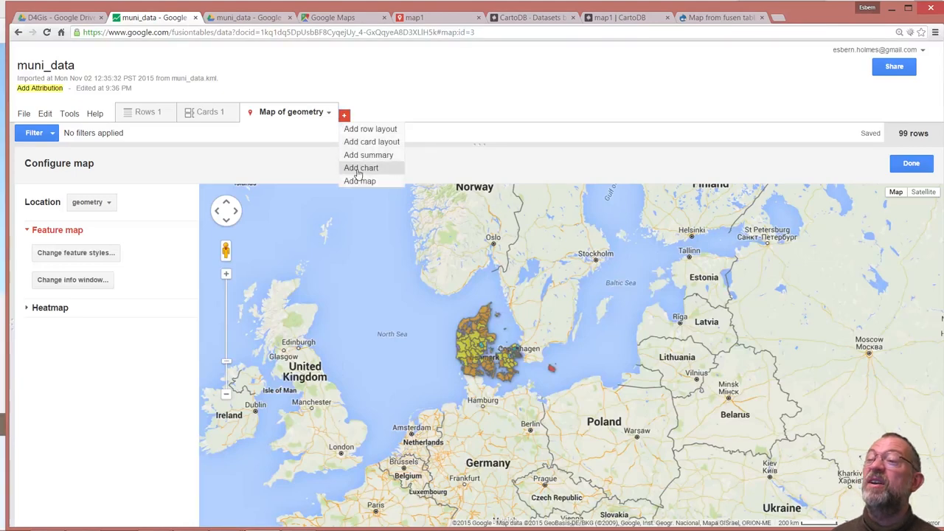
{"action": "left_click", "coordinate": [360, 168]}
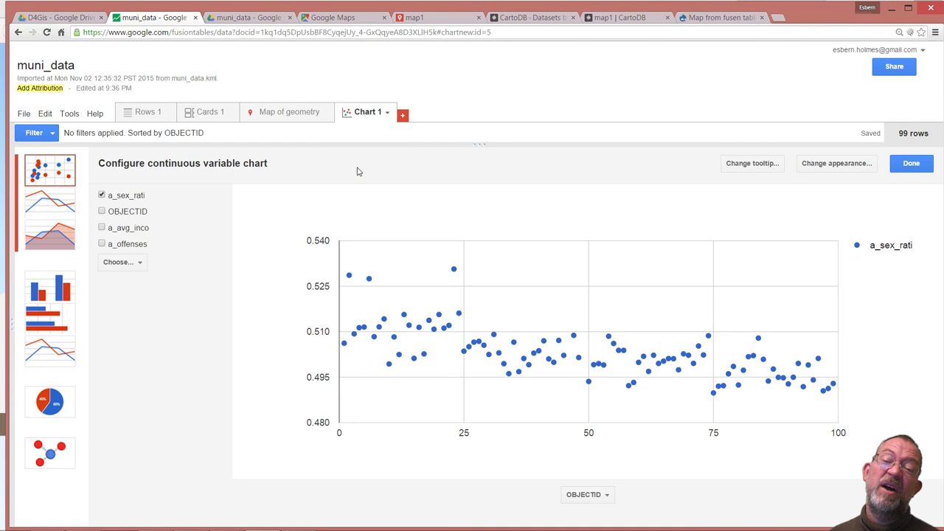
{"action": "mouse_move", "coordinate": [22, 292]}
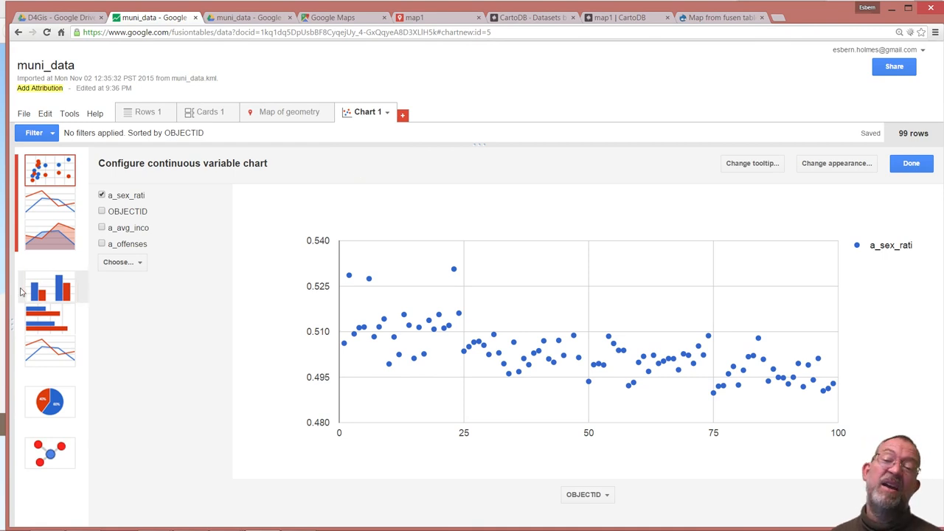
{"action": "left_click", "coordinate": [51, 319]}
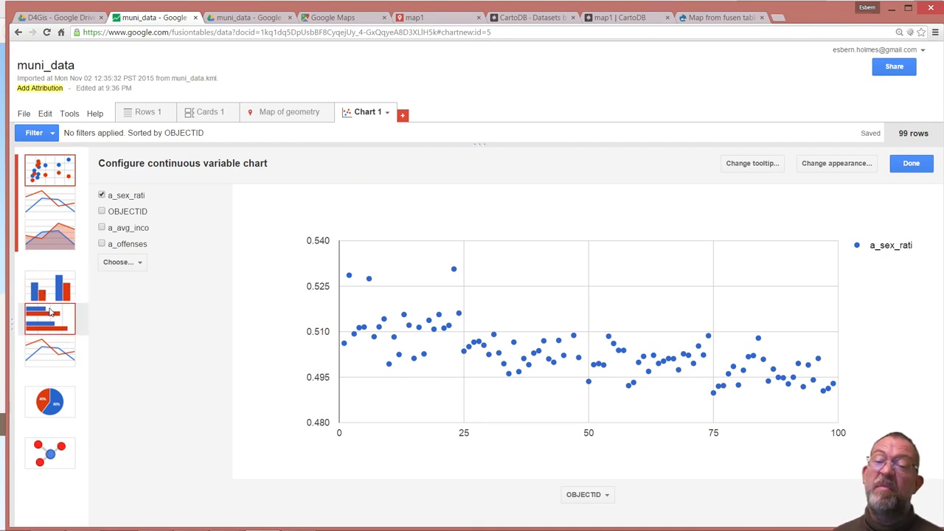
{"action": "left_click", "coordinate": [51, 319]}
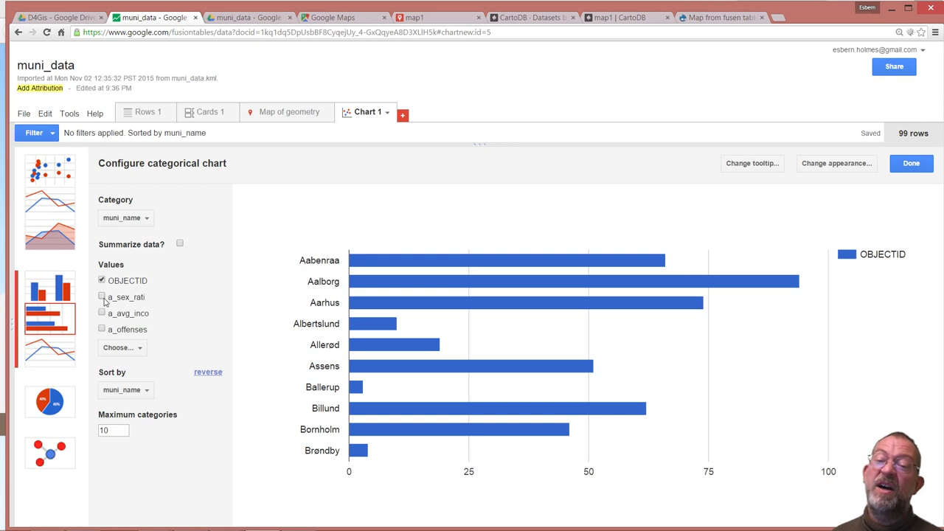
Chart a_avg_inco instead of OBJECTID and limit maximum categories to 20
{"action": "left_click", "coordinate": [102, 297]}
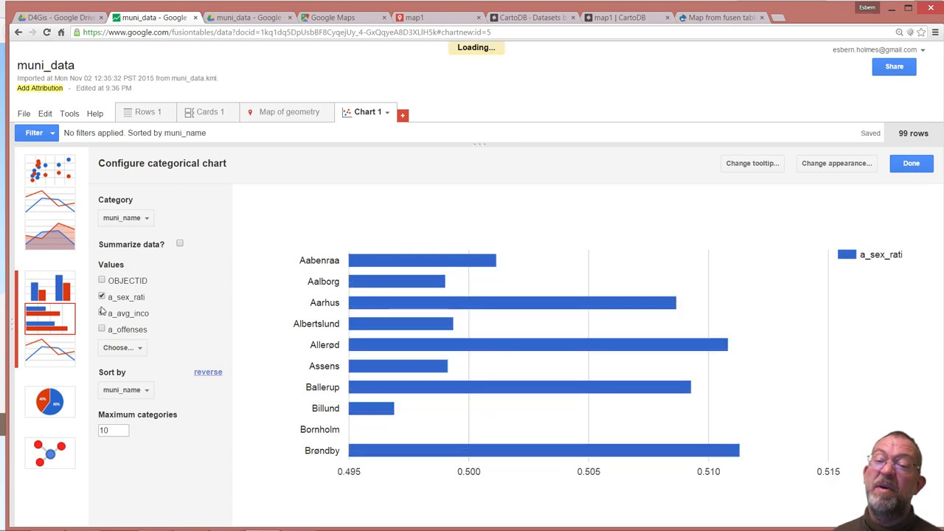
{"action": "left_click", "coordinate": [102, 312]}
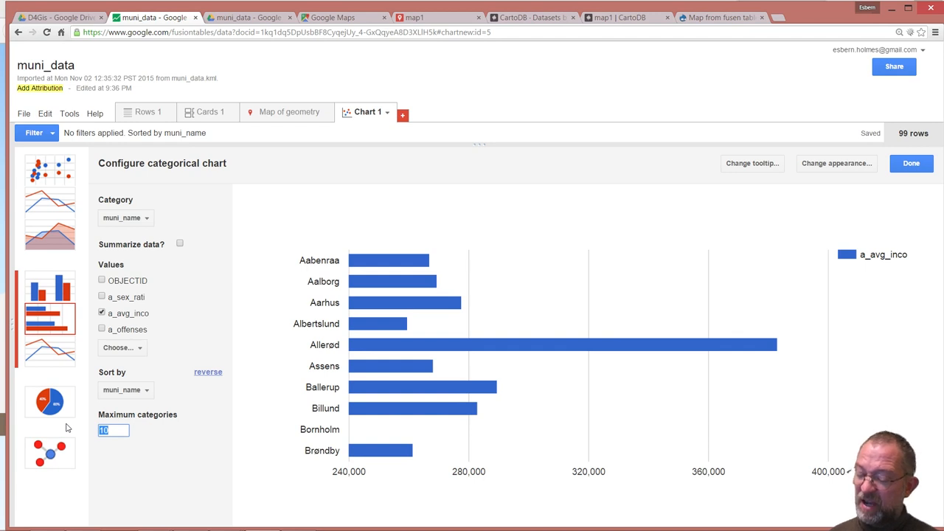
{"action": "type", "text": "99"}
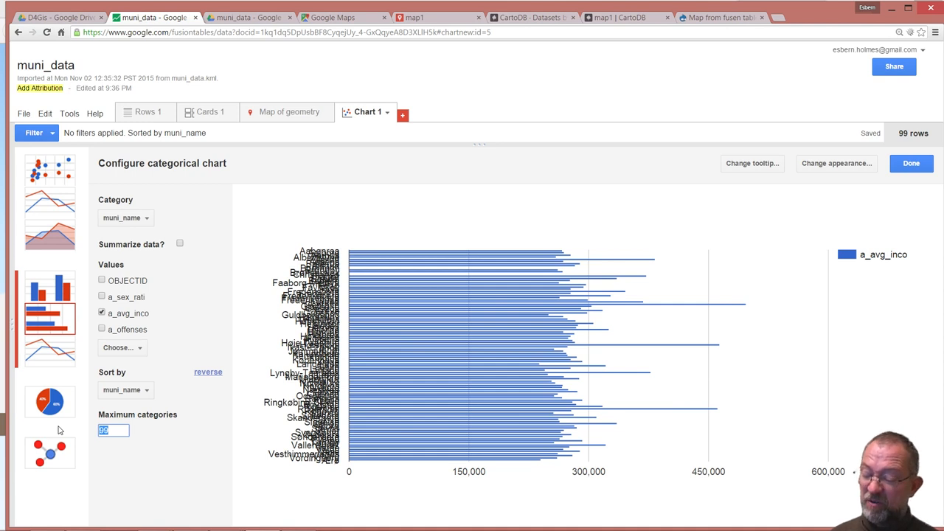
{"action": "type", "text": "2"}
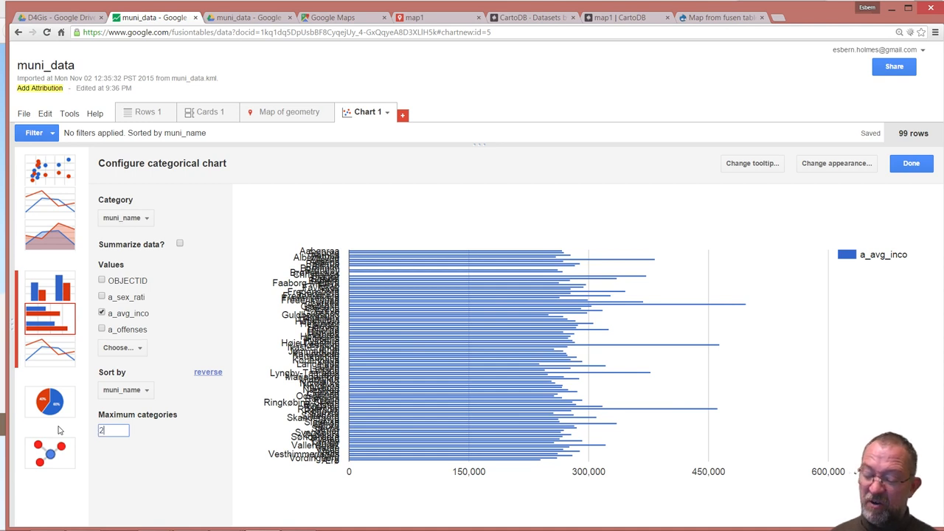
{"action": "type", "text": "20"}
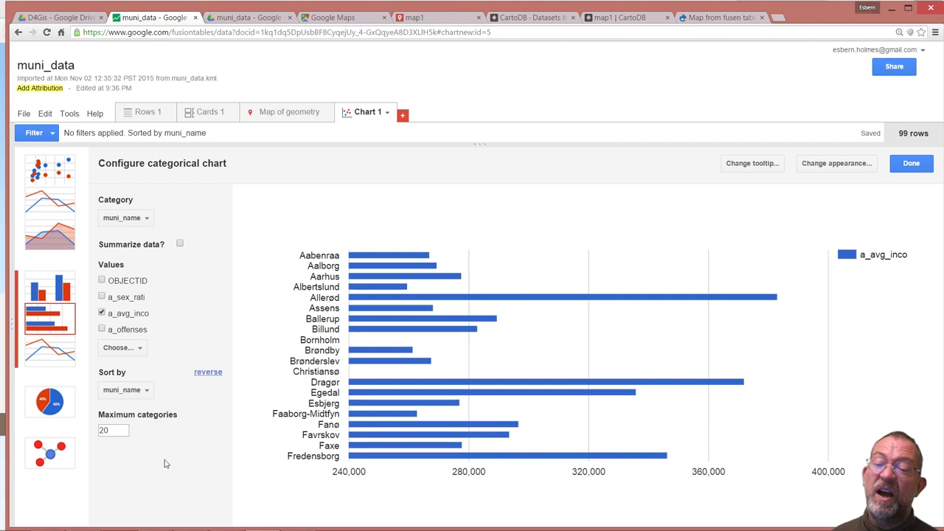
{"action": "mouse_move", "coordinate": [148, 442]}
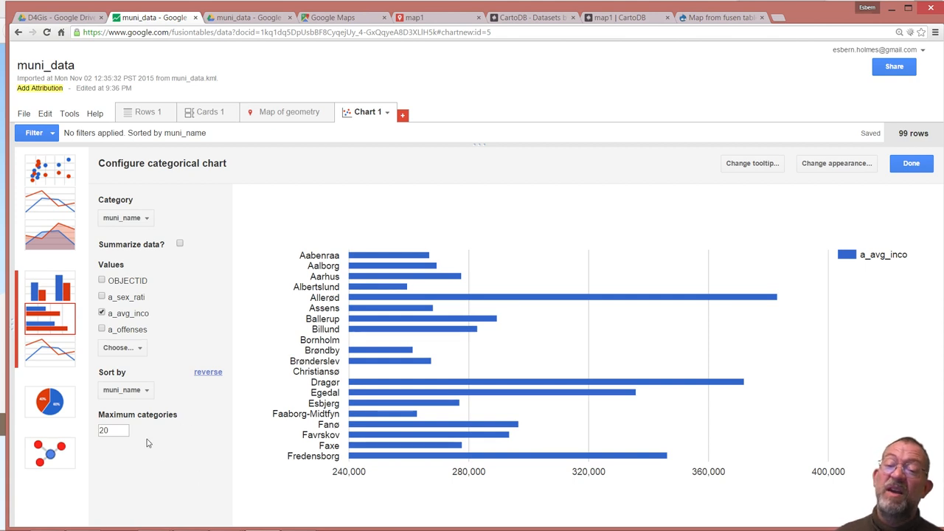
Sort the bars by a_avg_inco in reverse so highest incomes come first
{"action": "left_click", "coordinate": [125, 389]}
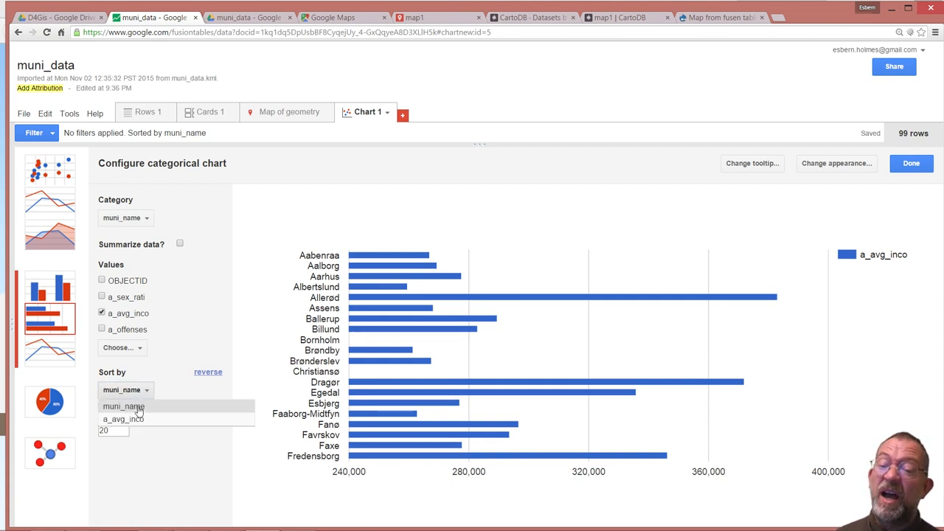
{"action": "left_click", "coordinate": [124, 419]}
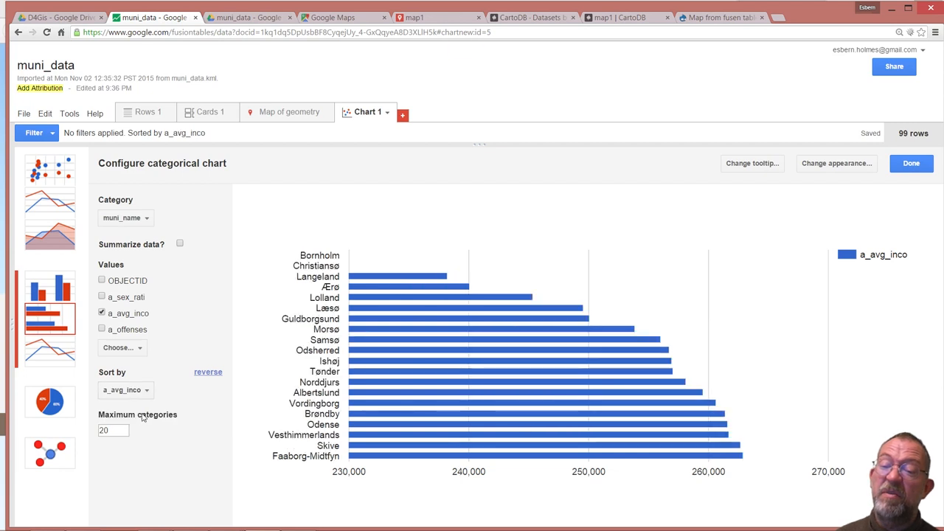
{"action": "mouse_move", "coordinate": [207, 372]}
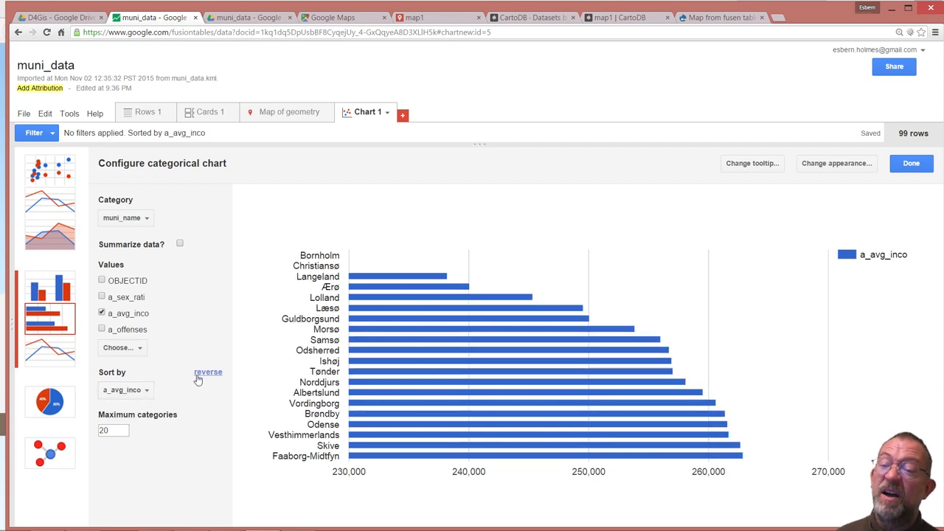
{"action": "left_click", "coordinate": [208, 372]}
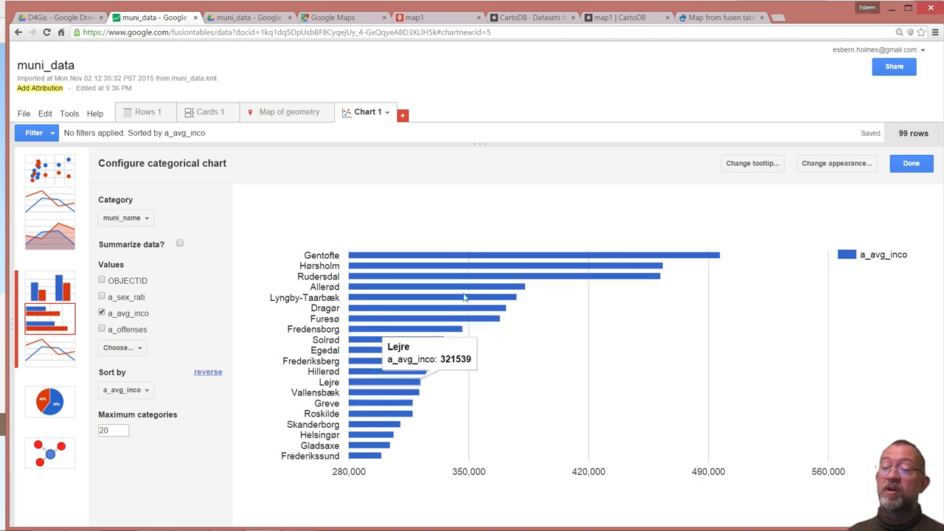
{"action": "mouse_move", "coordinate": [56, 428]}
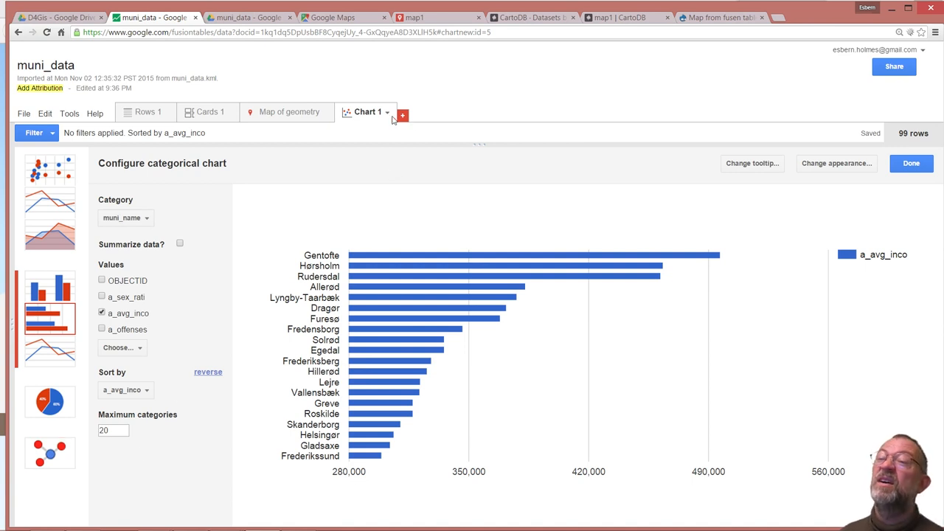
{"action": "mouse_move", "coordinate": [391, 115]}
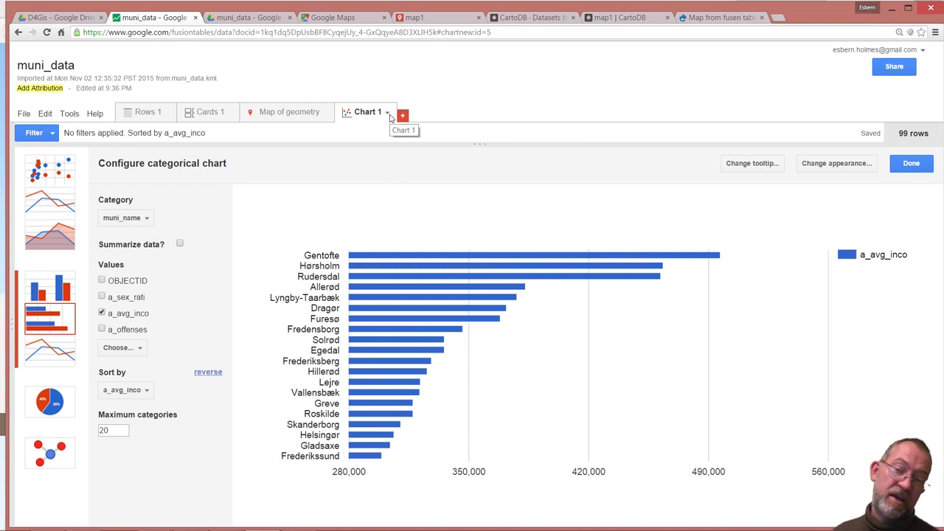
Publish Chart 1, copy its website embed code, and return to the Maproom page
{"action": "left_click", "coordinate": [388, 112]}
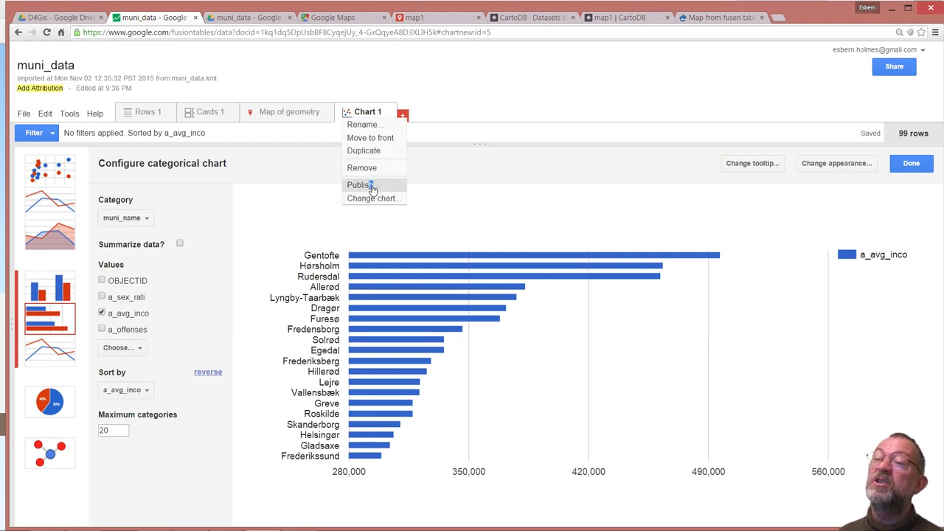
{"action": "left_click", "coordinate": [360, 185]}
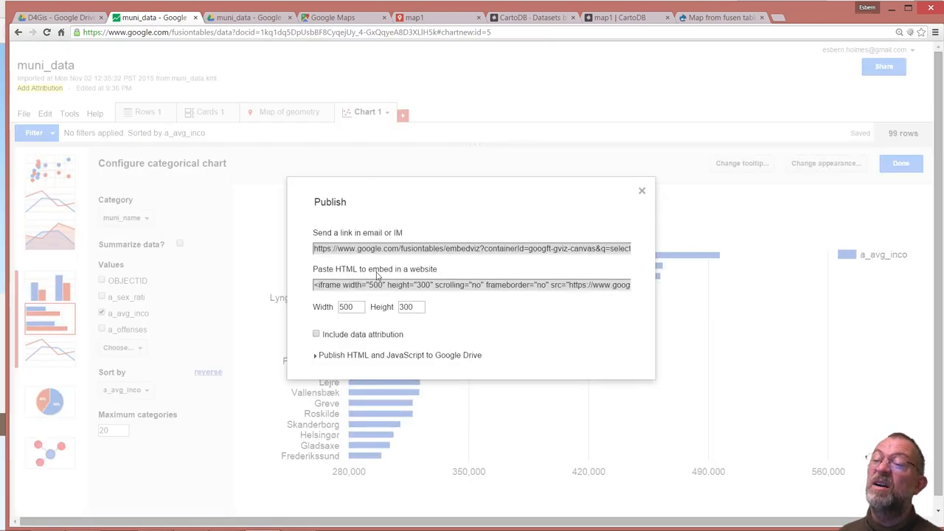
{"action": "right_click", "coordinate": [351, 285]}
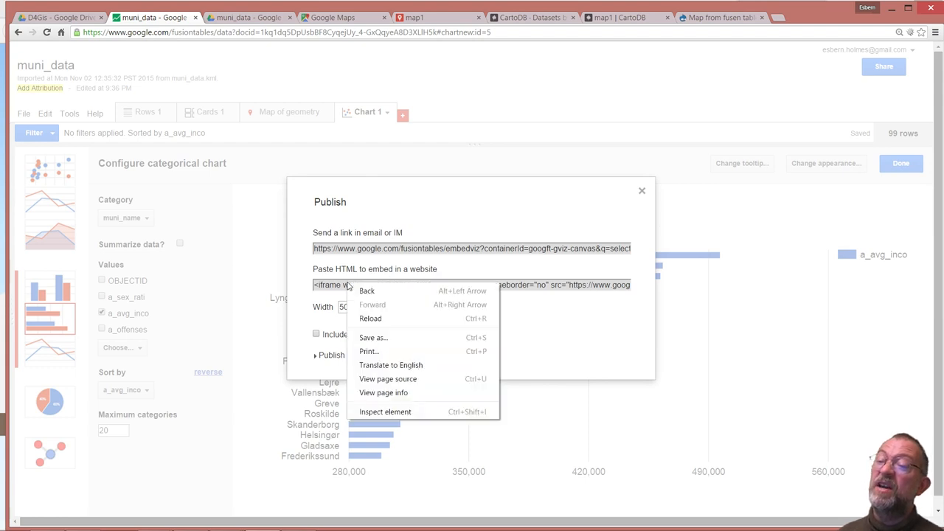
{"action": "mouse_move", "coordinate": [383, 412]}
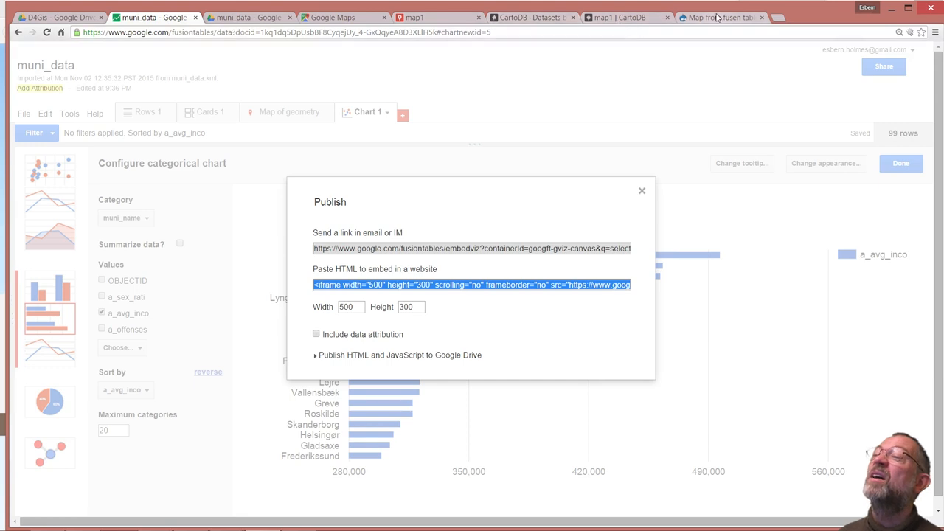
{"action": "left_click", "coordinate": [720, 18]}
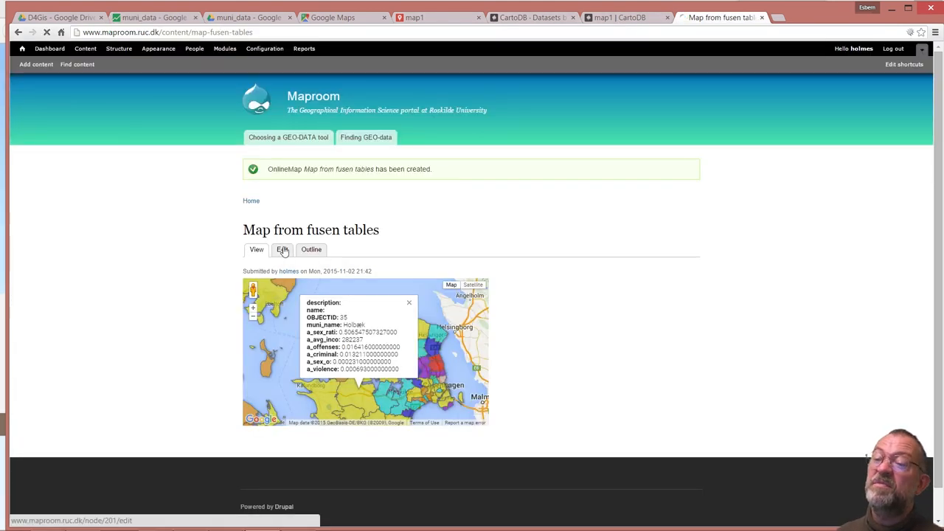
Edit the page body source, add the chart iframe after the map, and save
{"action": "left_click", "coordinate": [283, 249]}
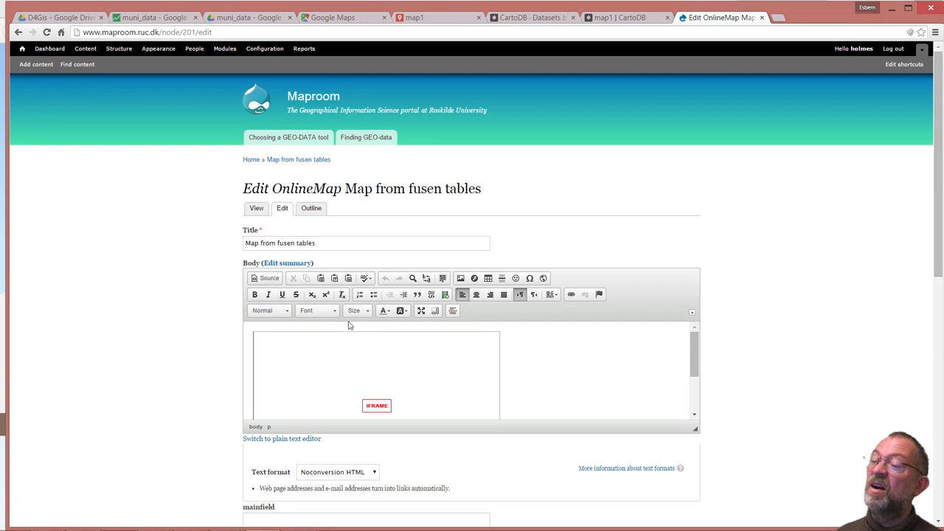
{"action": "left_click", "coordinate": [266, 277]}
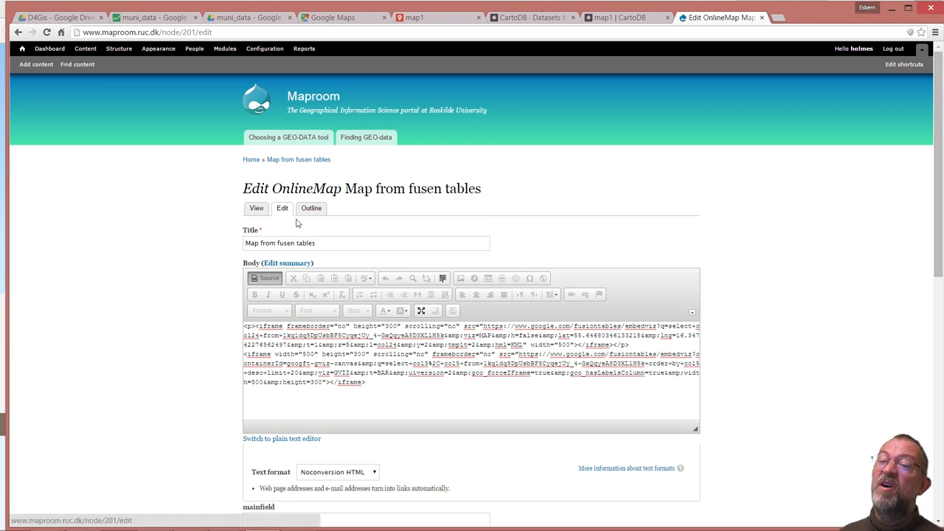
{"action": "scroll", "scroll_direction": "down", "scroll_amount": 3}
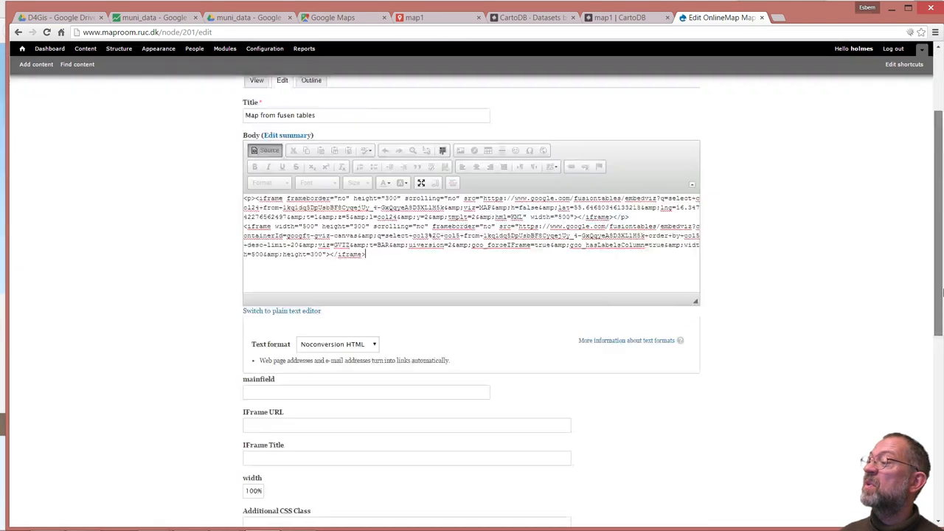
{"action": "scroll", "scroll_direction": "down", "scroll_amount": 3}
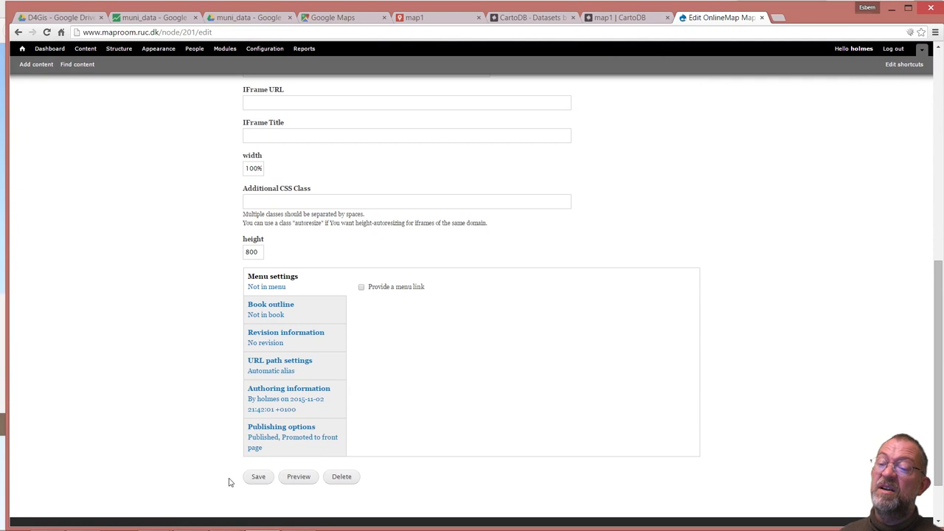
{"action": "left_click", "coordinate": [258, 476]}
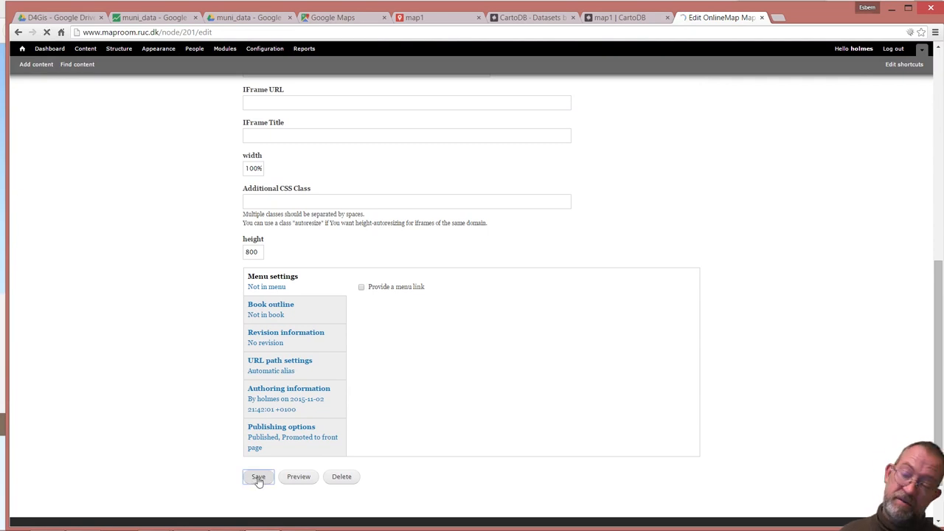
Review the reloaded page with the chart beneath the map and check a municipality popup
{"action": "left_click", "coordinate": [258, 476]}
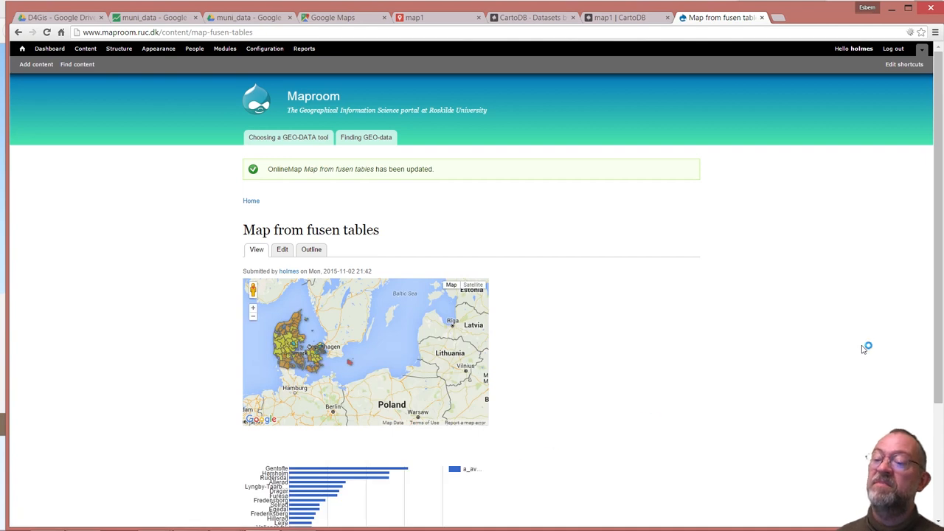
{"action": "scroll", "scroll_direction": "down", "scroll_amount": 3}
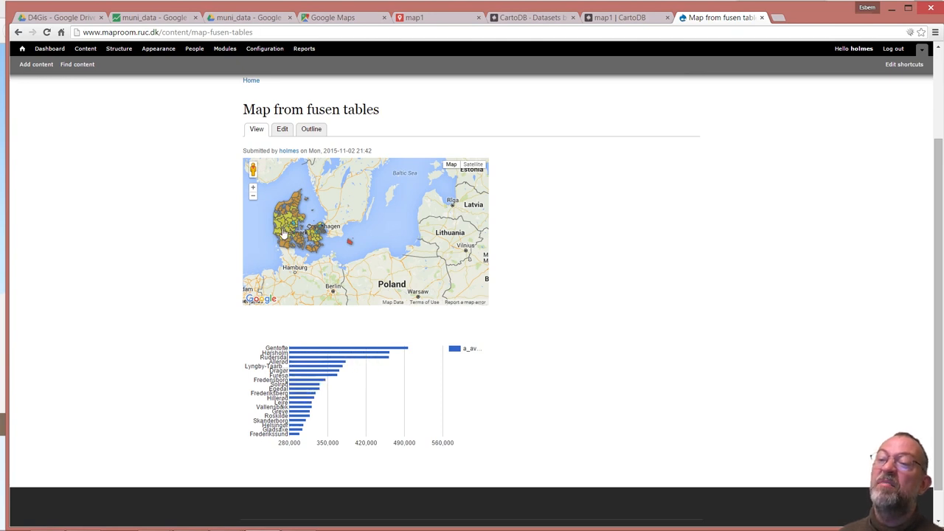
{"action": "left_click", "coordinate": [283, 234]}
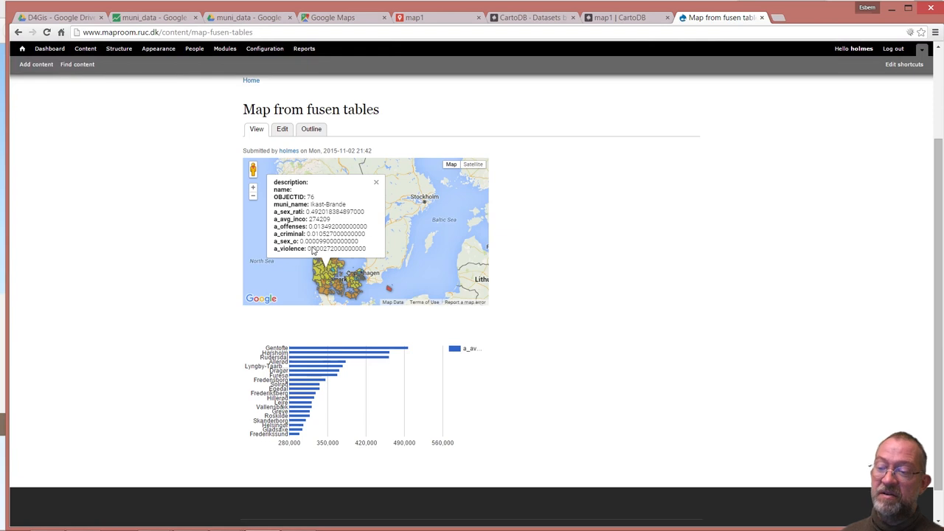